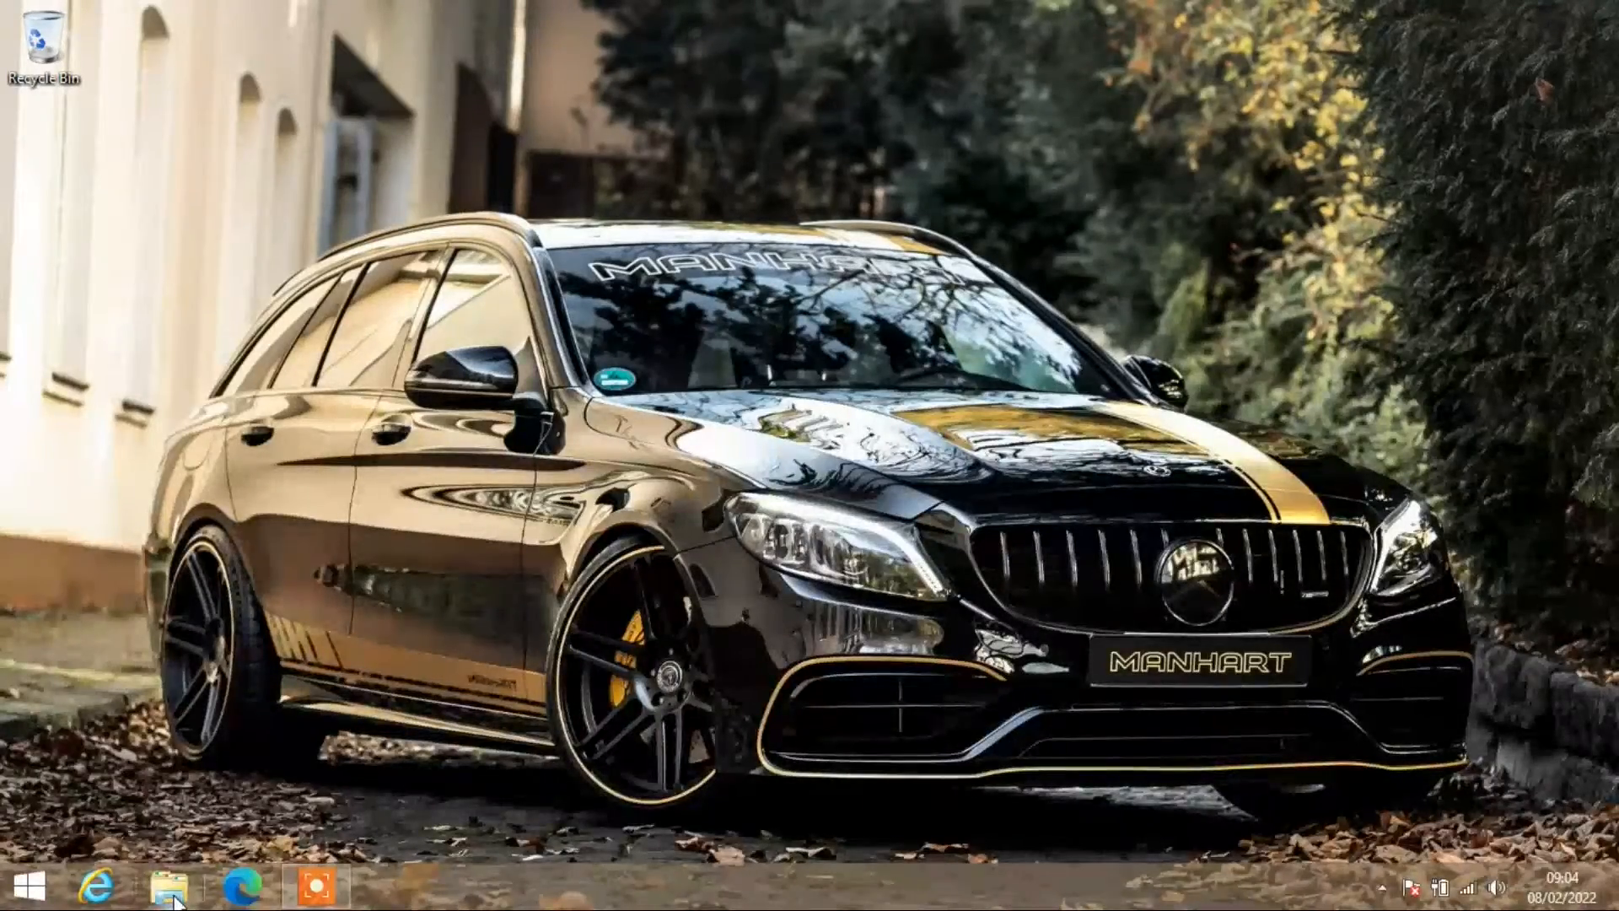
Open the Documents folder containing the ddt4all-installer and DDT2000 DB 08.2017 folder.
click(168, 887)
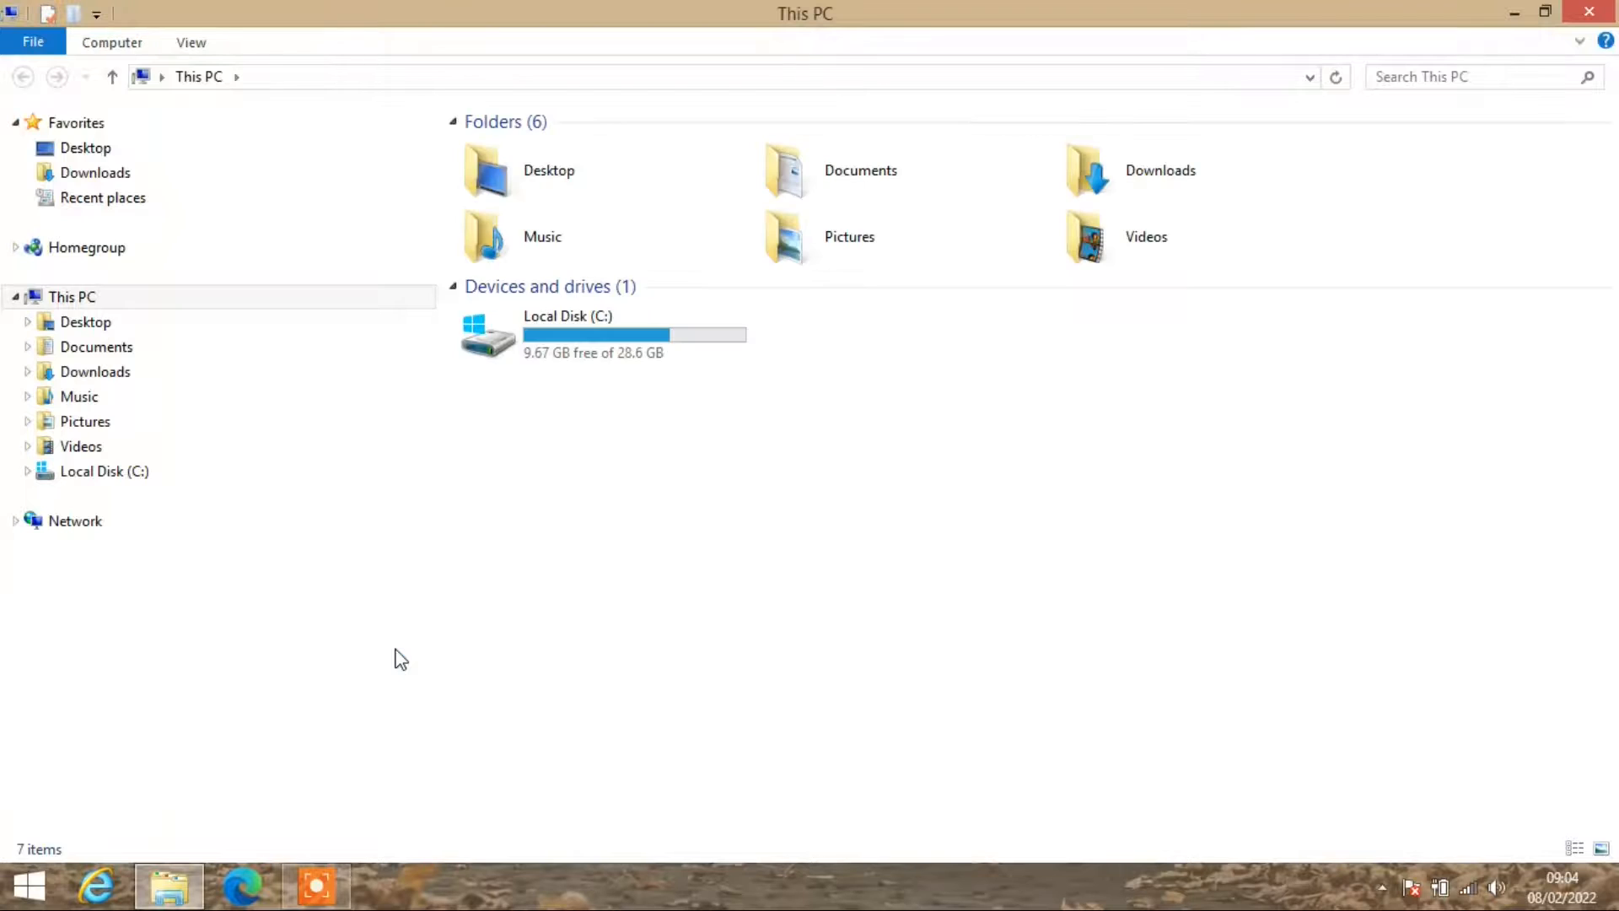
click(861, 169)
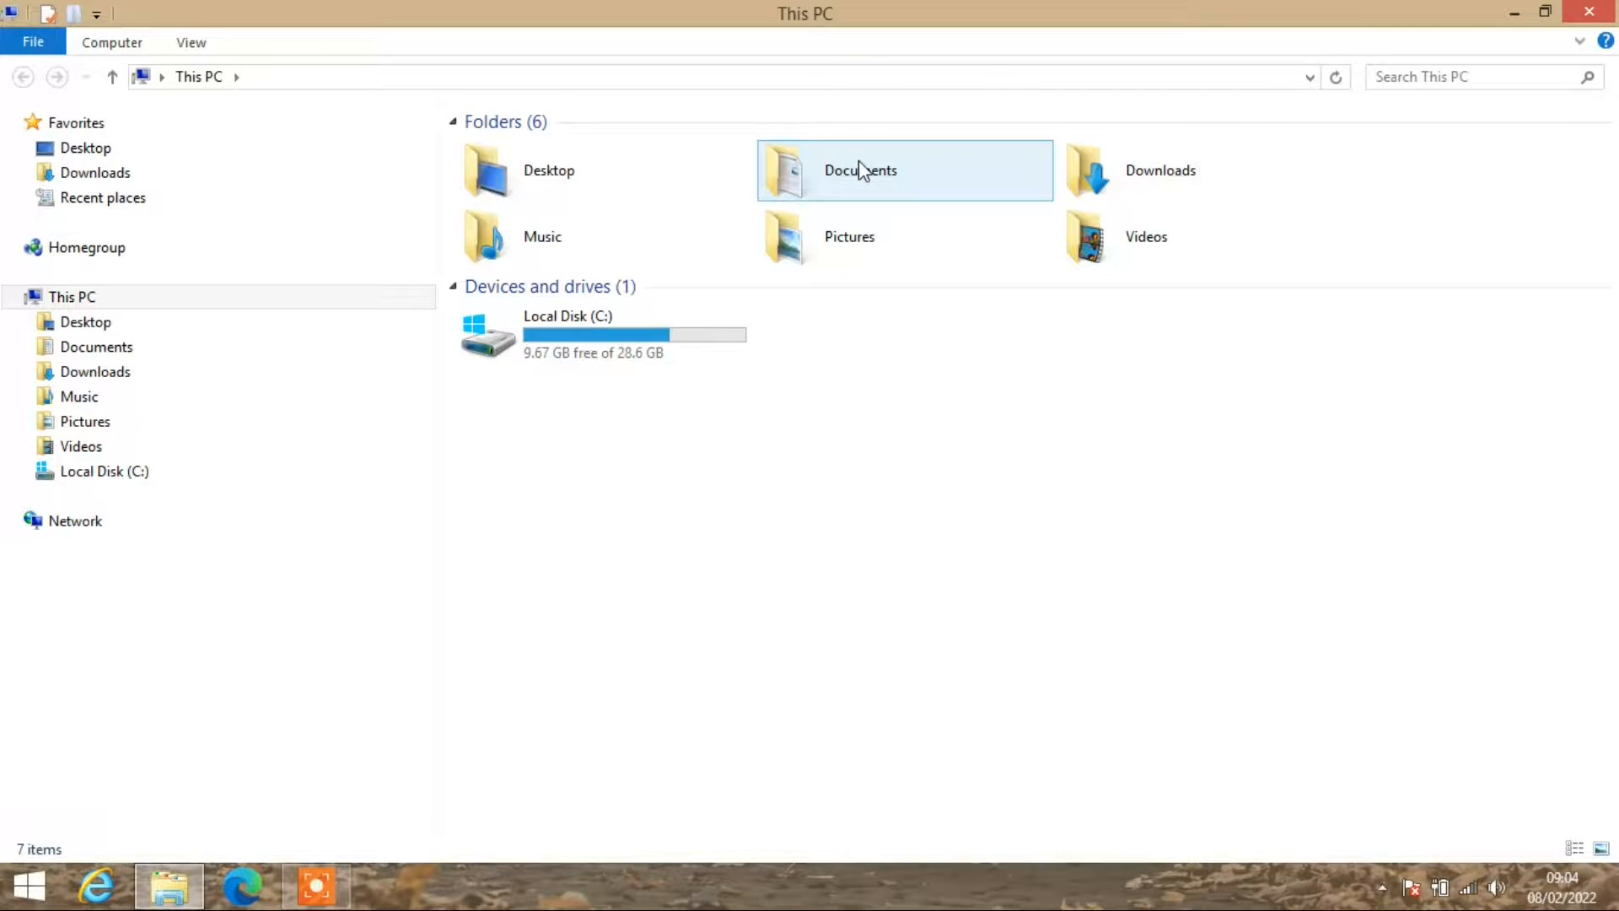
double_click(860, 170)
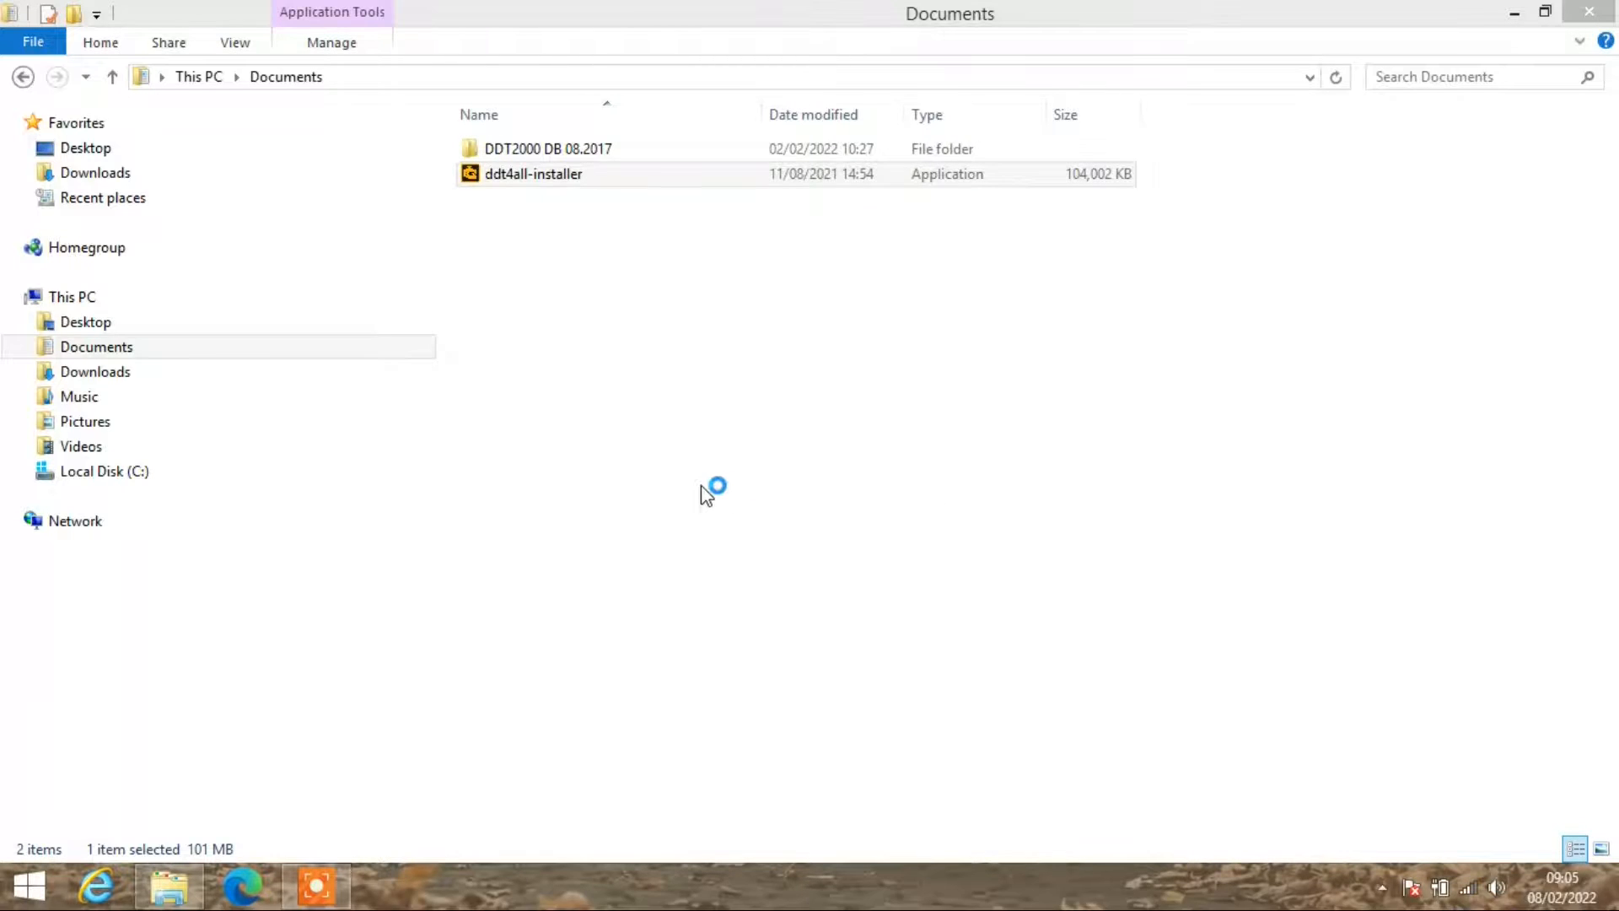
Install DDT4All in English to C:\Program Files (x86)\ddt4all with a desktop shortcut and finish the wizard.
double_click(533, 174)
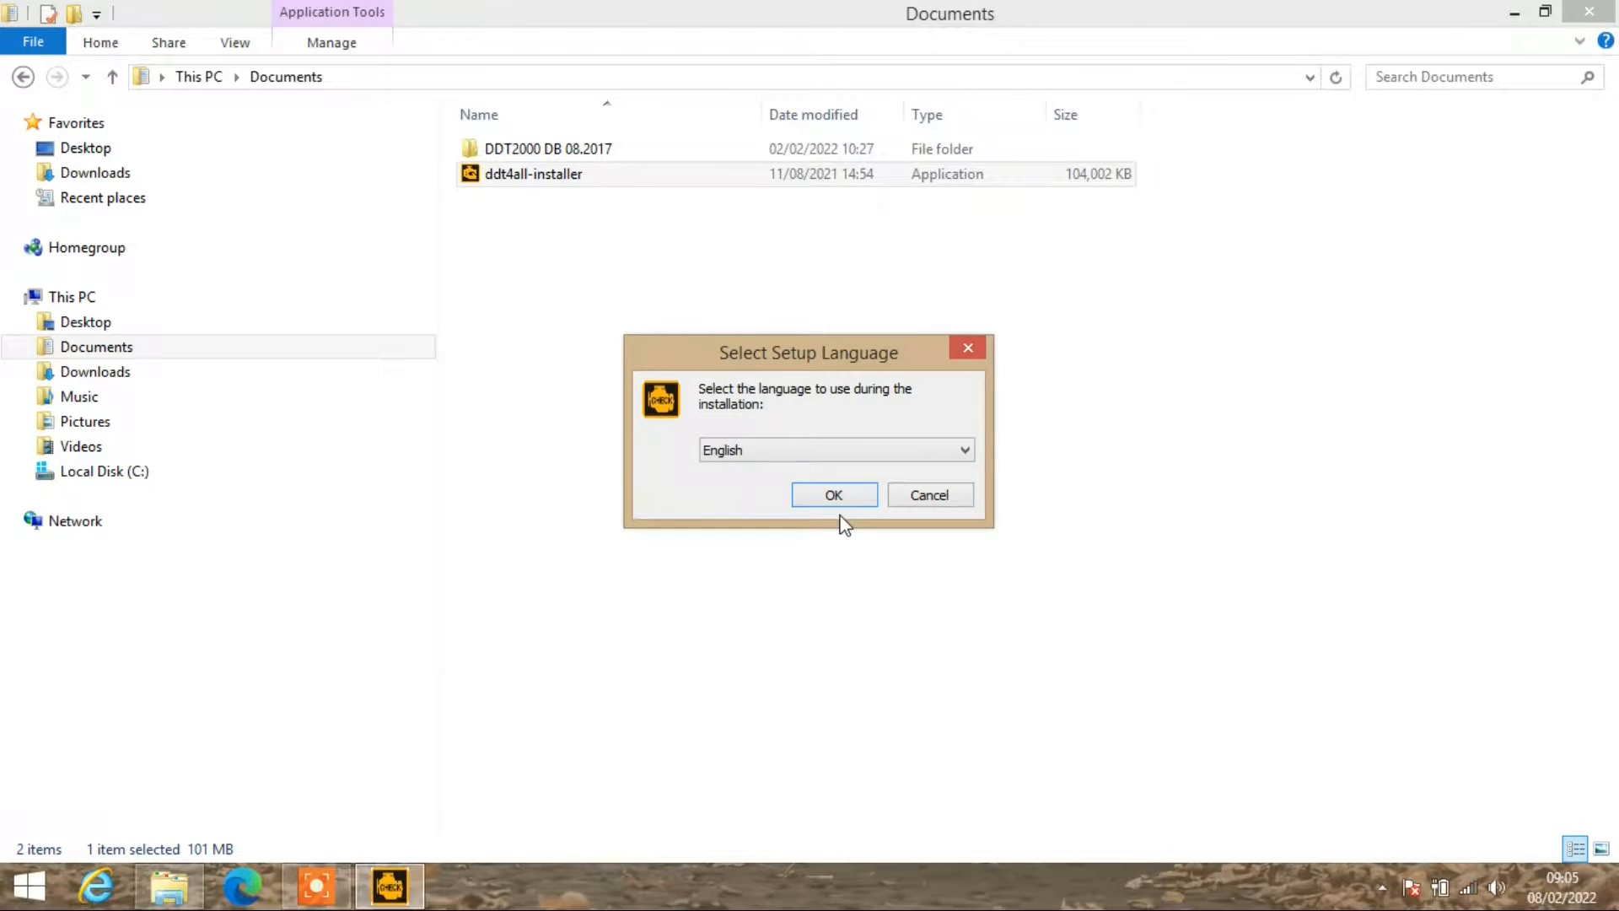
click(833, 495)
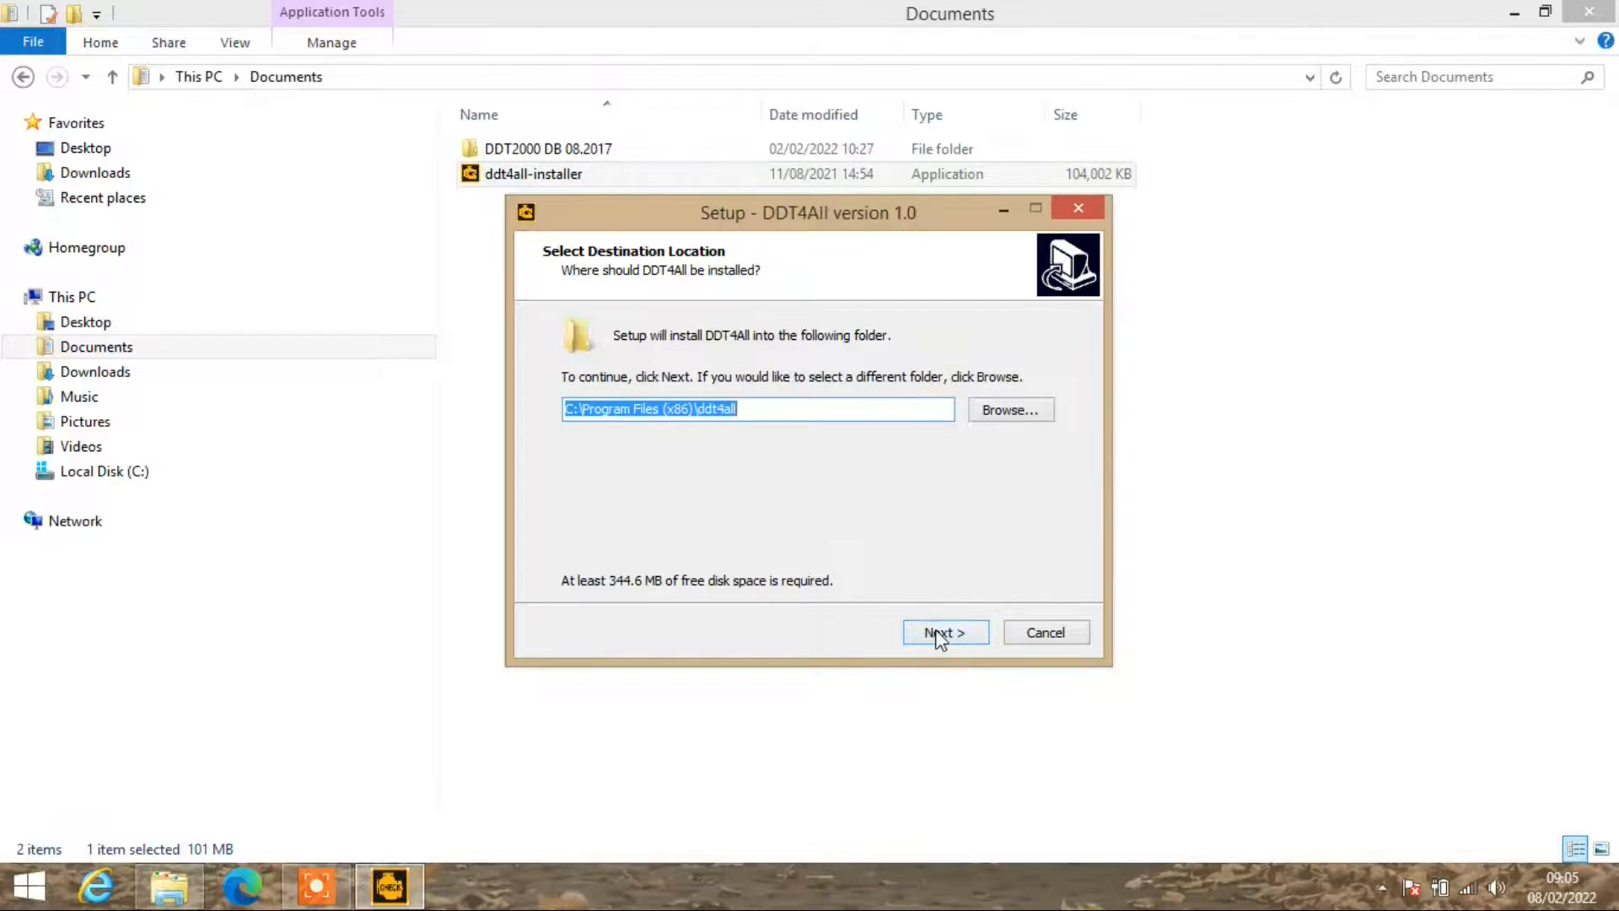
click(942, 631)
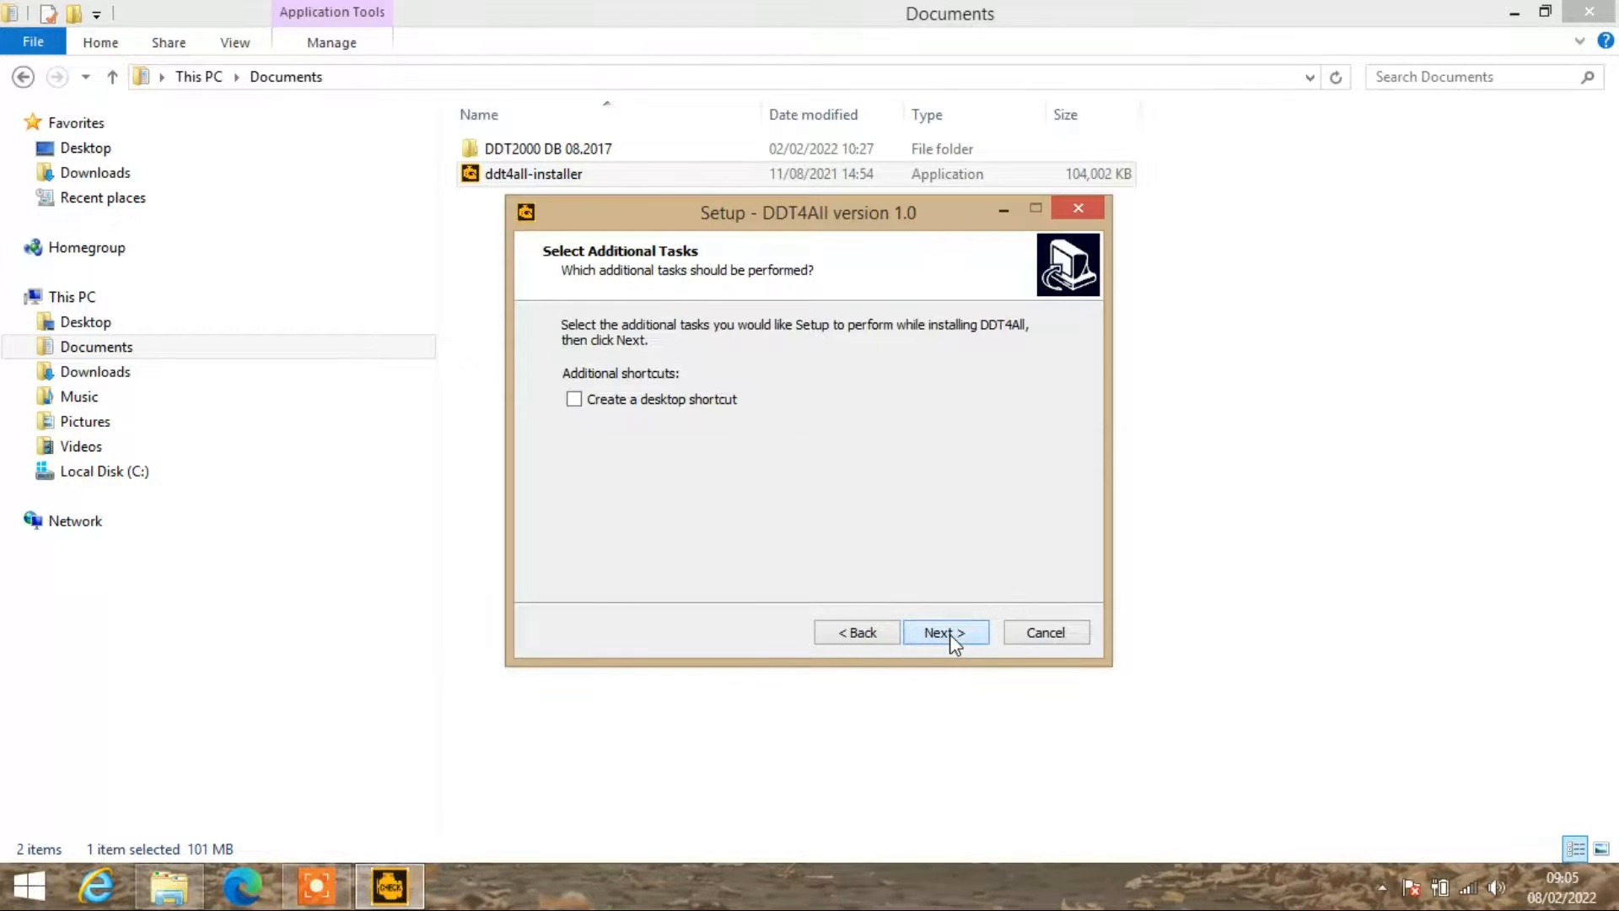
click(944, 632)
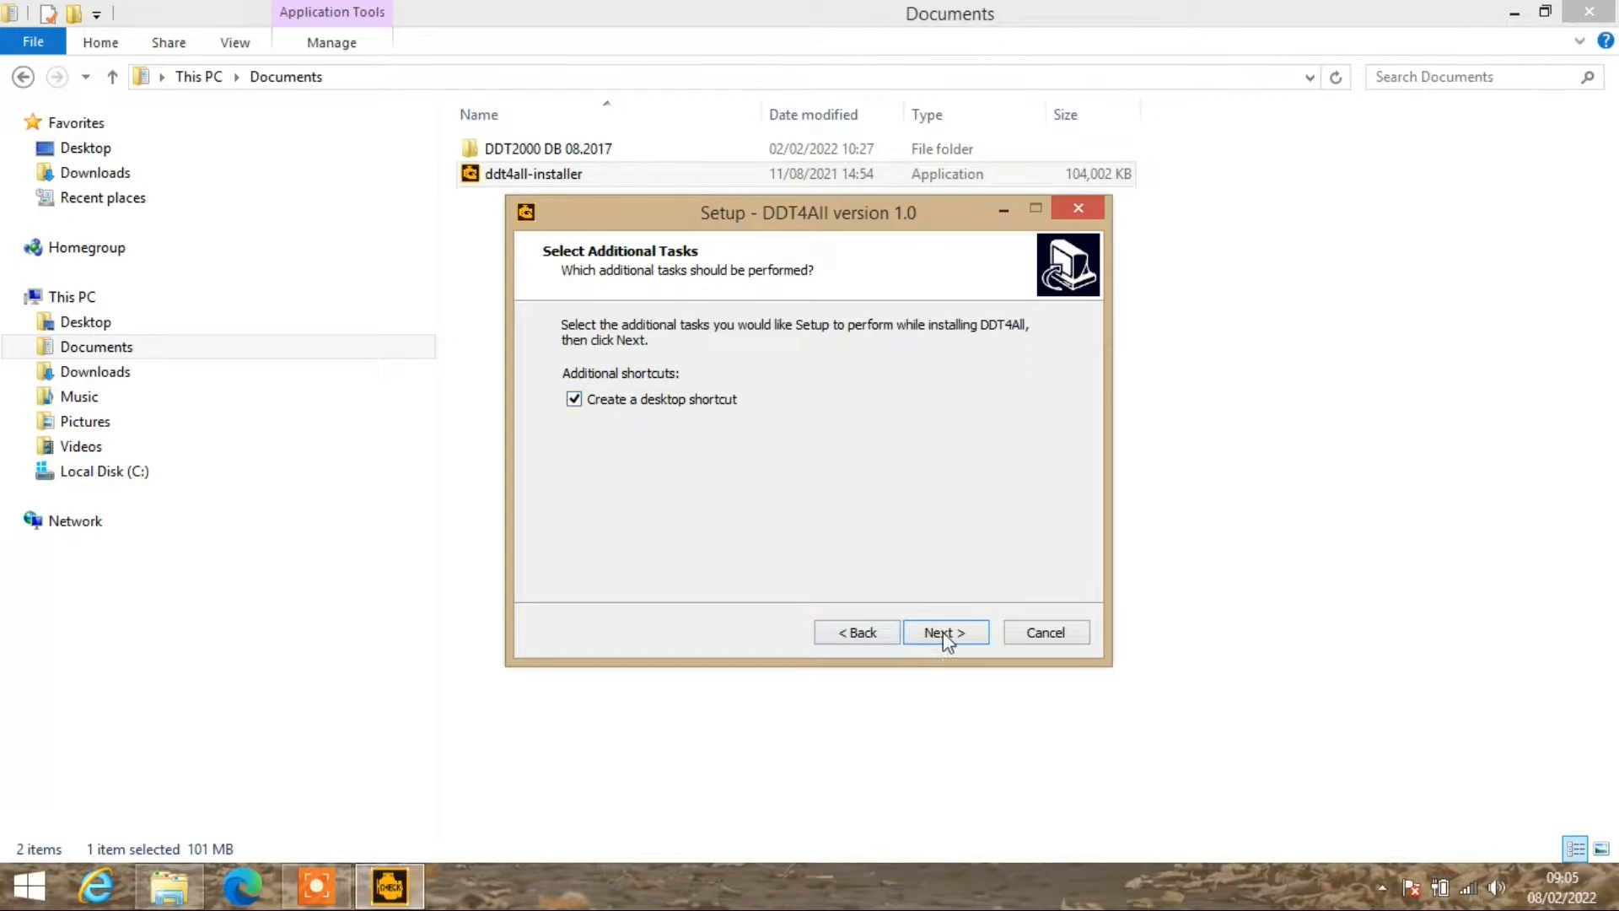
click(943, 632)
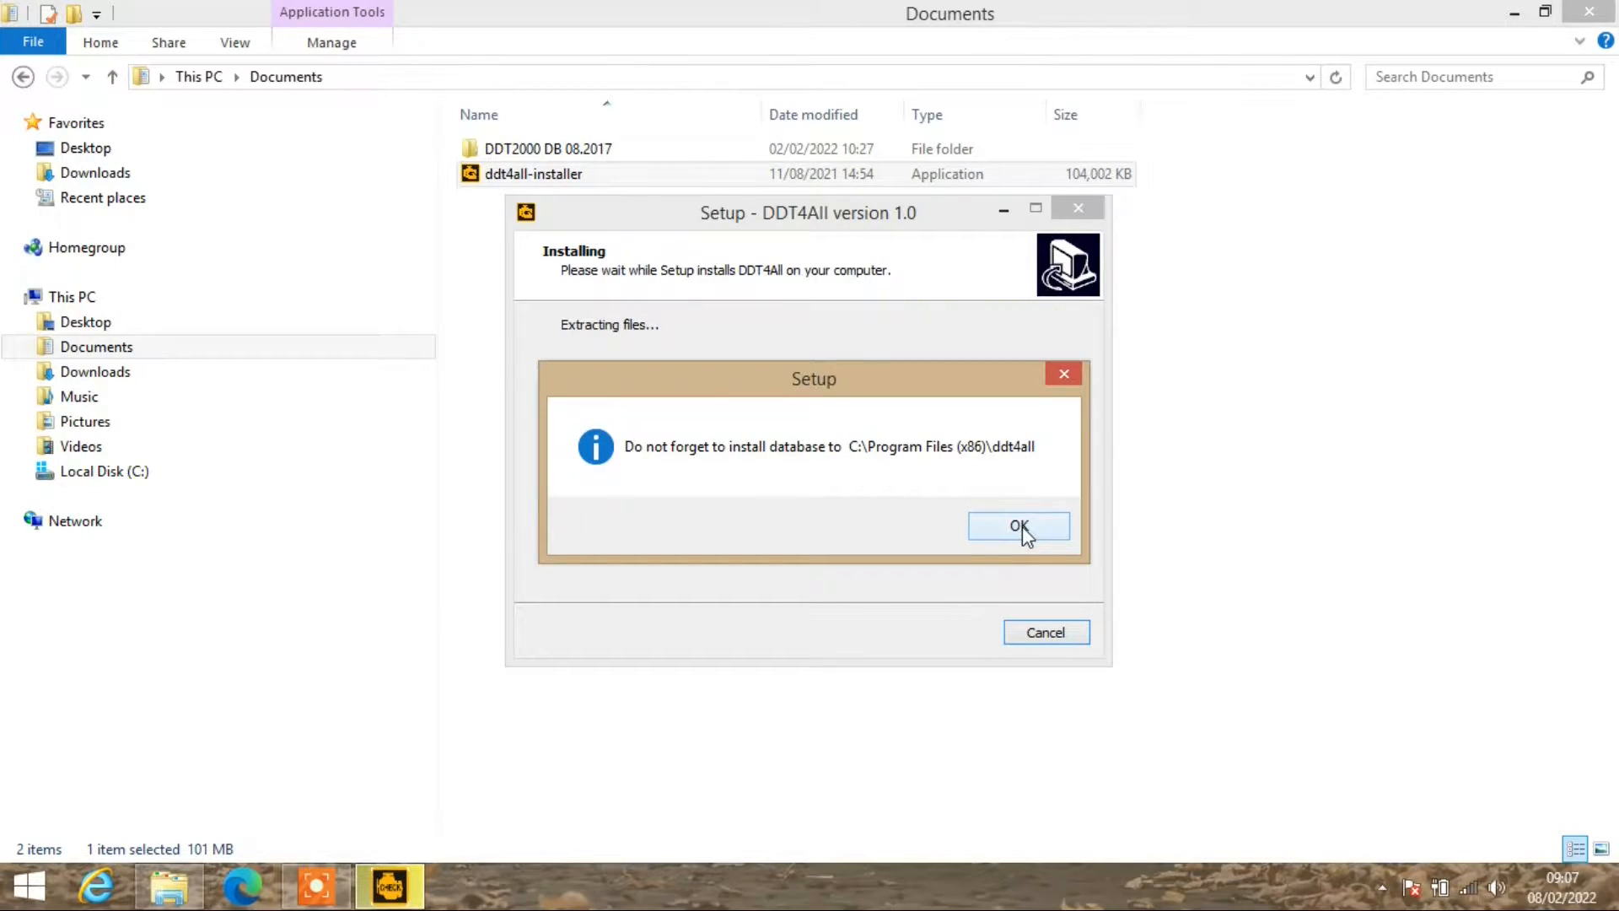
click(1017, 526)
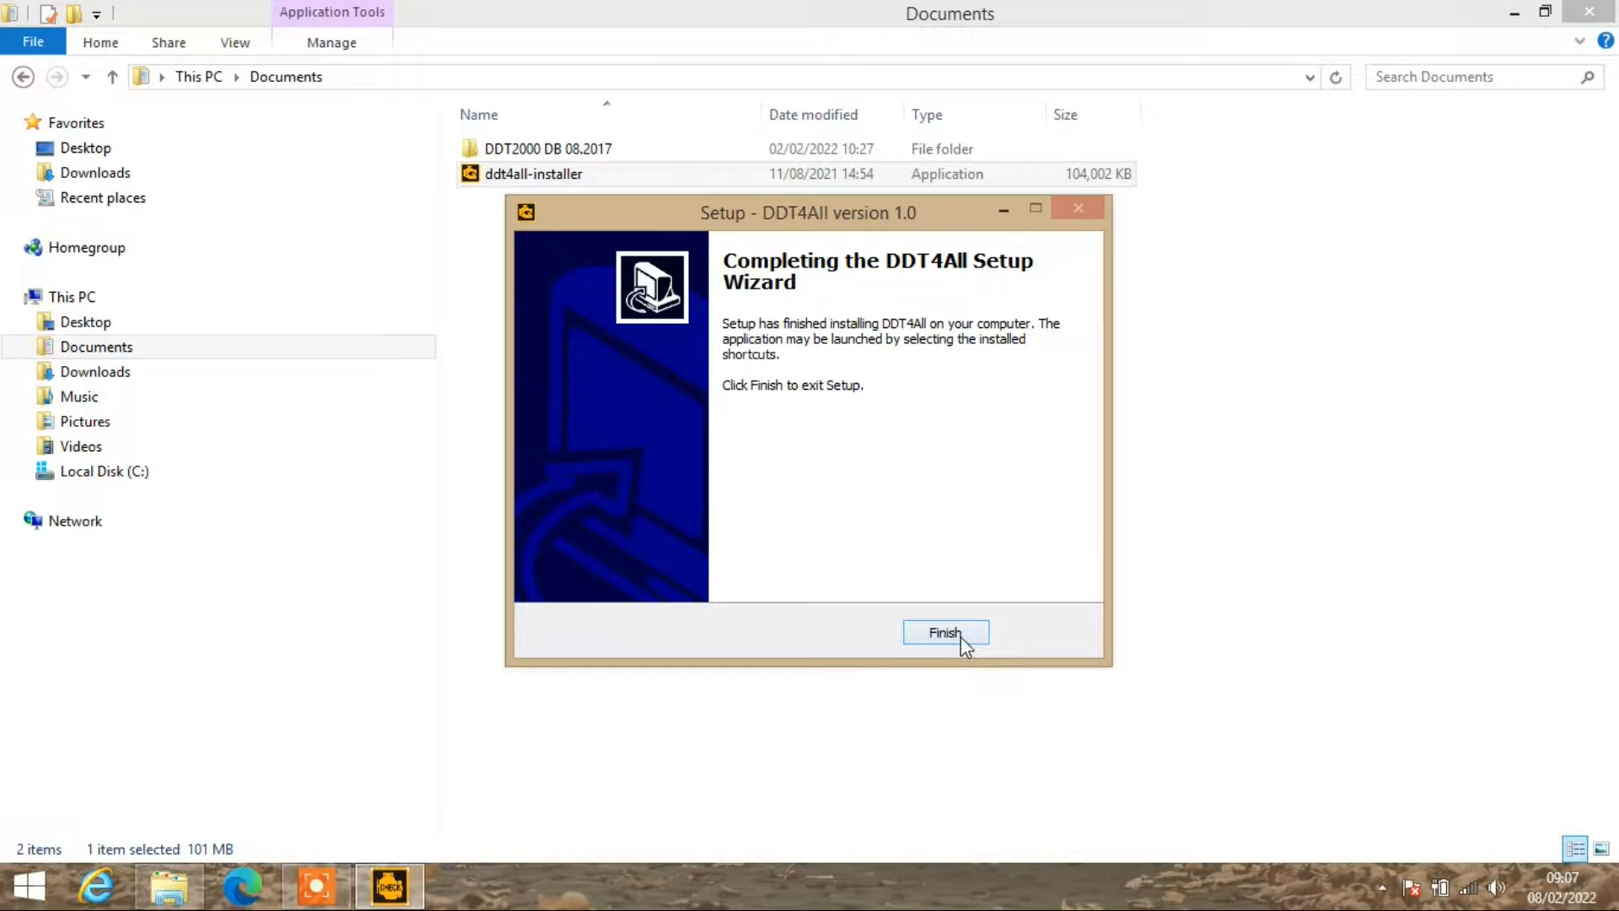
click(944, 634)
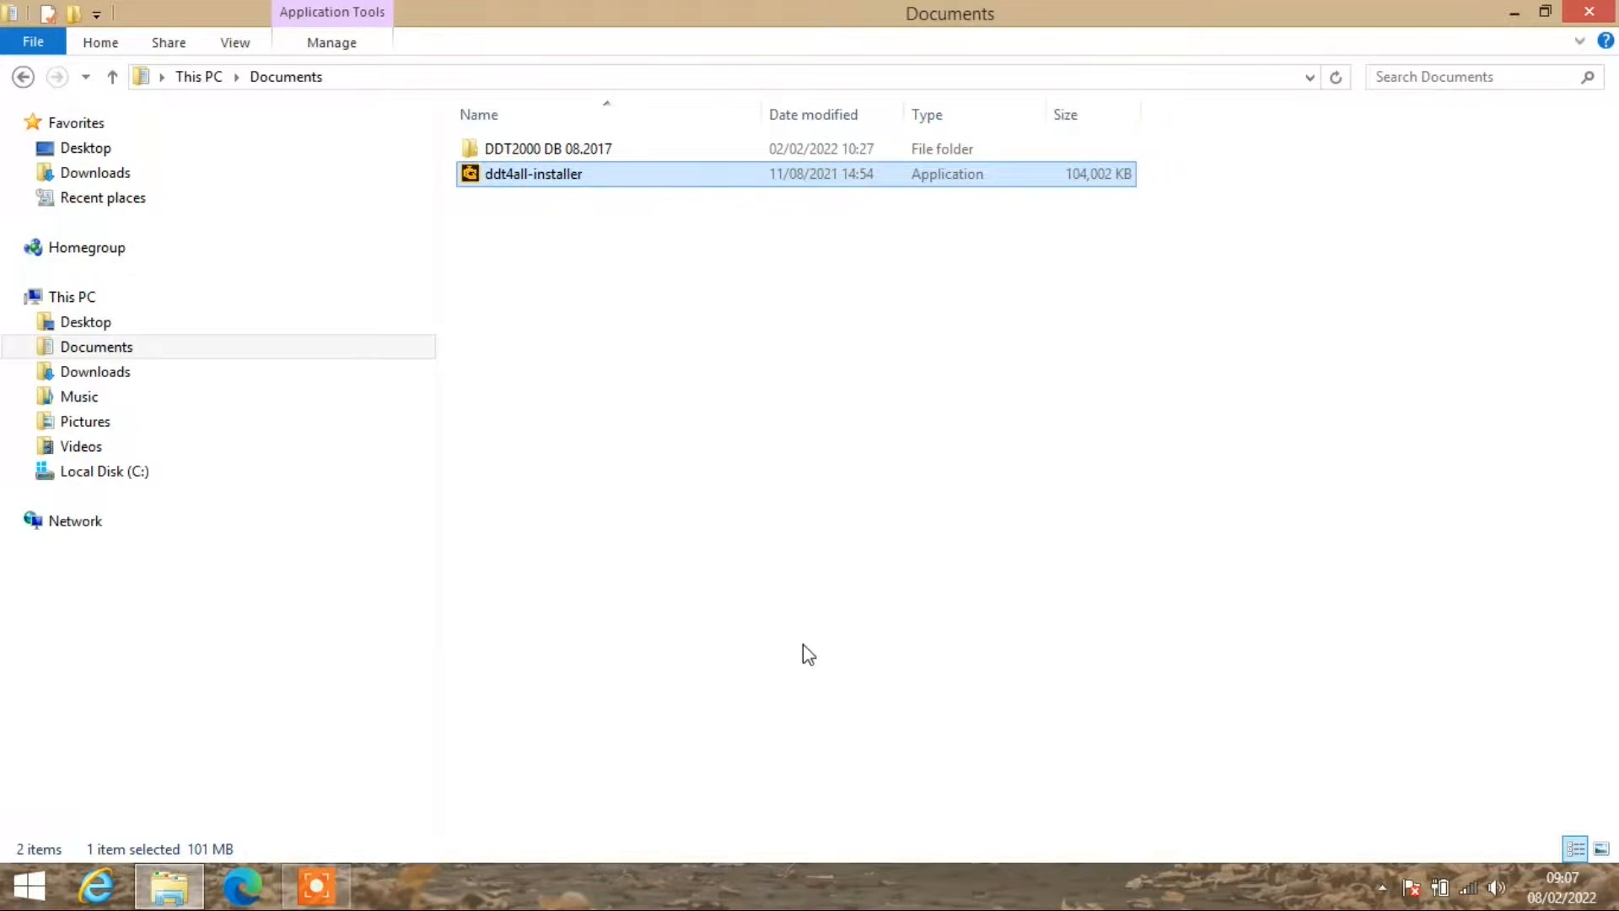
Open DDT2000 DB 08.2017\DDT2000data and select all ten database items.
click(548, 148)
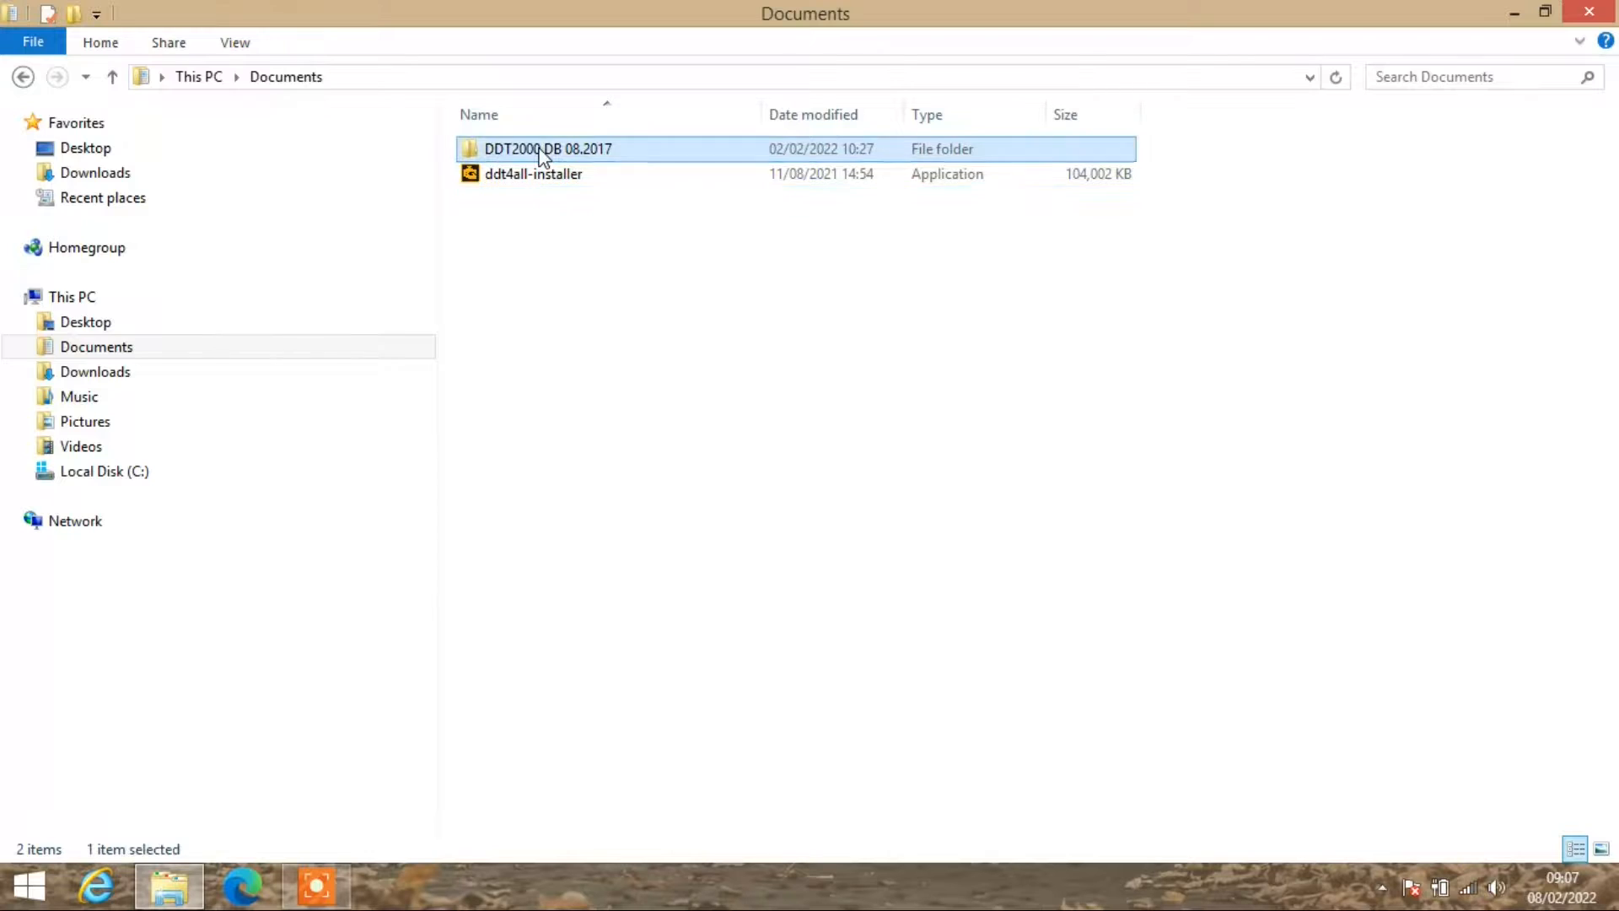
double_click(547, 149)
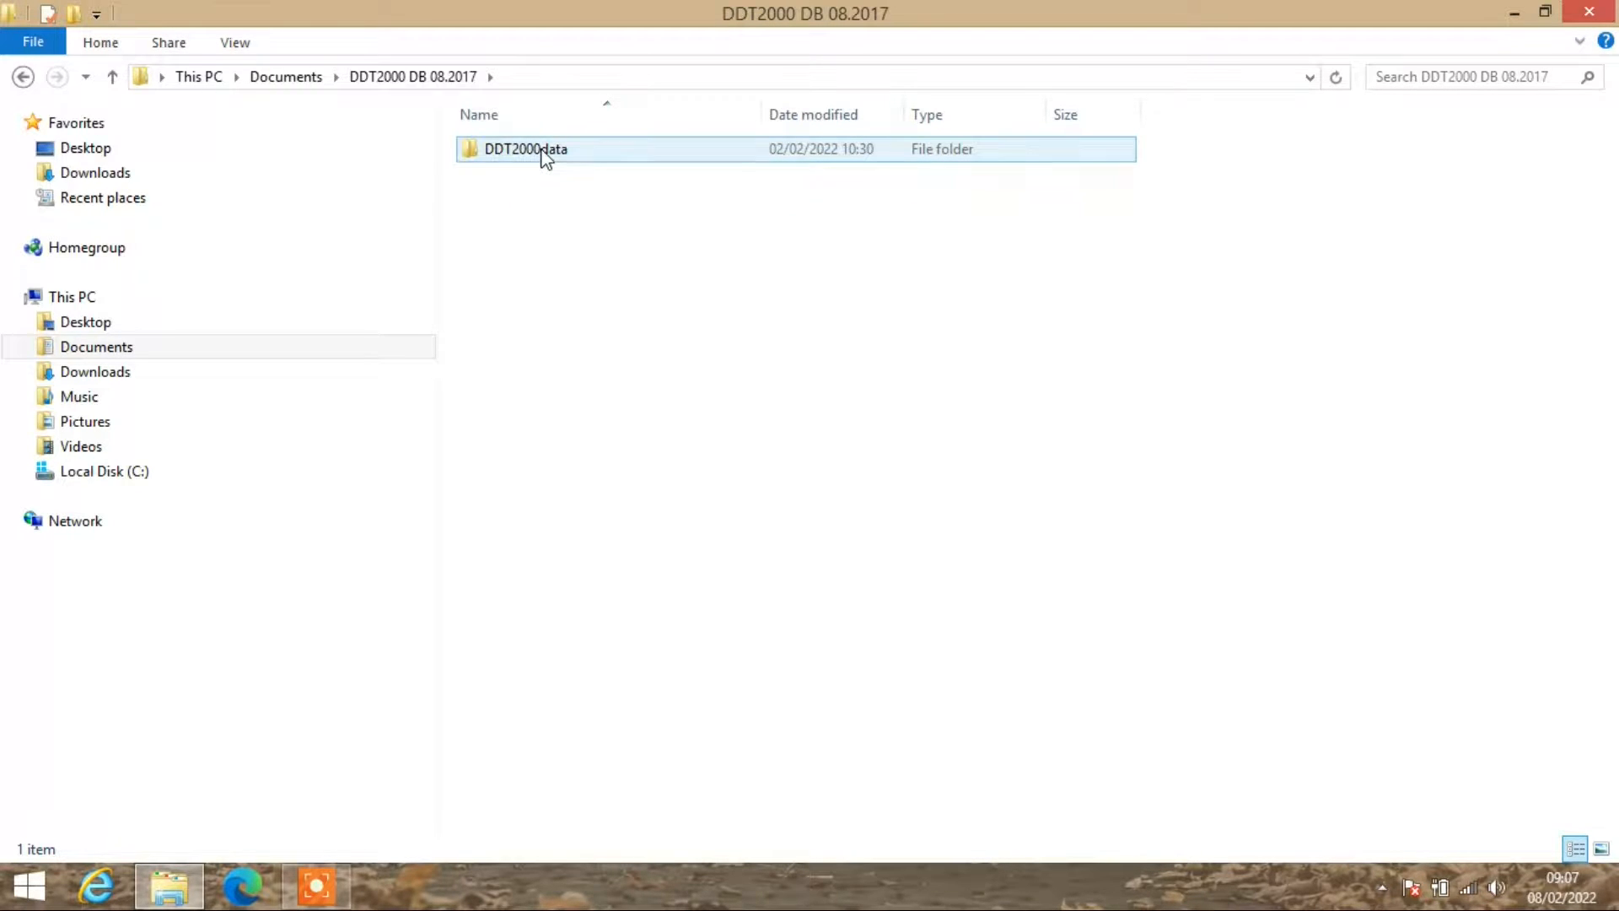
double_click(525, 148)
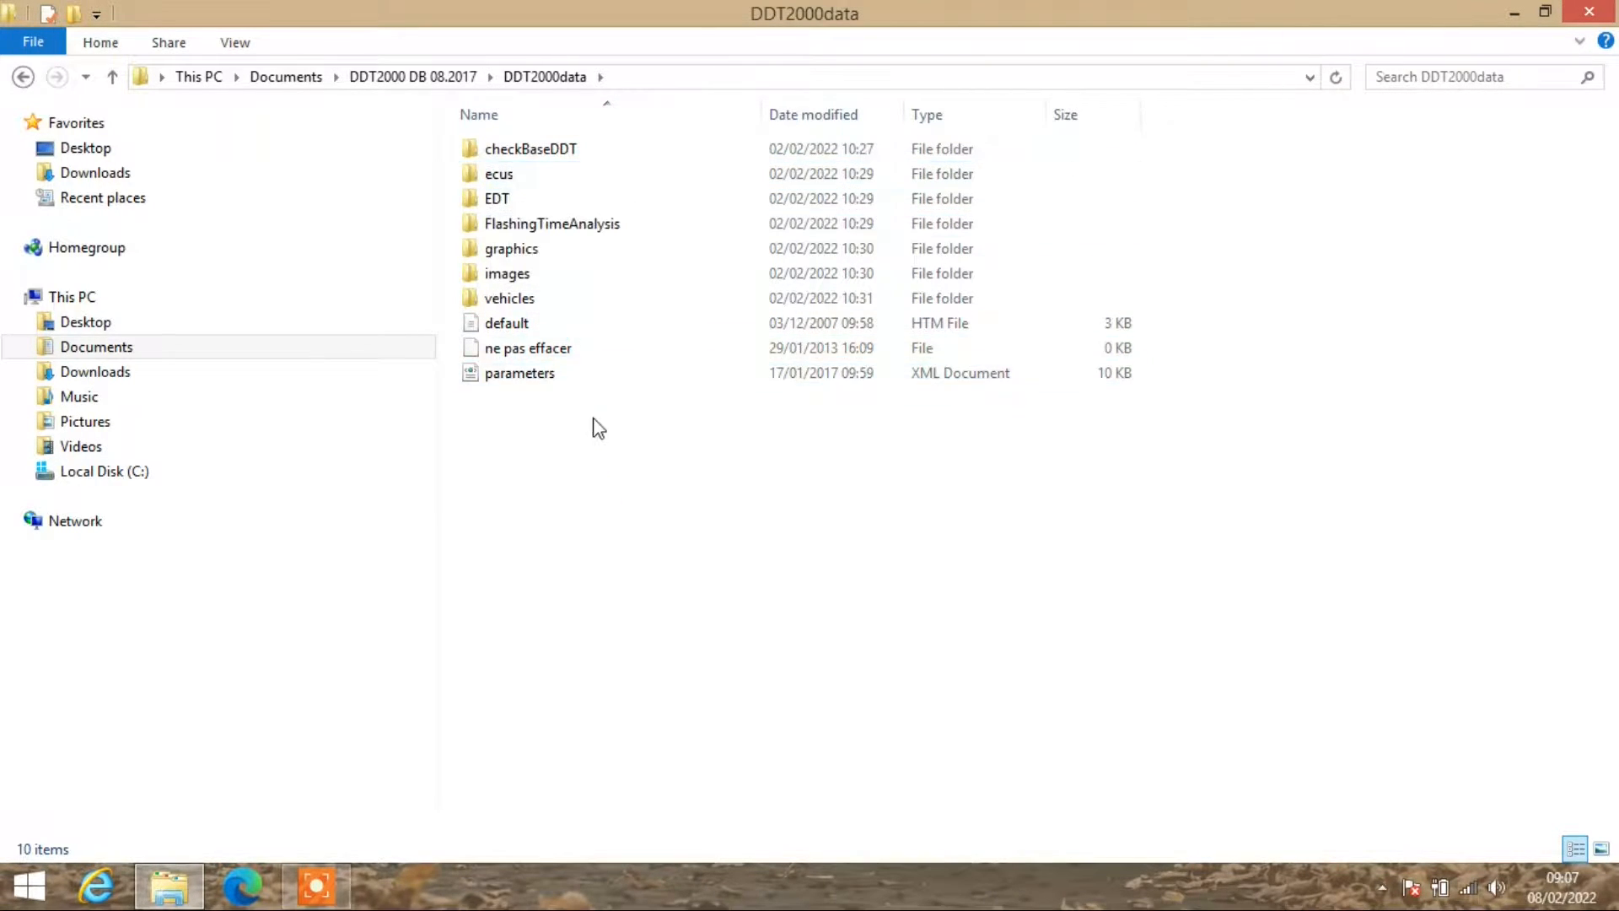
drag(501, 198, 533, 455)
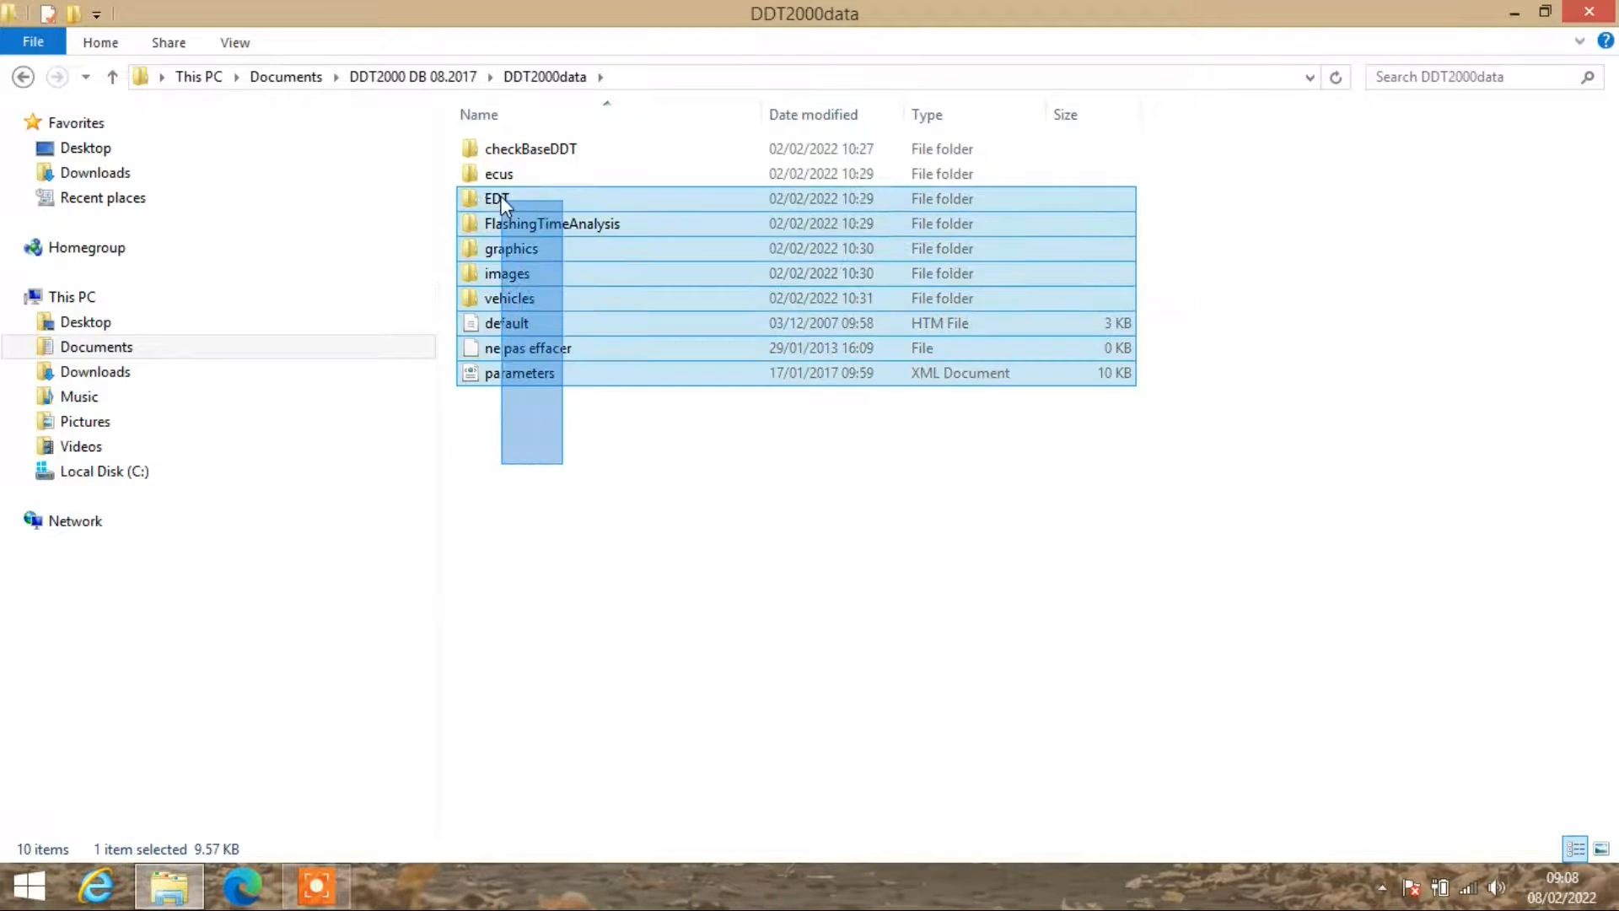
key(ctrl+a)
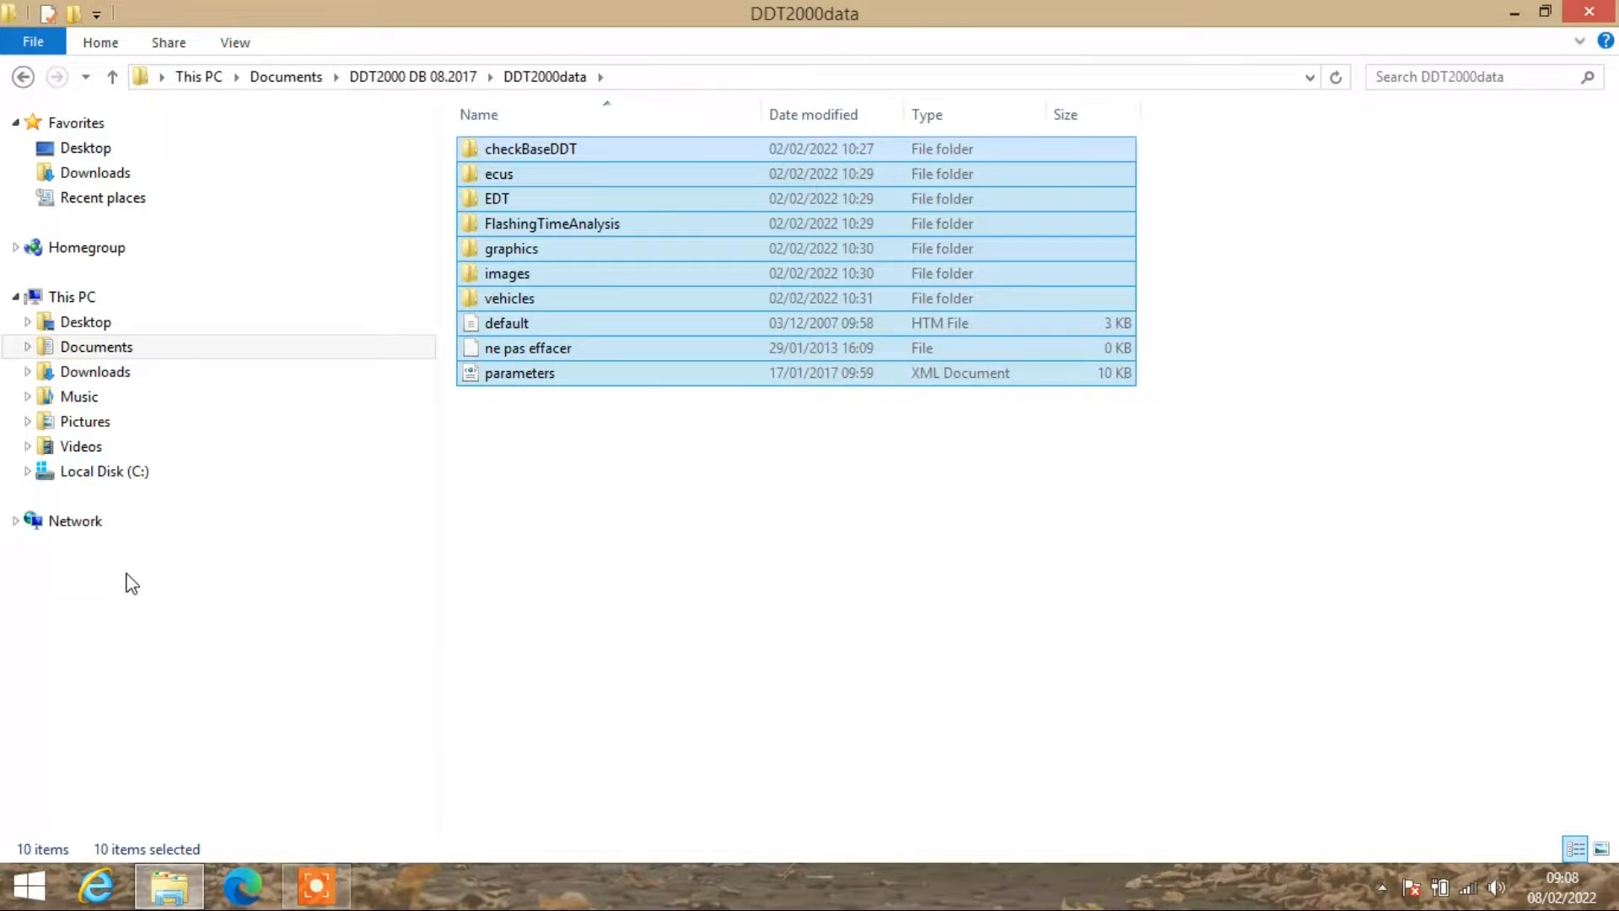
Navigate to Program Files (x86) on Local Disk (C:) via the navigation pane.
click(102, 470)
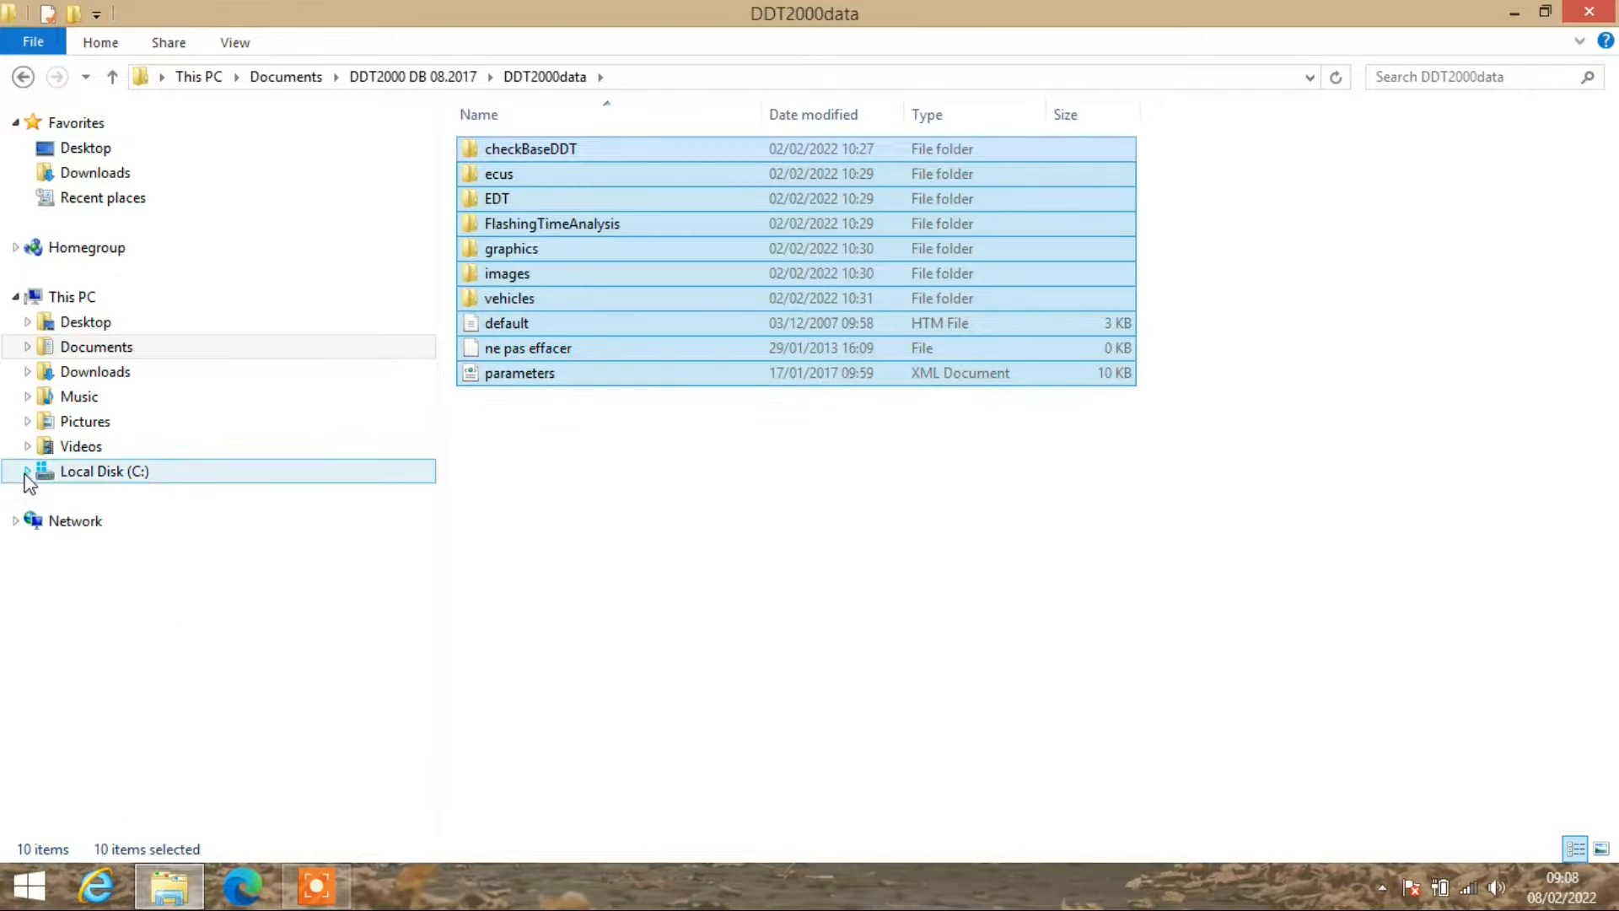
click(28, 470)
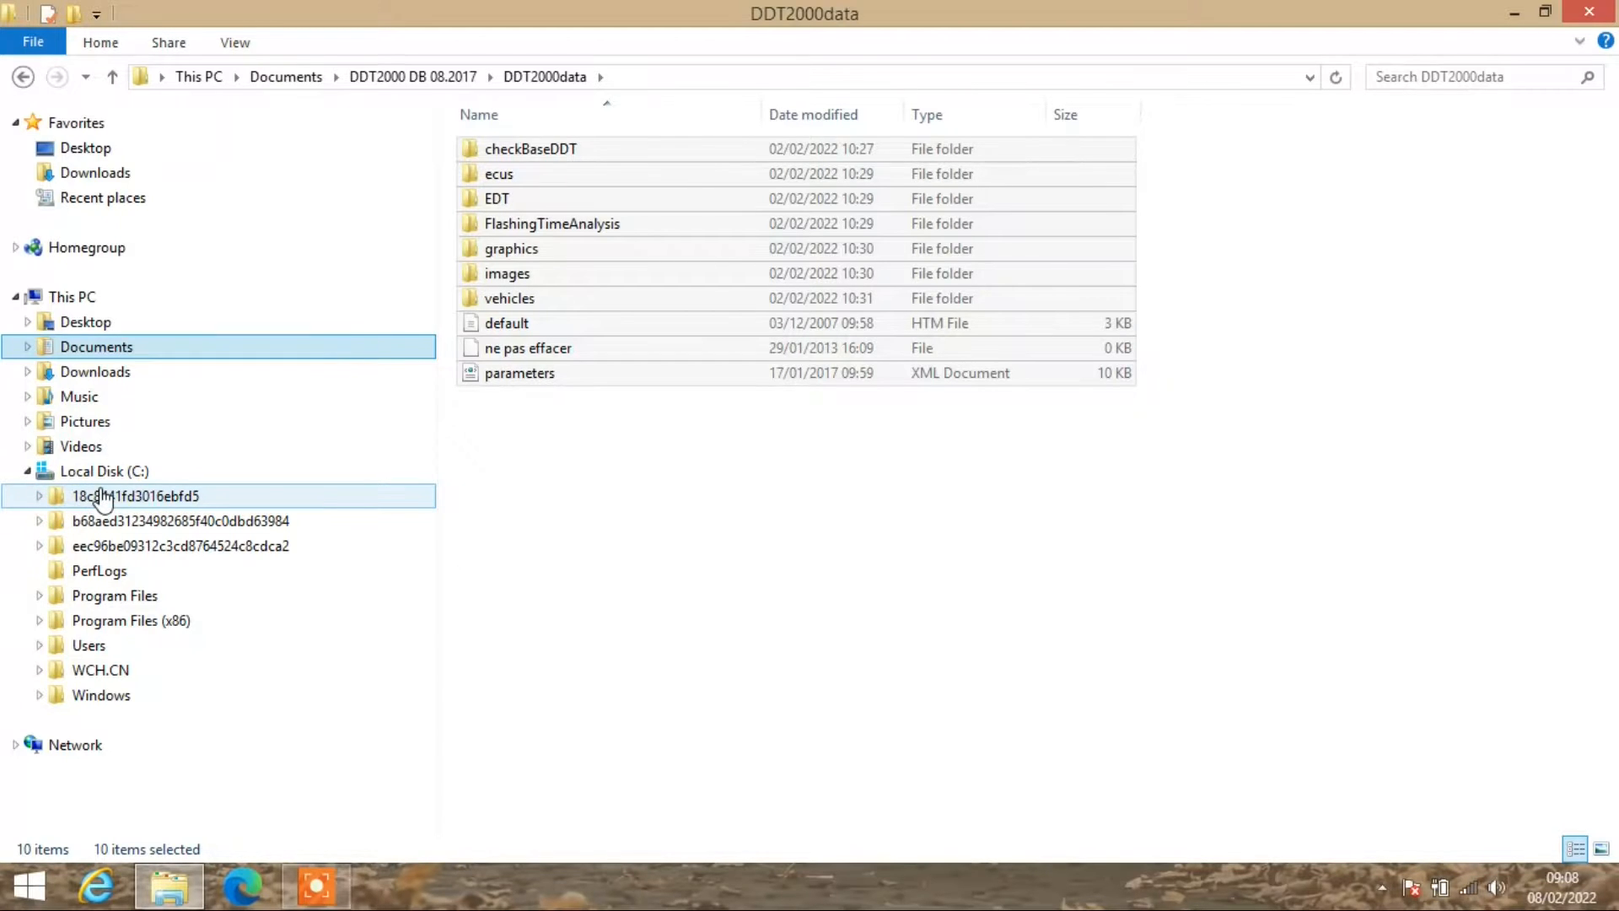
click(130, 620)
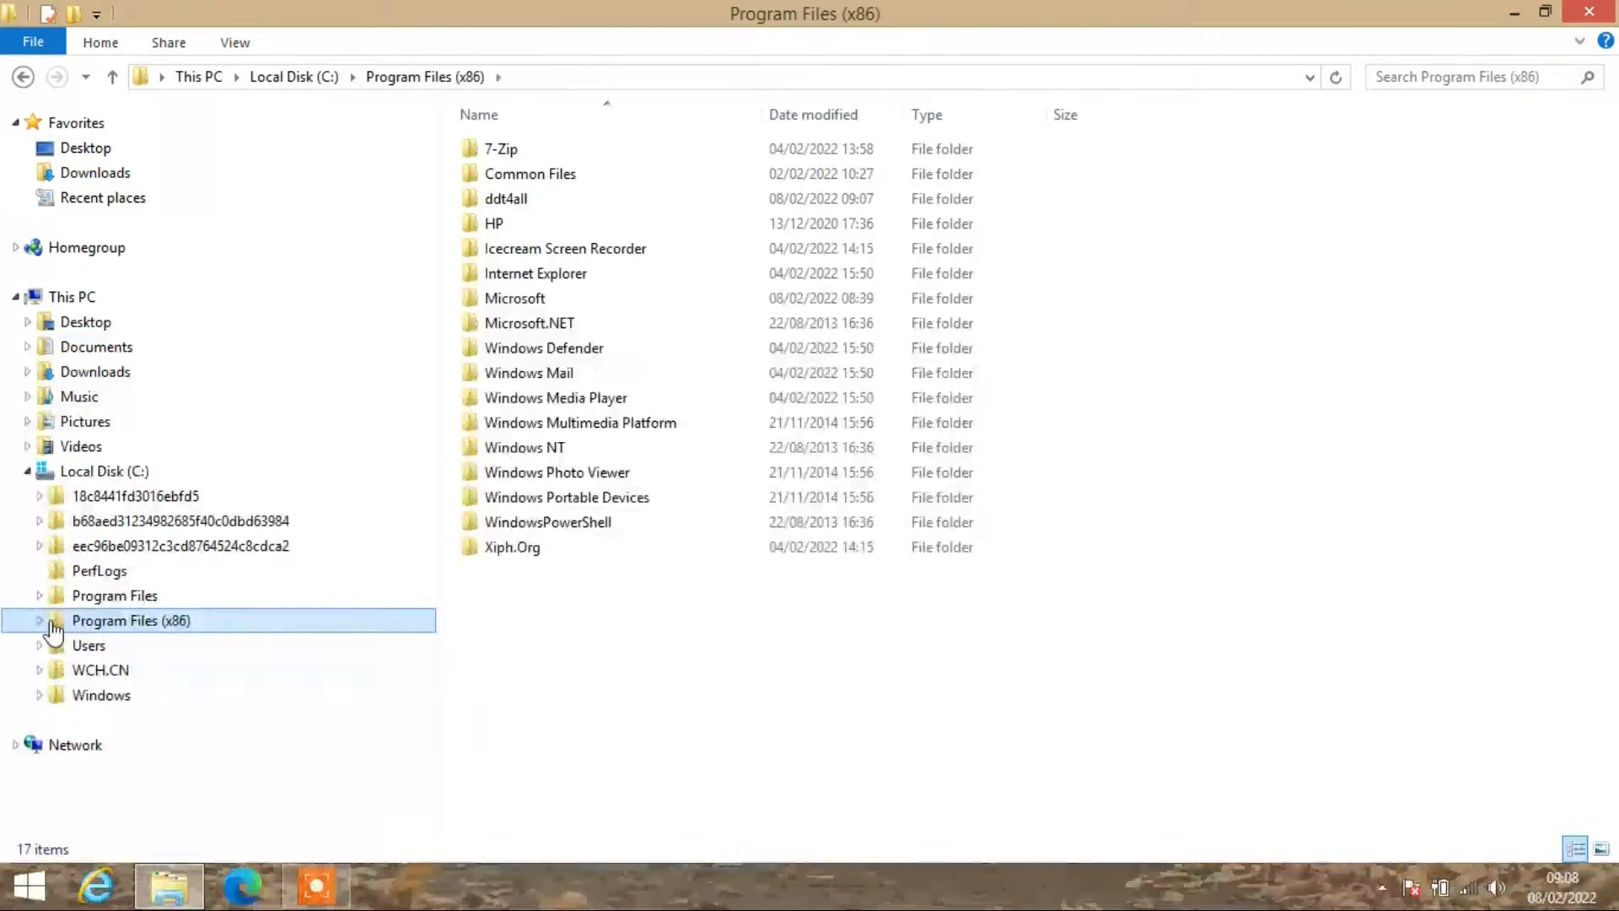
Paste the ten DDT2000data items into the ddt4all install folder and close File Explorer.
click(506, 198)
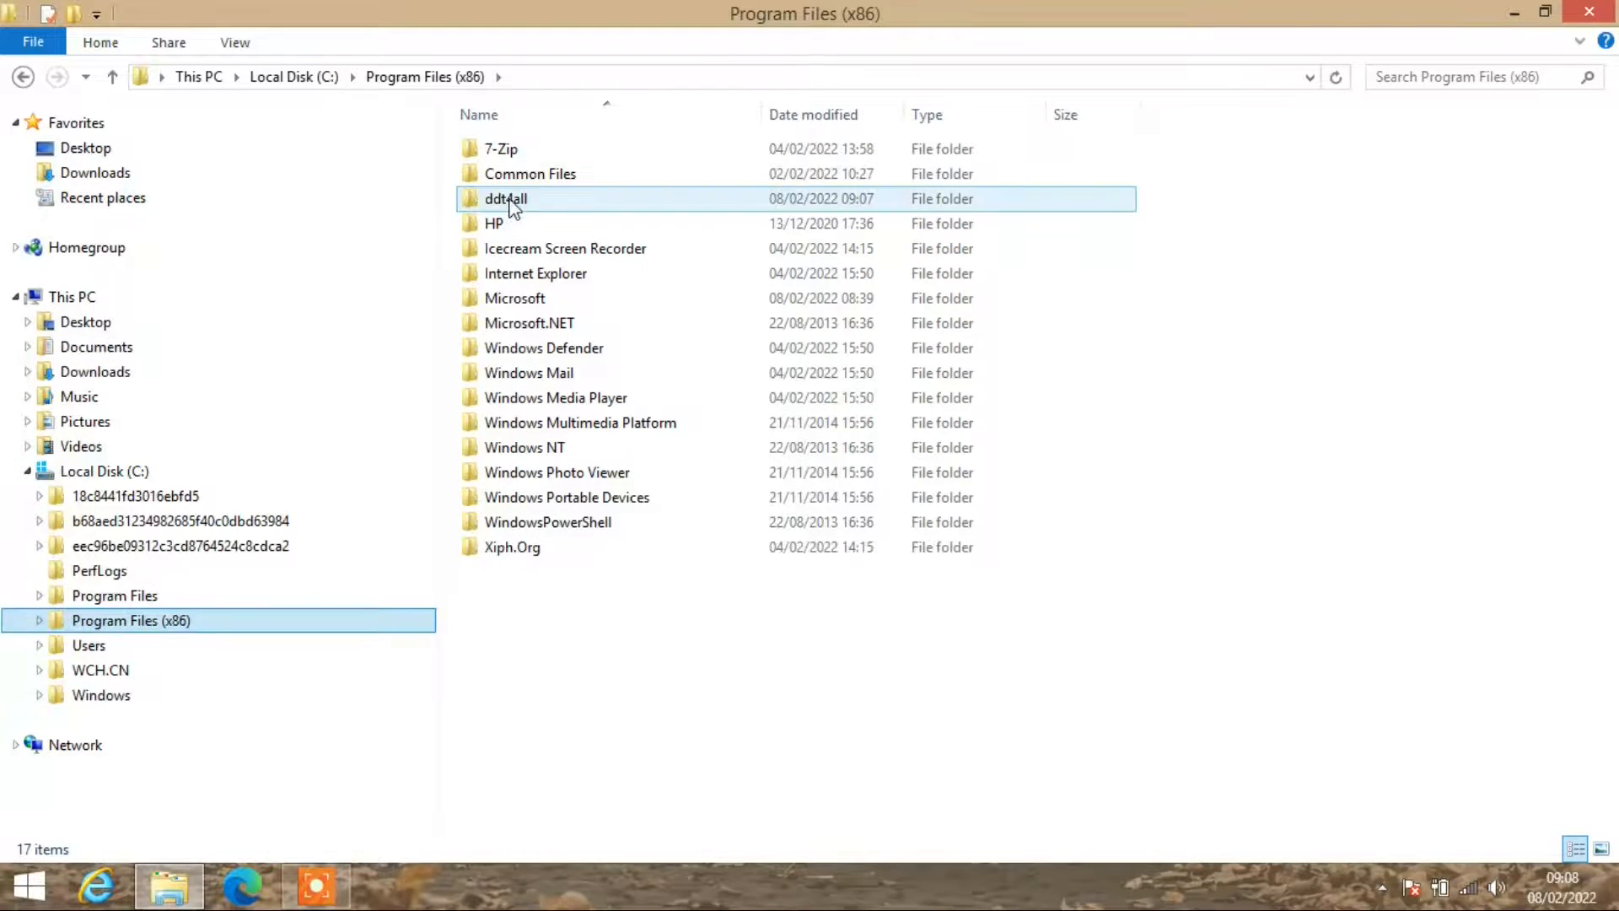
double_click(505, 198)
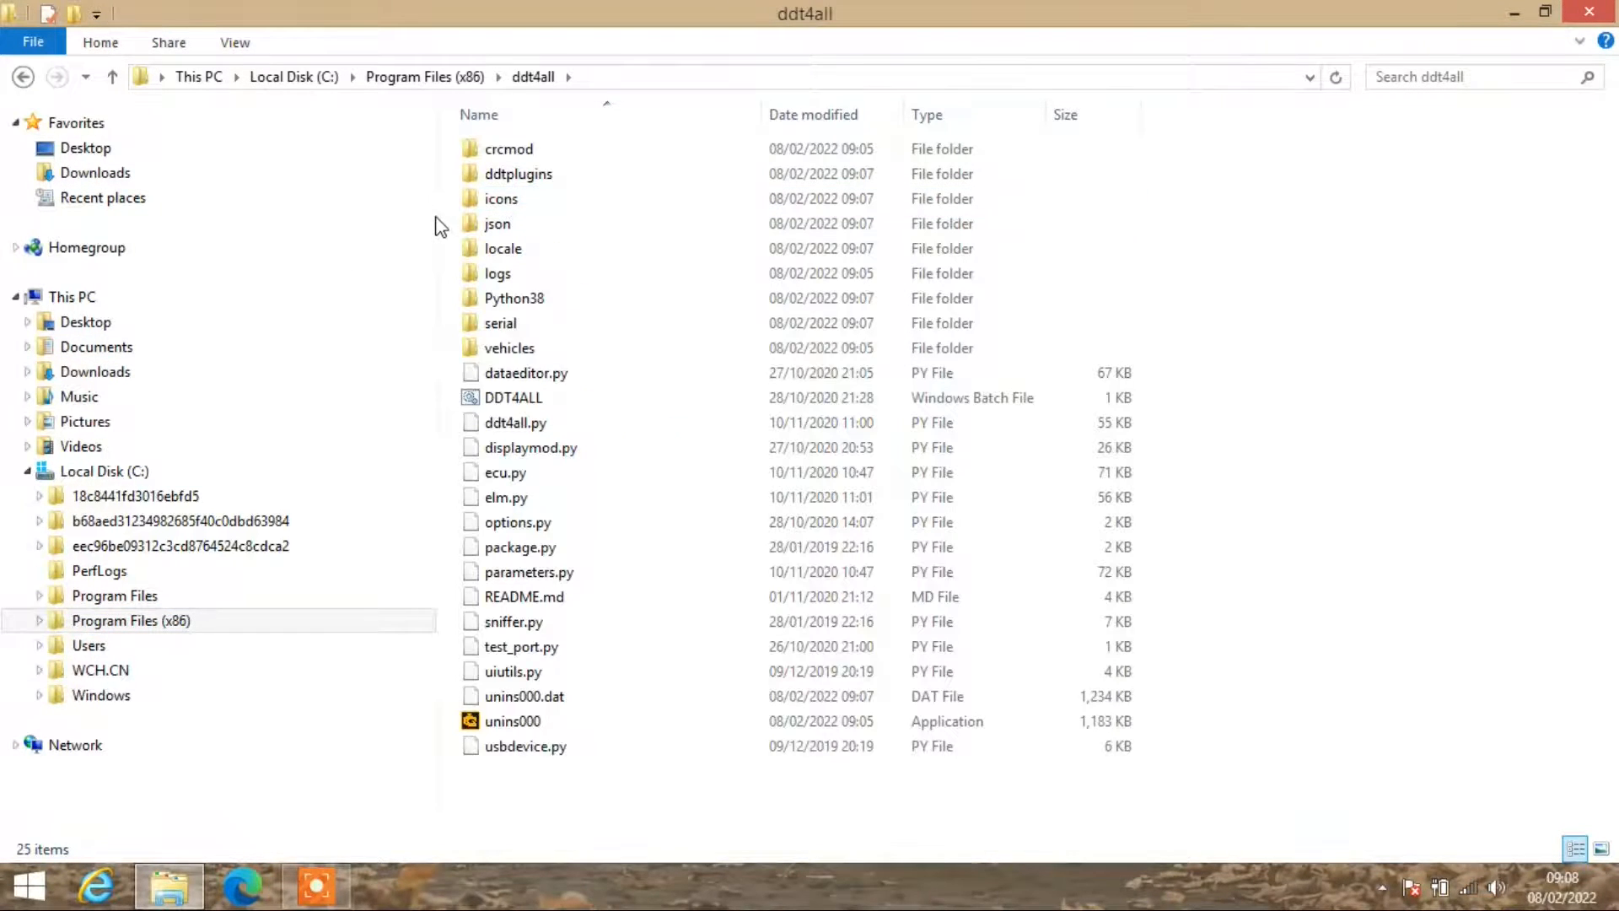
right_click(434, 225)
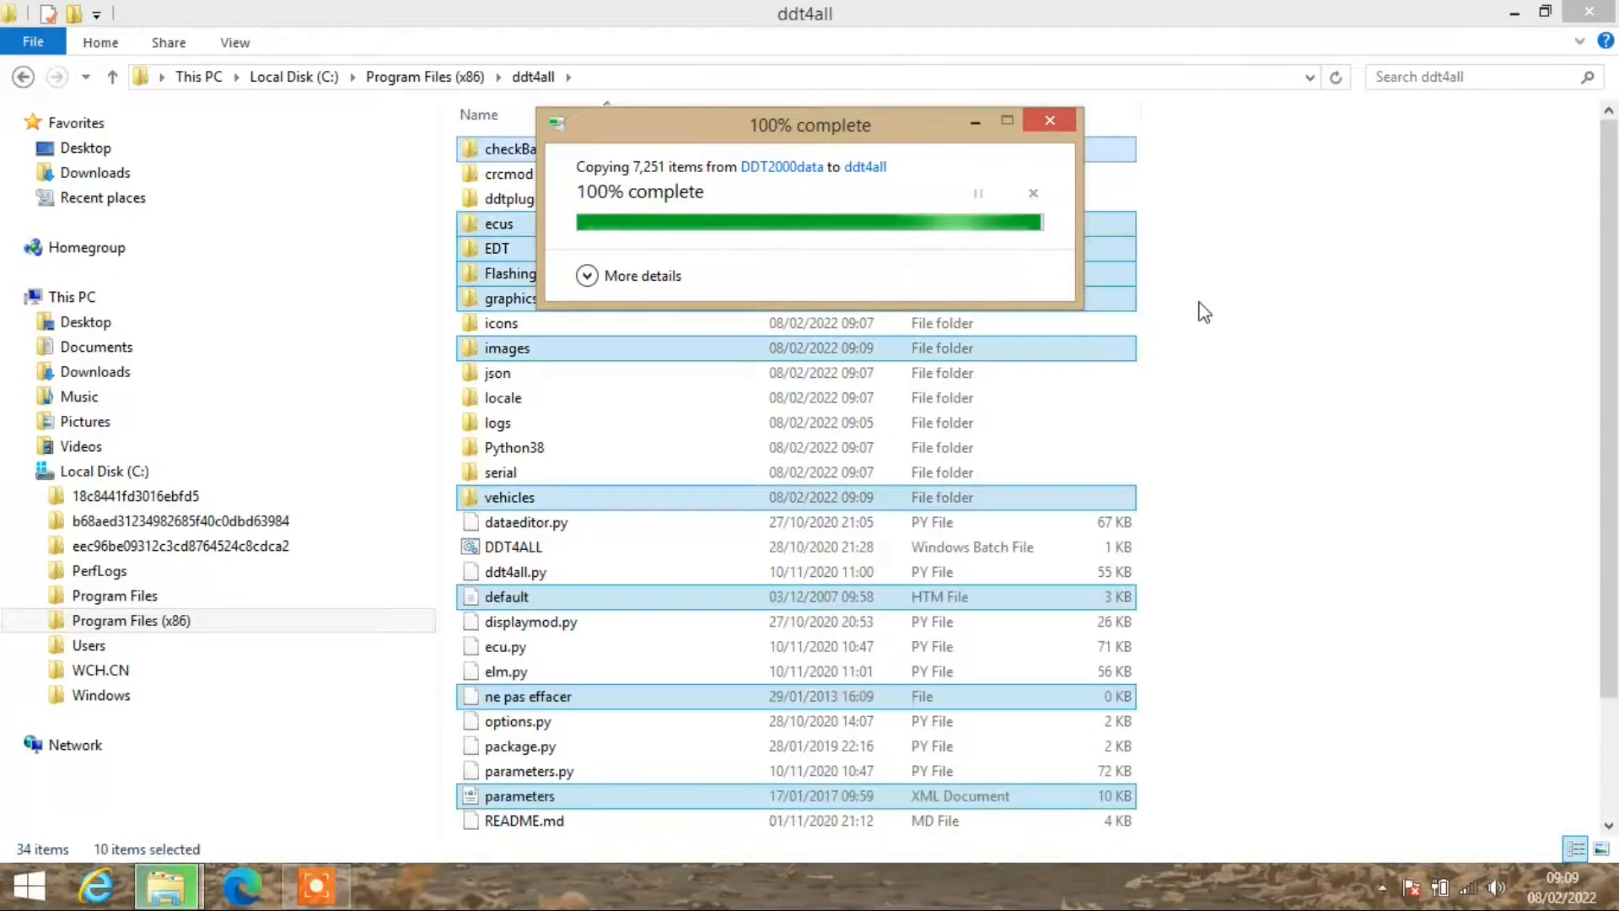
click(1050, 120)
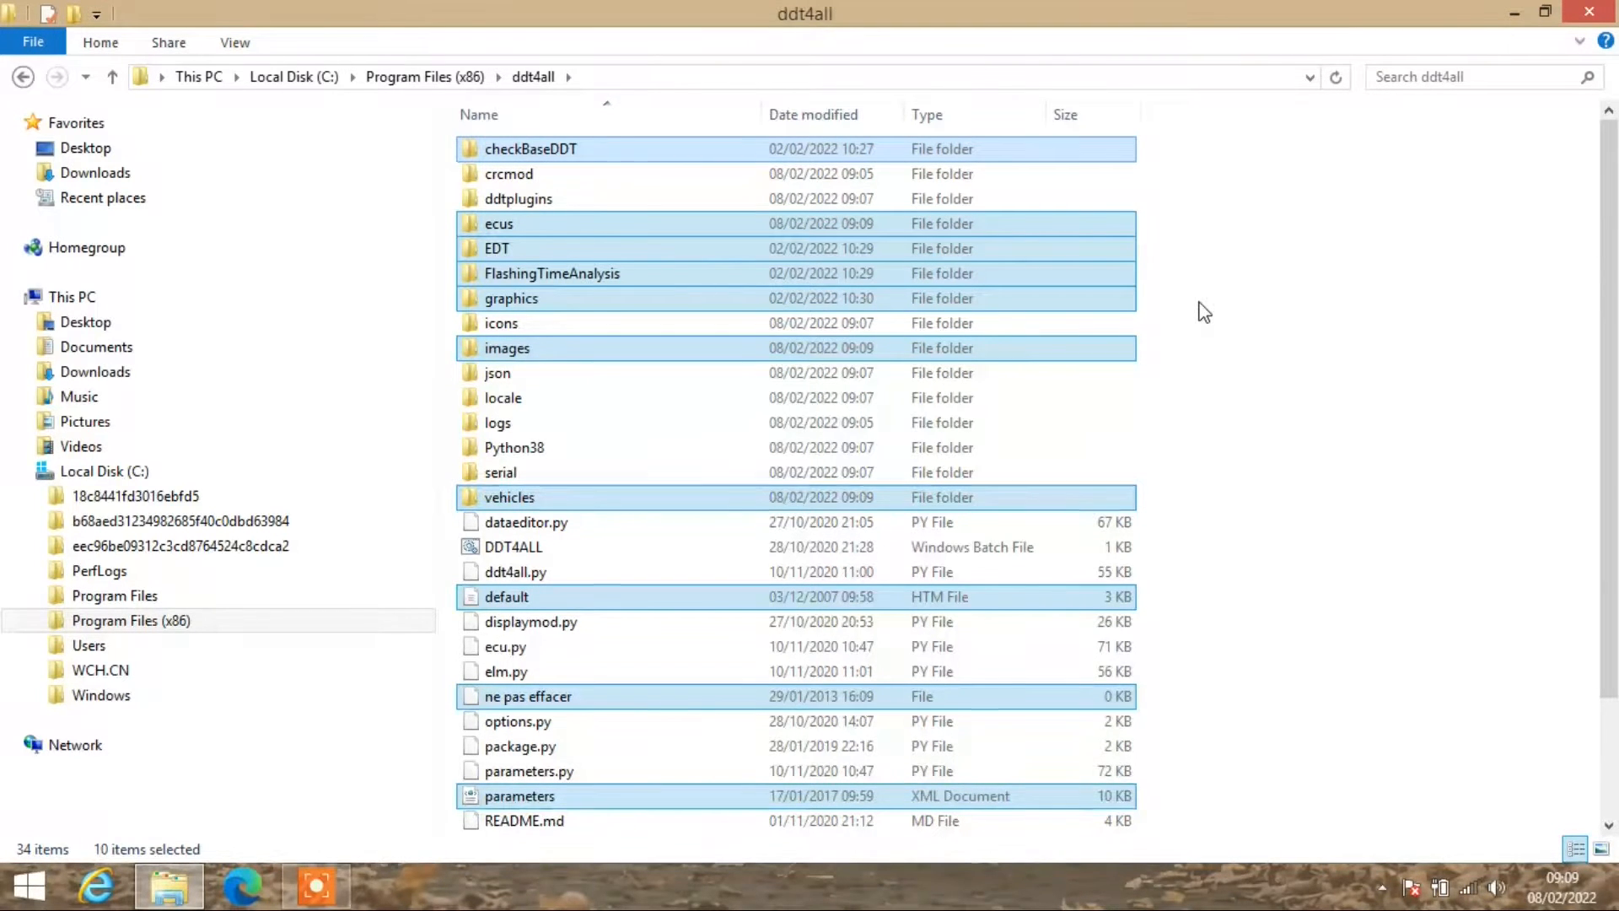
click(1258, 400)
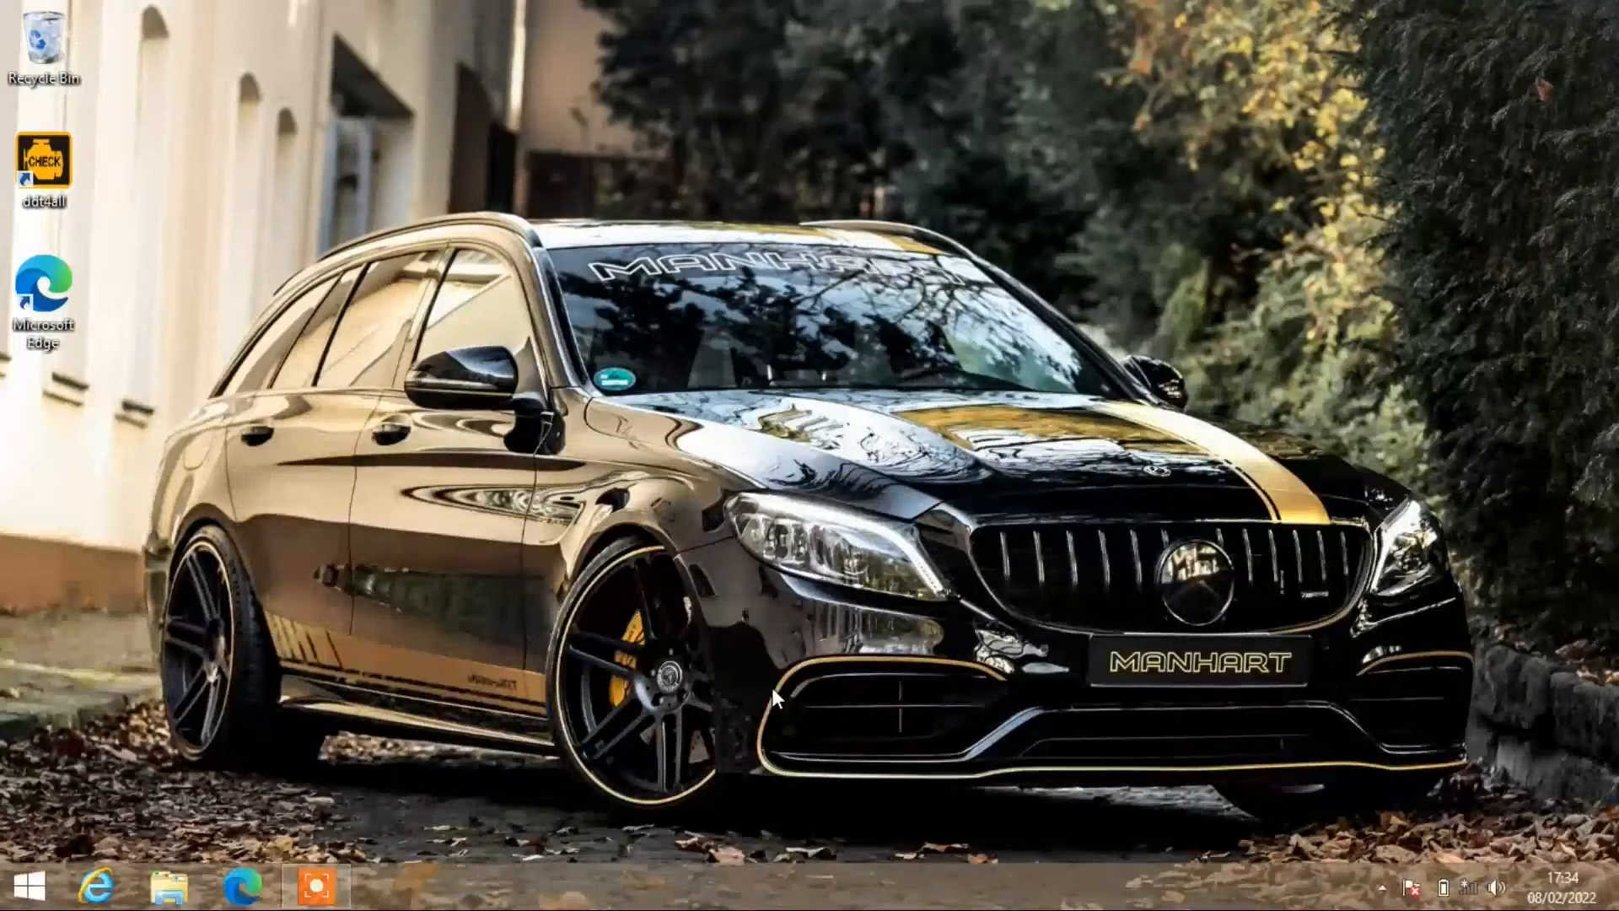
Launch DDT4All from the ddt4all desktop shortcut.
click(45, 174)
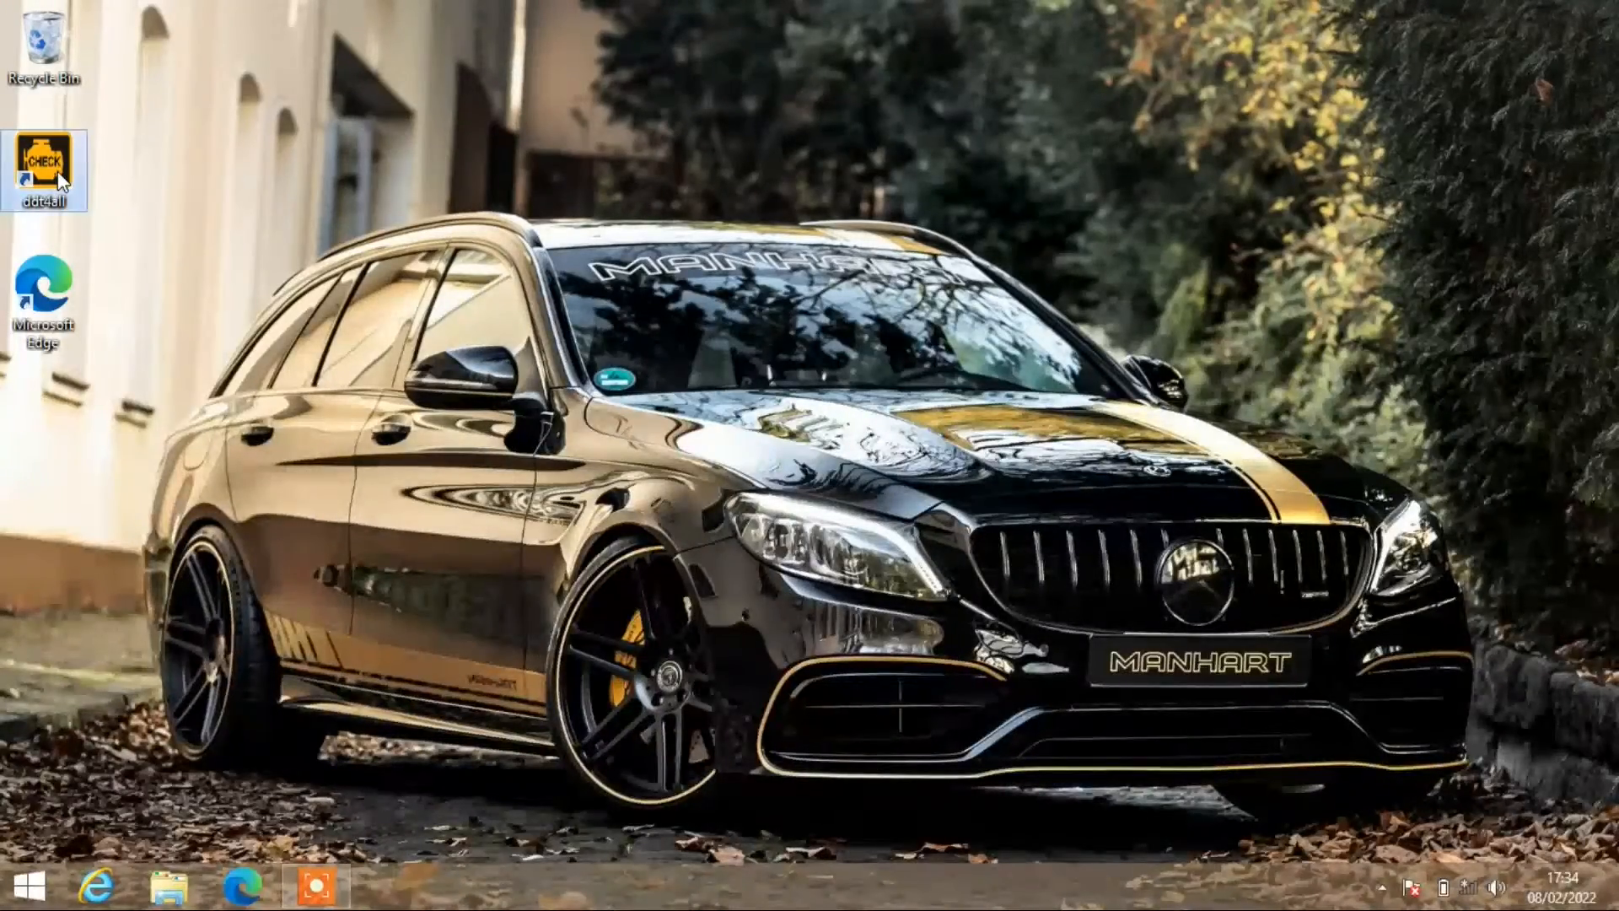
double_click(43, 165)
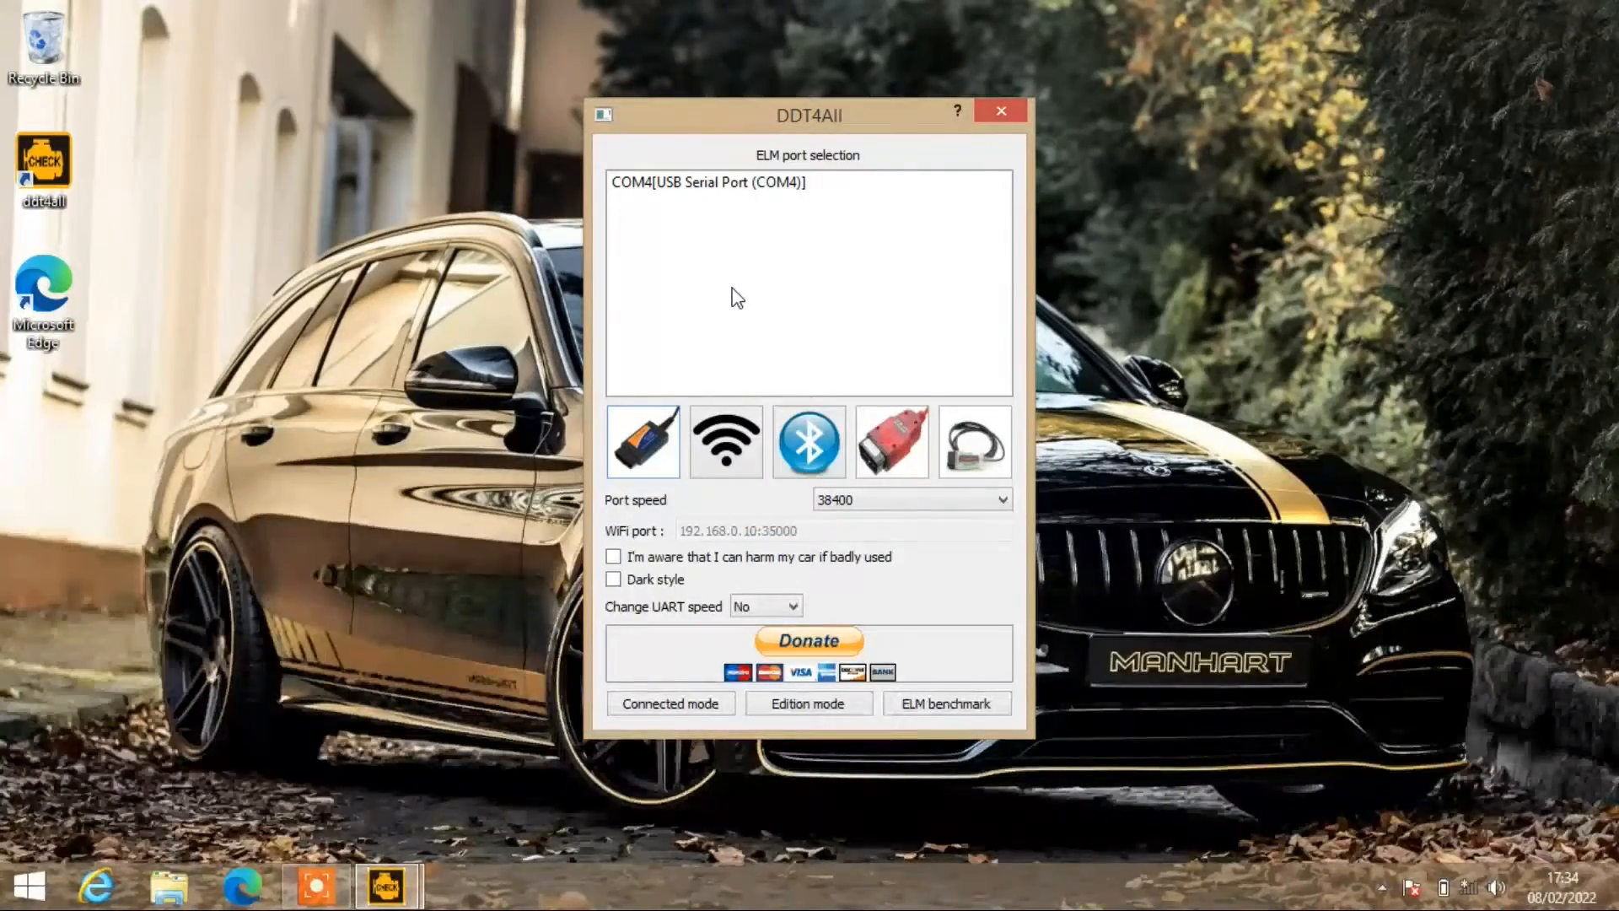
Select COM4 USB Serial Port and acknowledge the car-harm warning in the ELM port window.
click(708, 183)
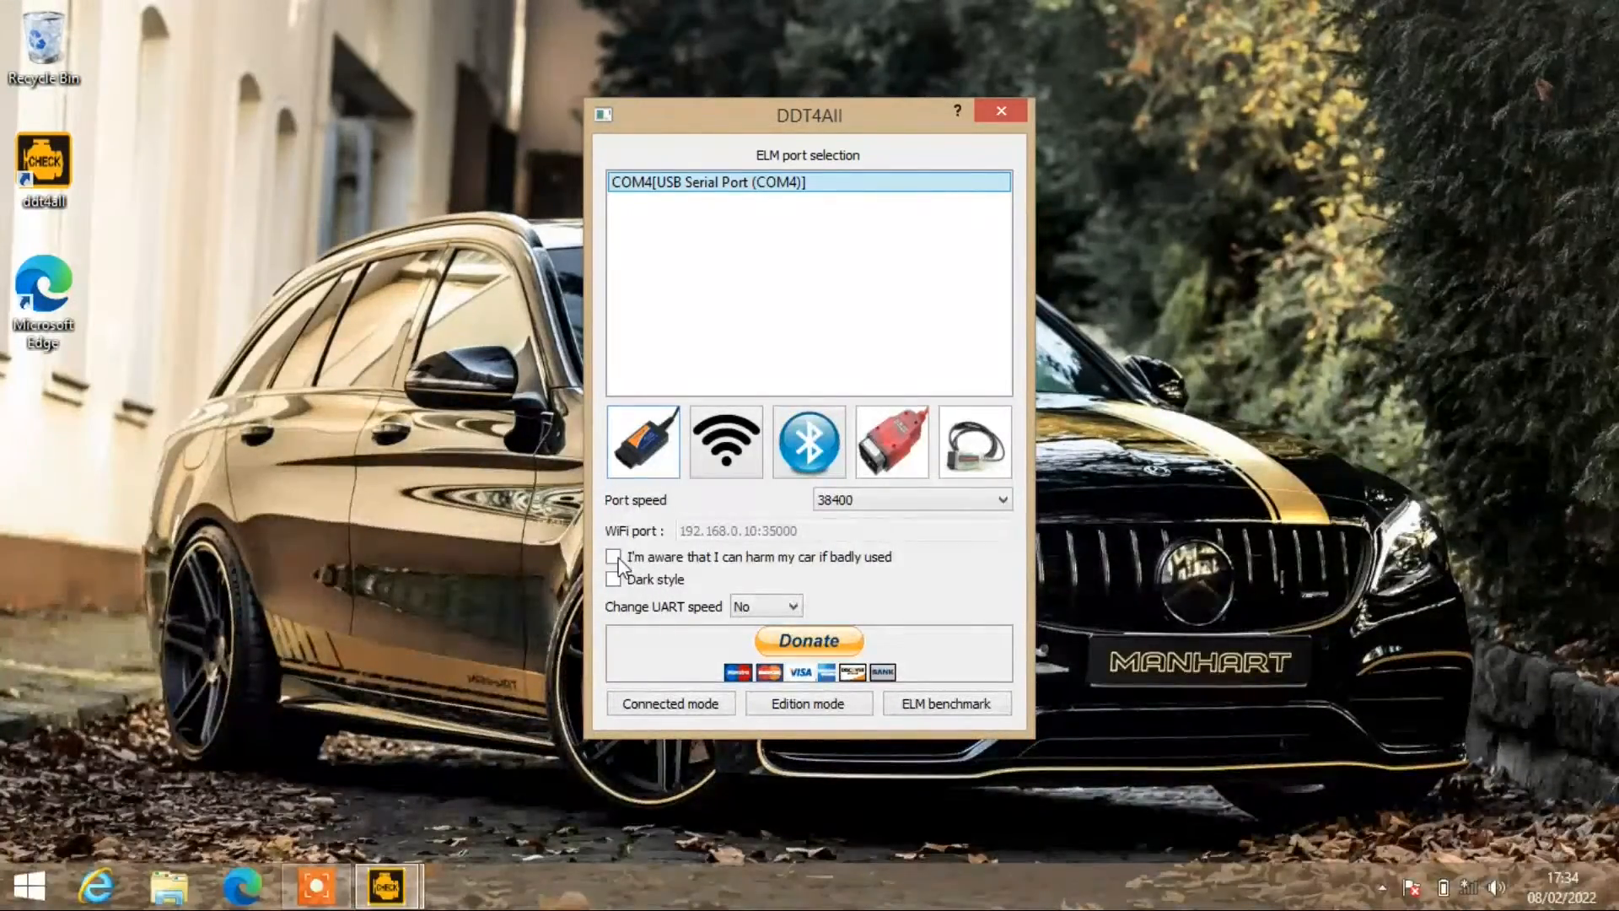
click(613, 557)
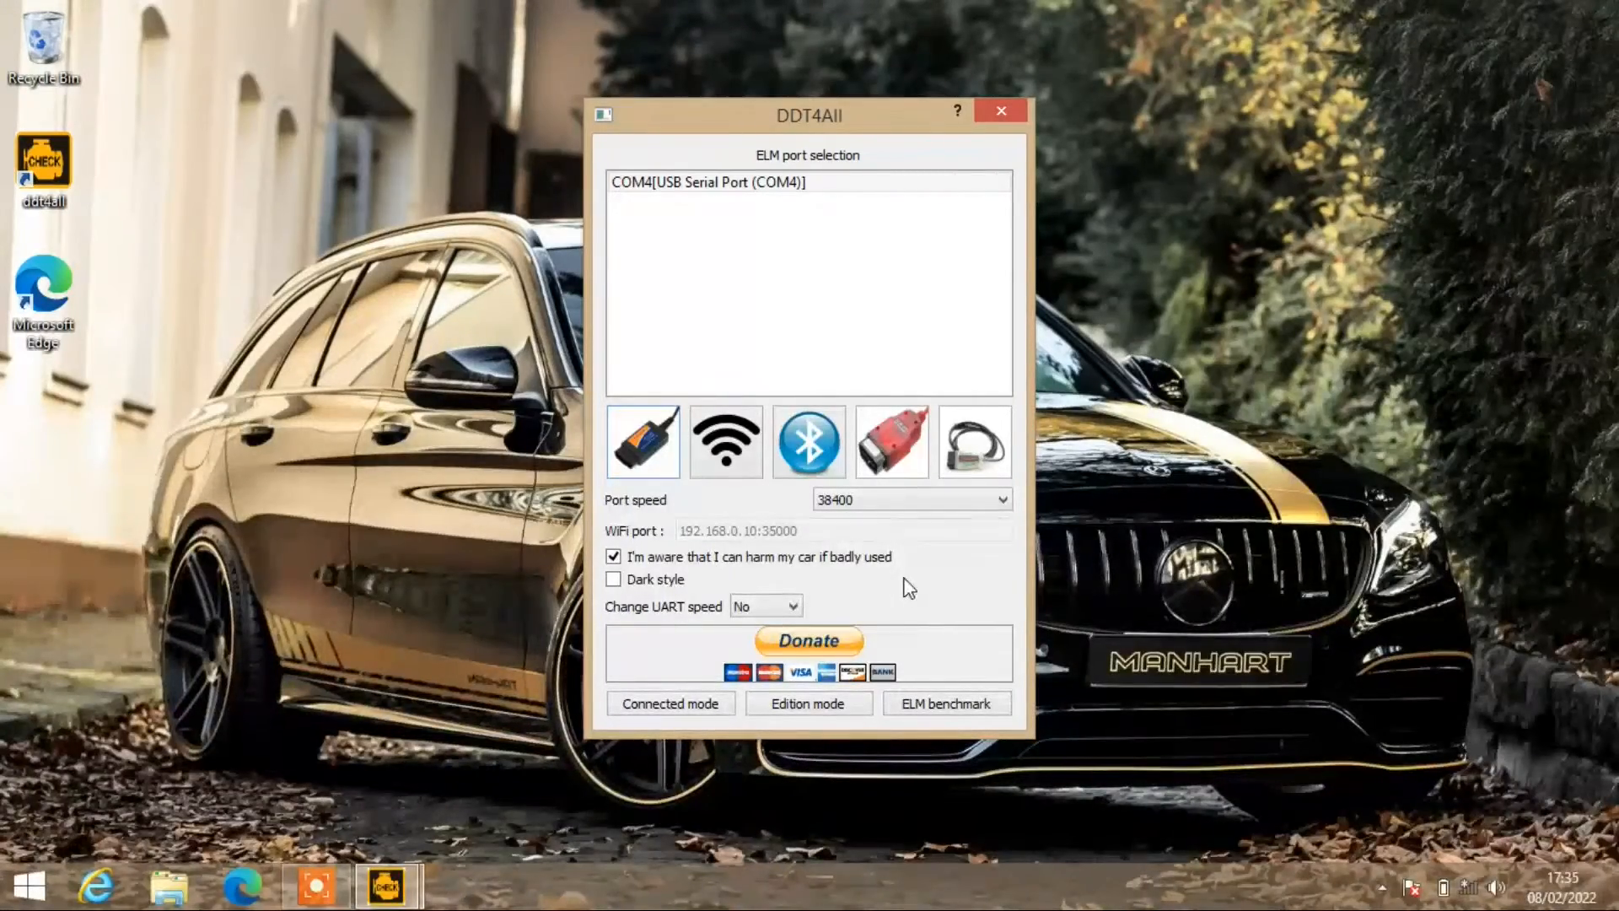
click(998, 111)
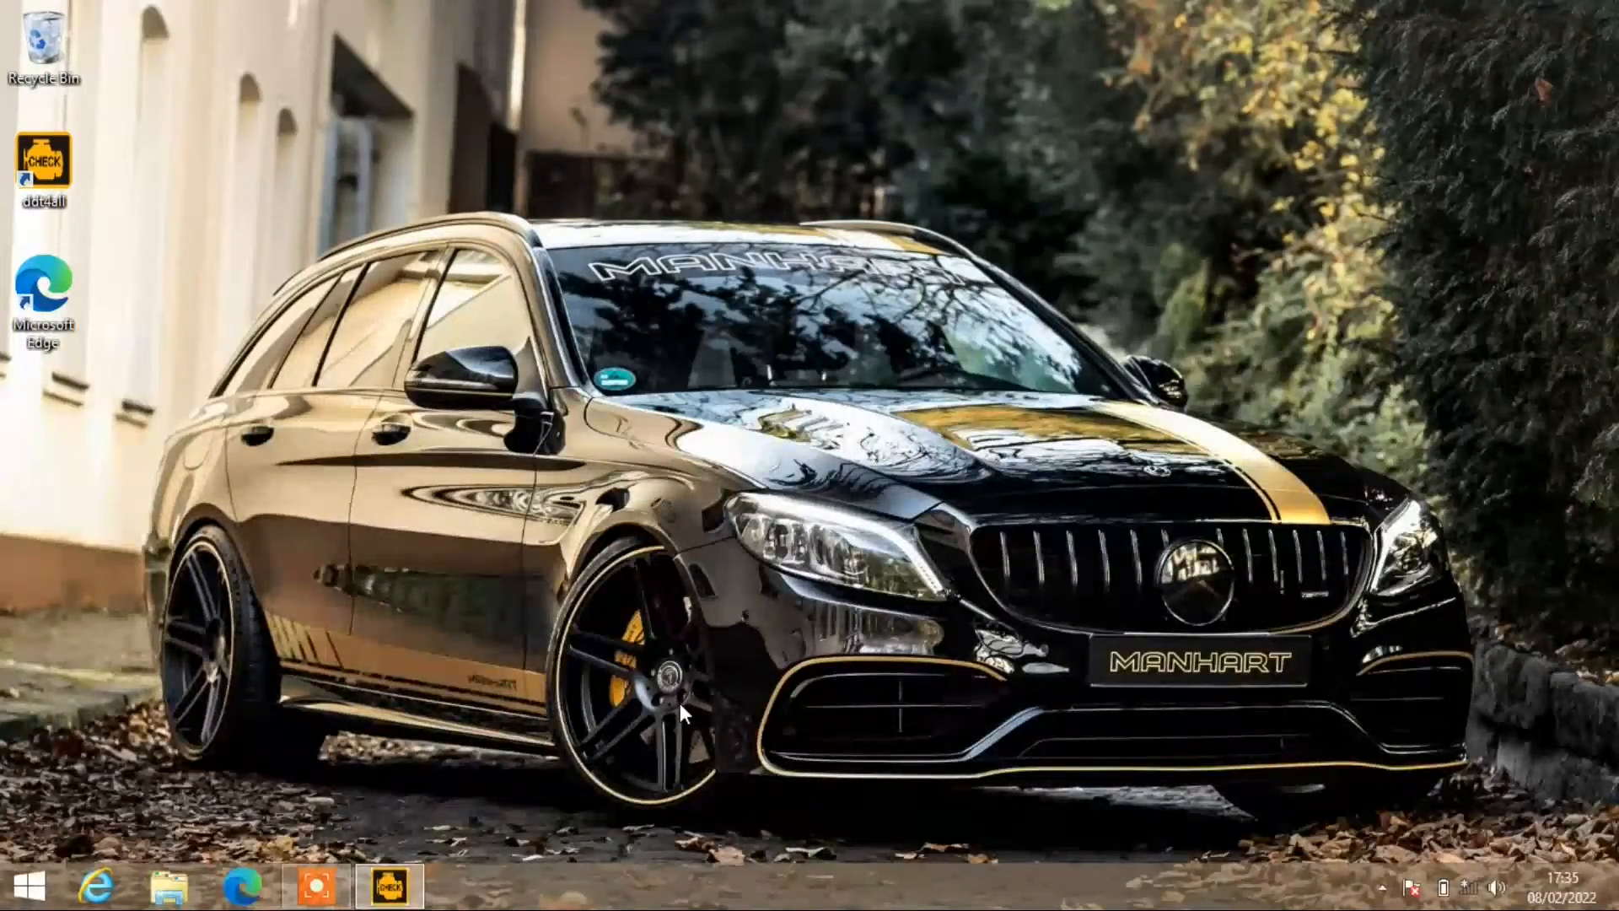
Restore the connected DDT4All main window from the taskbar.
click(387, 887)
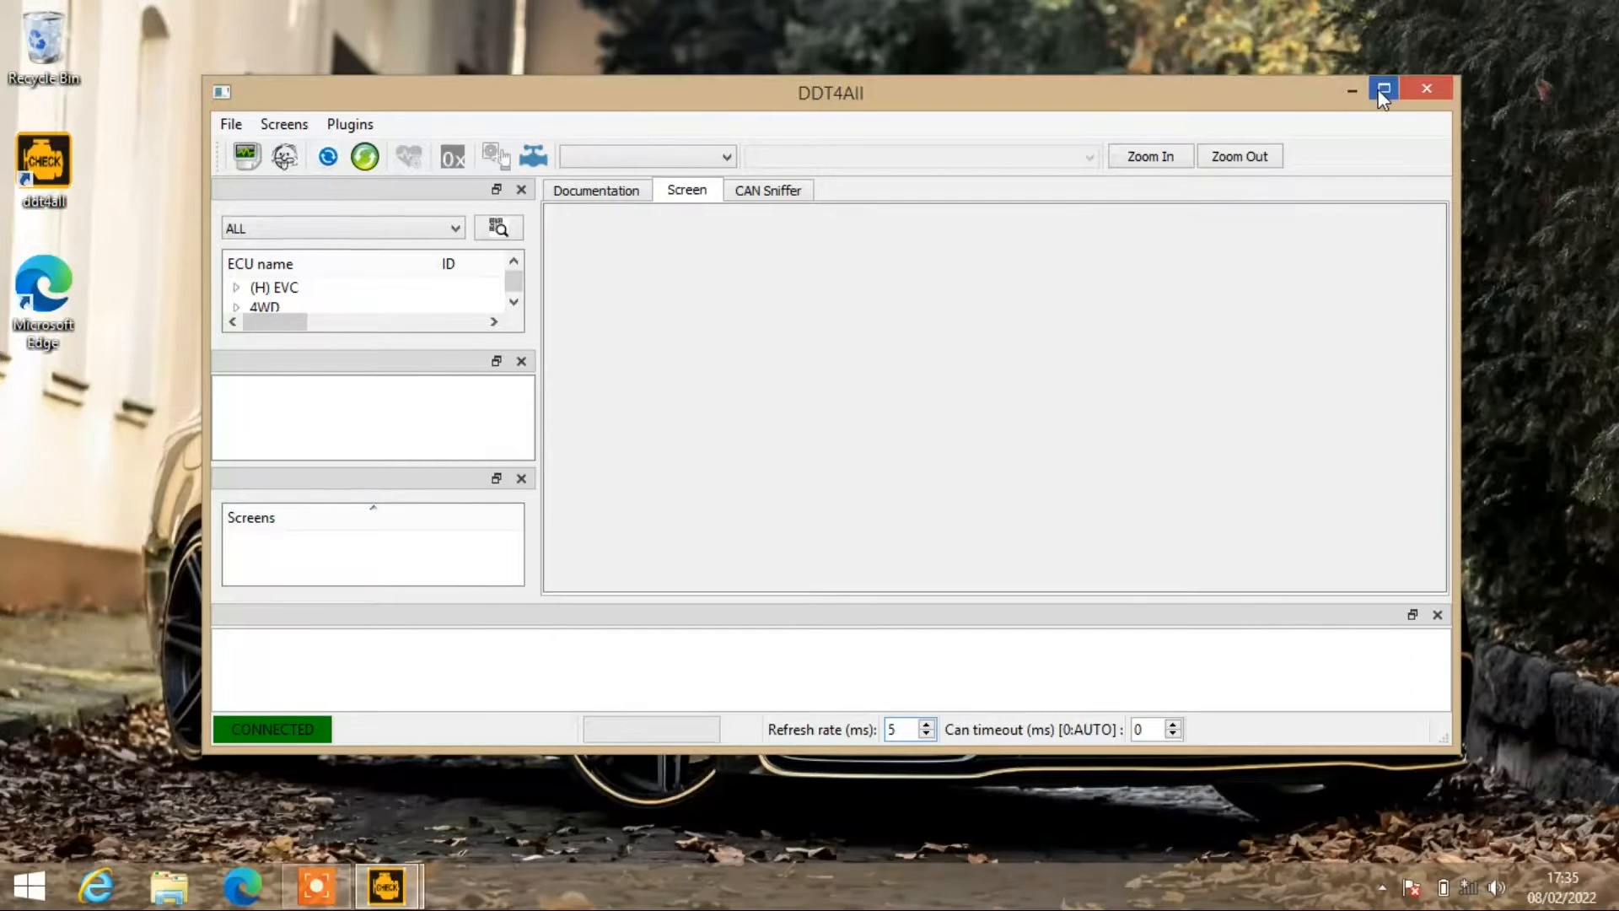
Maximize DDT4All and bring up the Scan ECUs options prompt (CAN or KWP).
click(1383, 88)
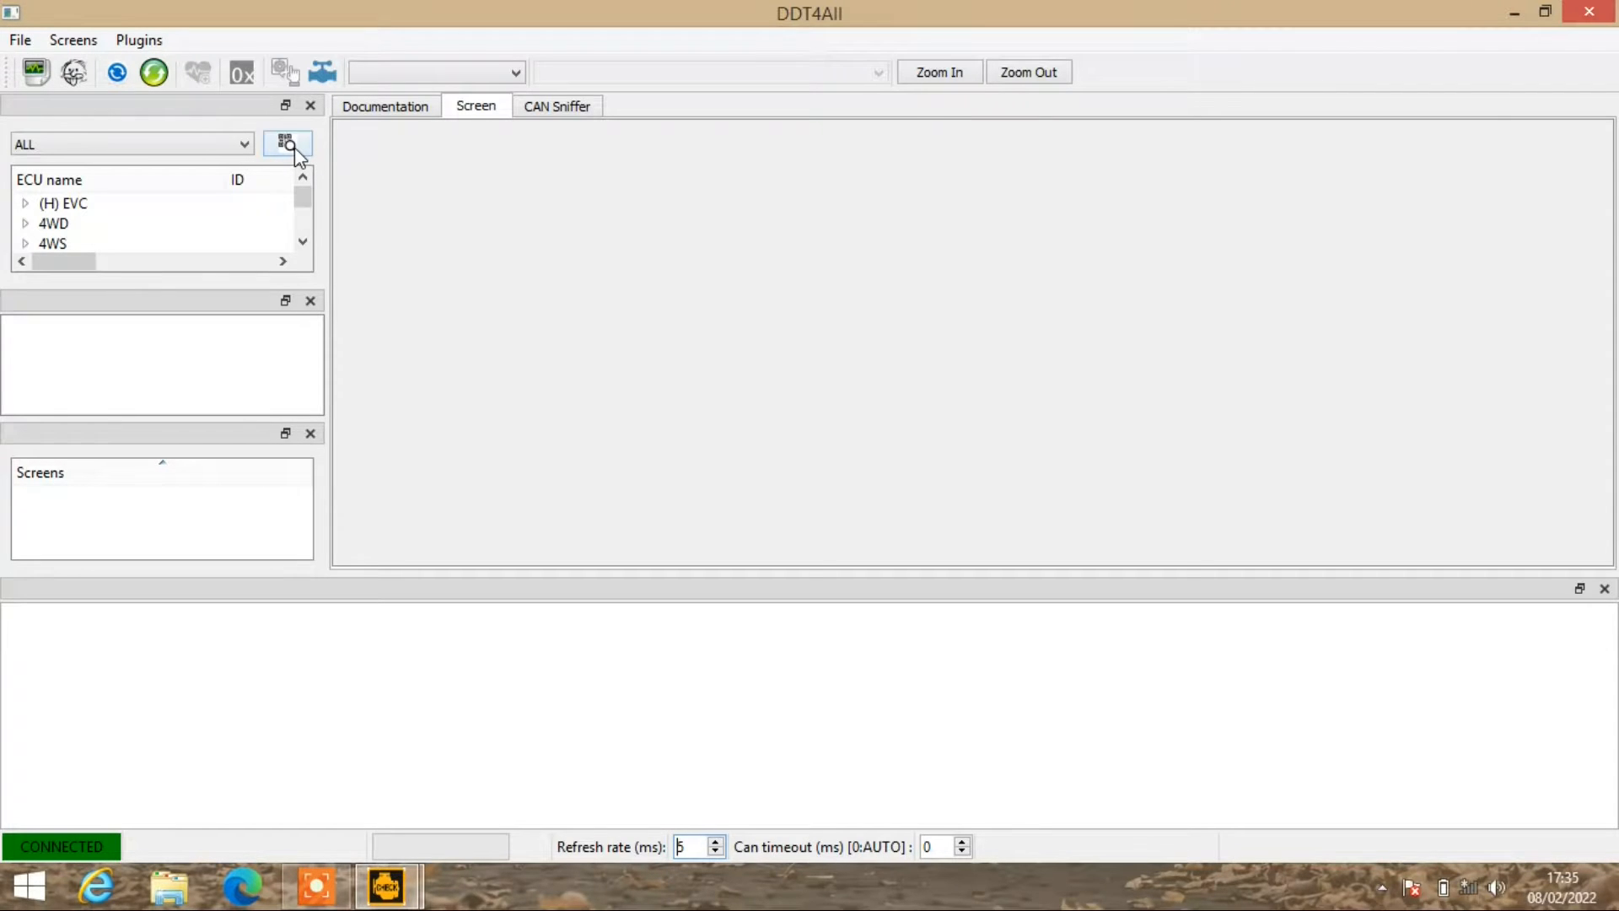
click(287, 144)
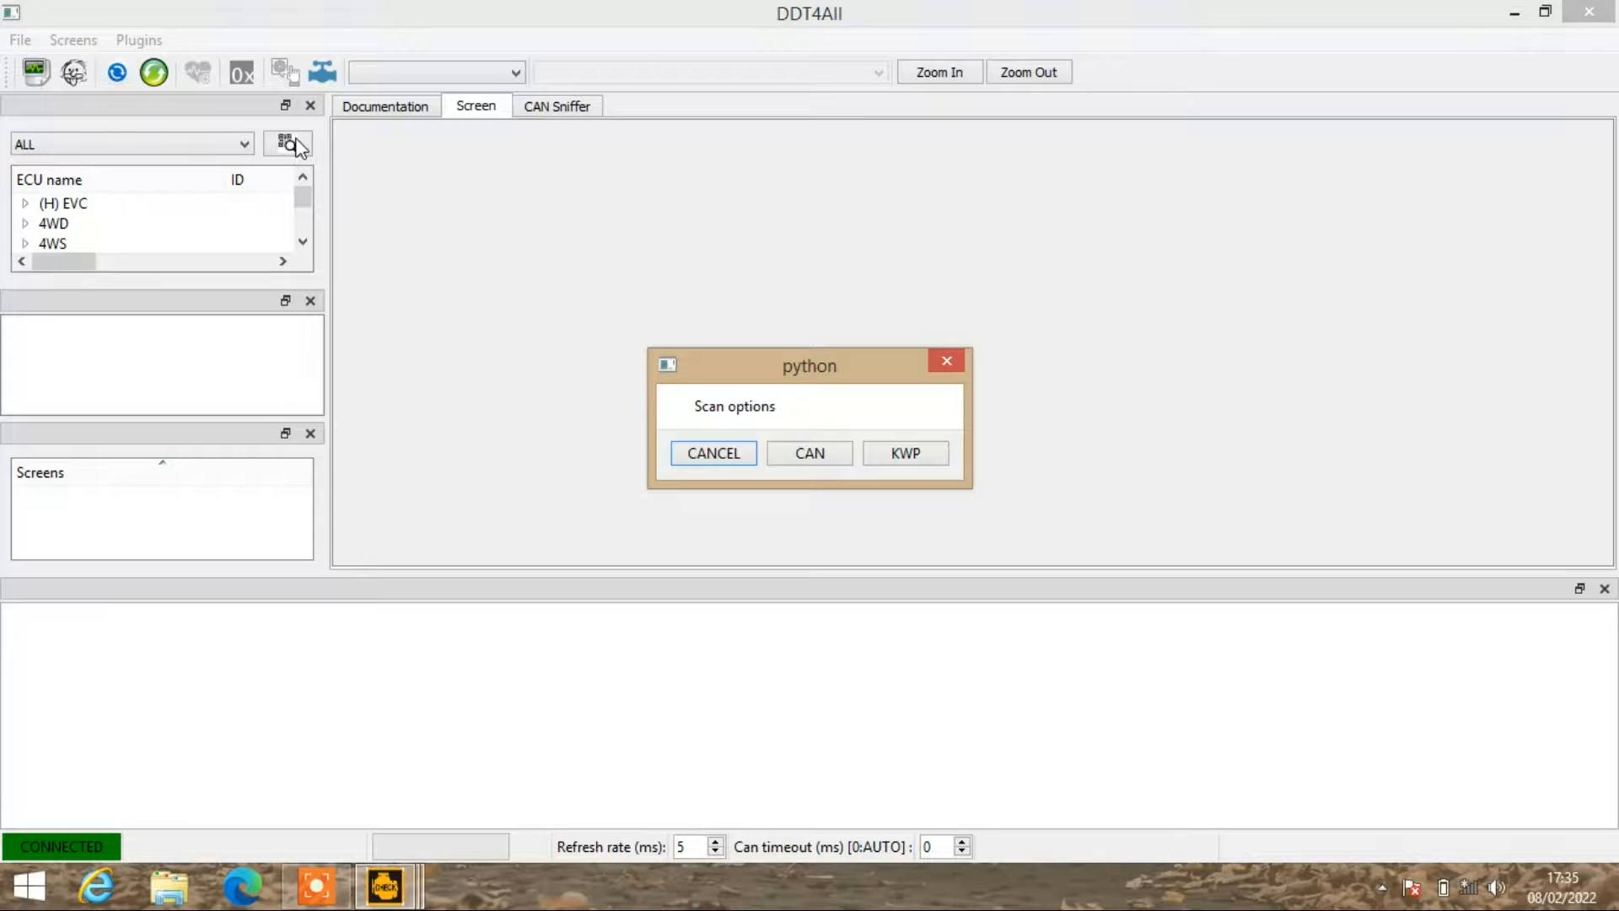
mouse_move(413, 270)
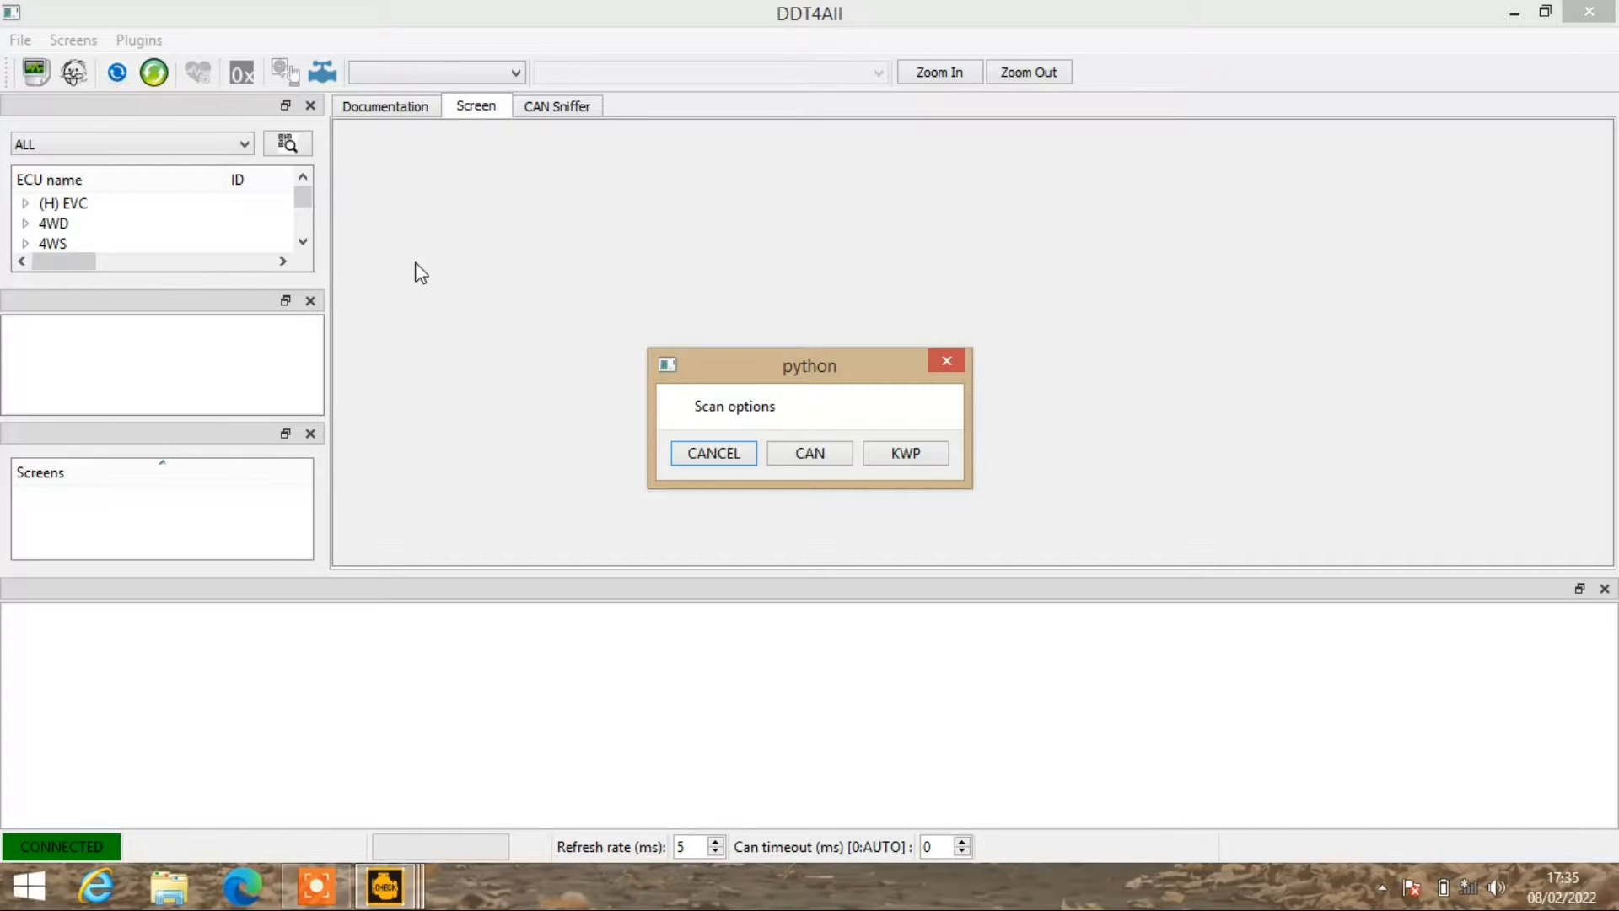
mouse_move(809, 454)
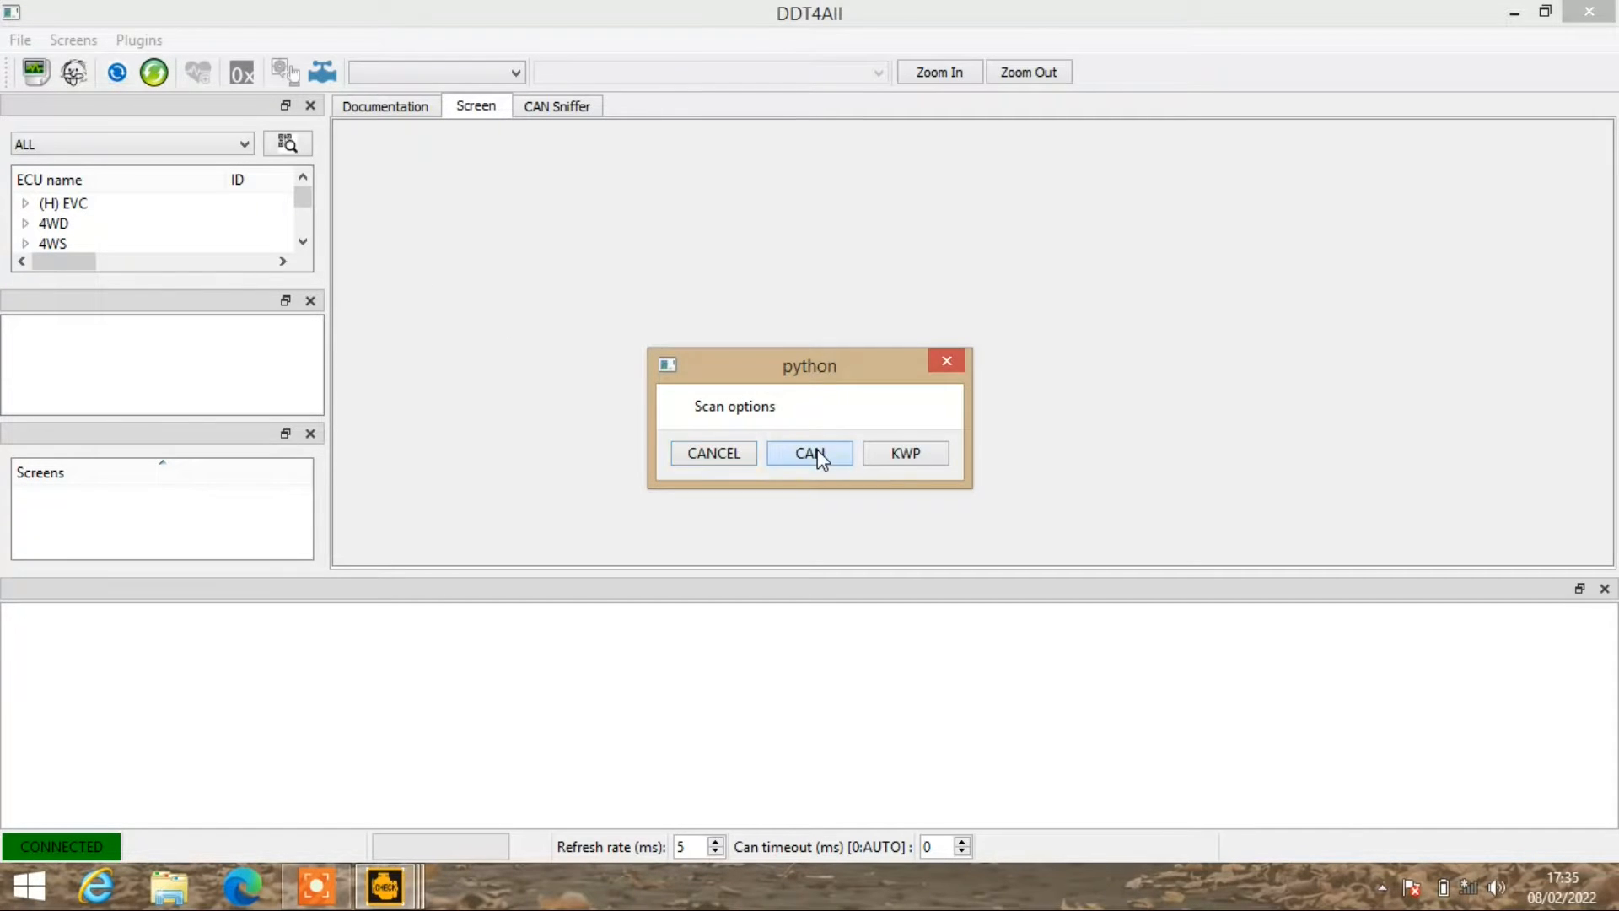
Run a CAN scan that finds 12 ECUs including Airbag-SRS, Audio, HVAC and EPS.
click(809, 452)
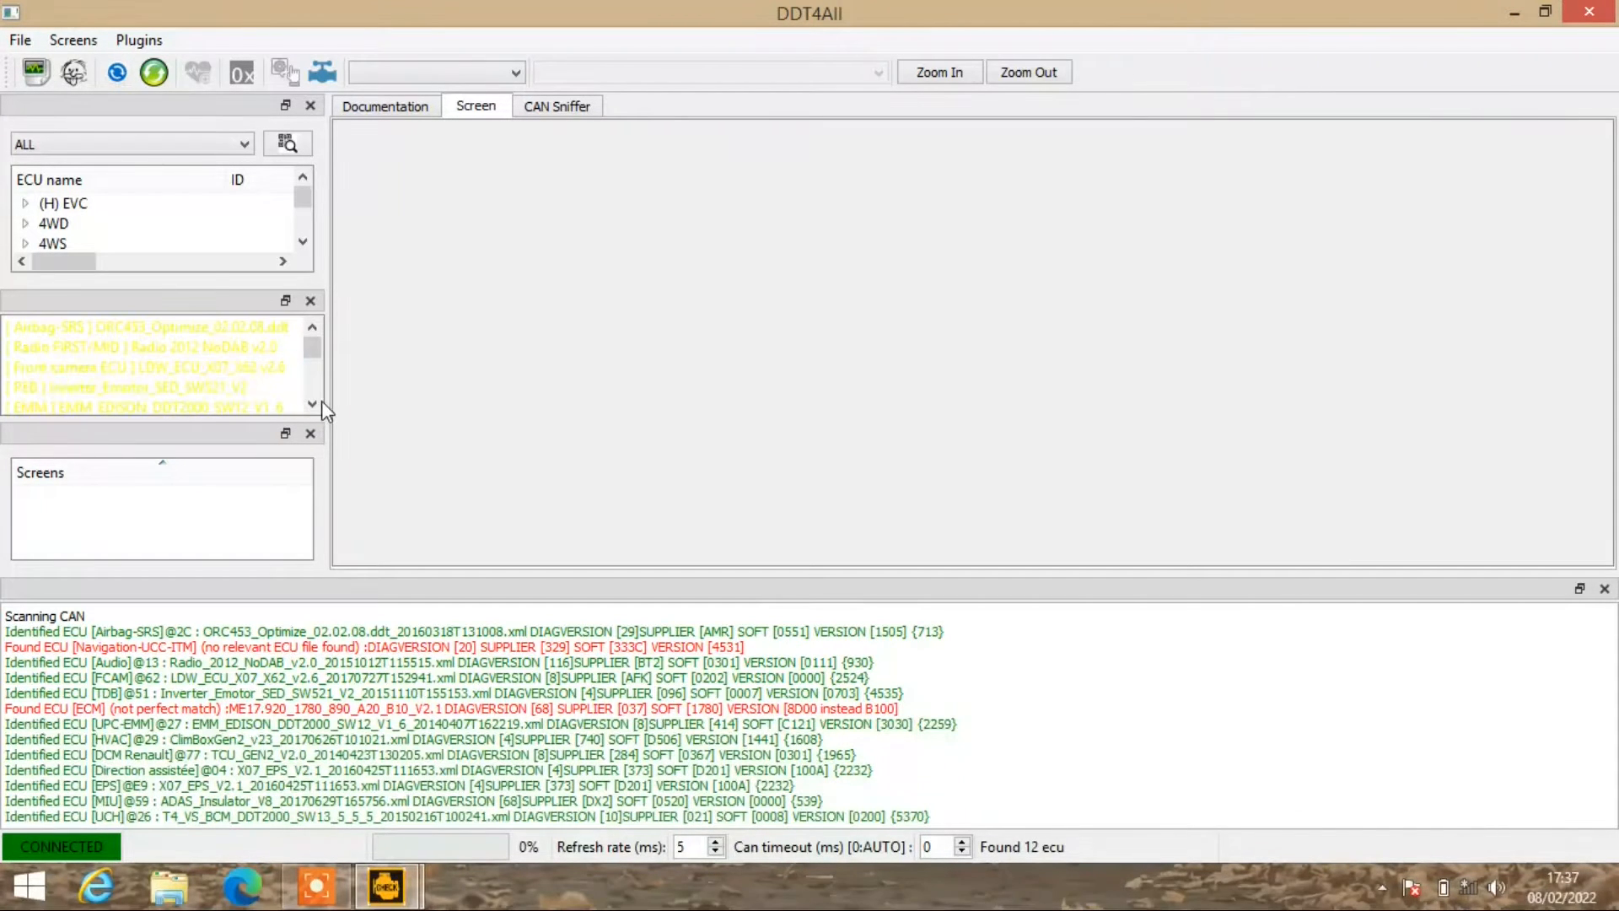
Connect to the EMM_EDISON ECU and load its diagnostic screens such as StopStart.
click(312, 404)
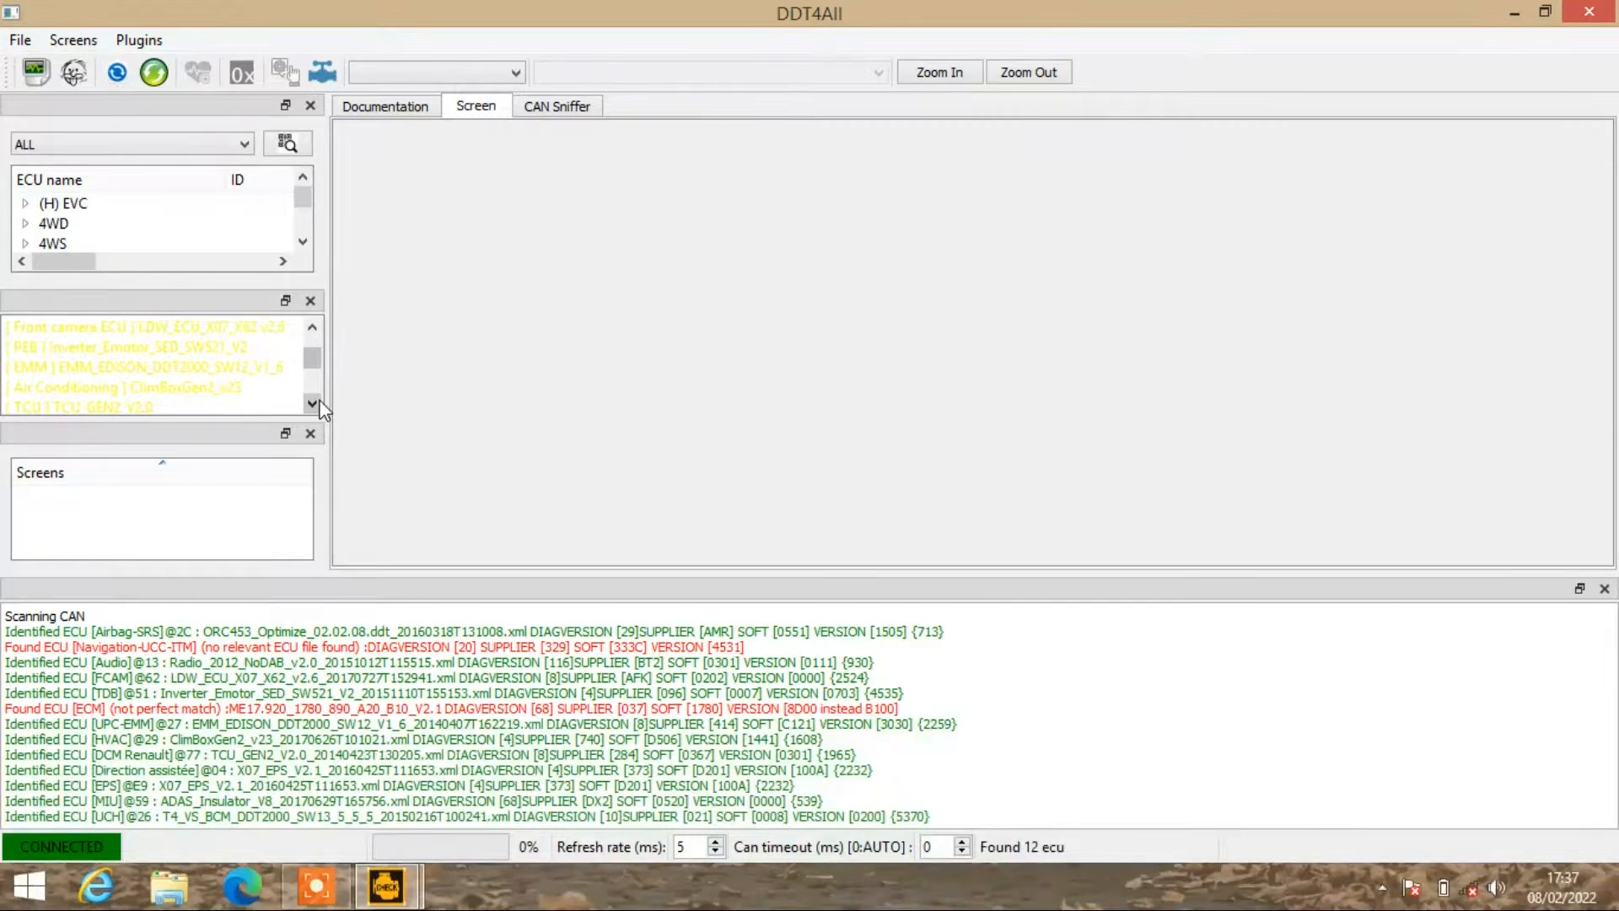
click(150, 367)
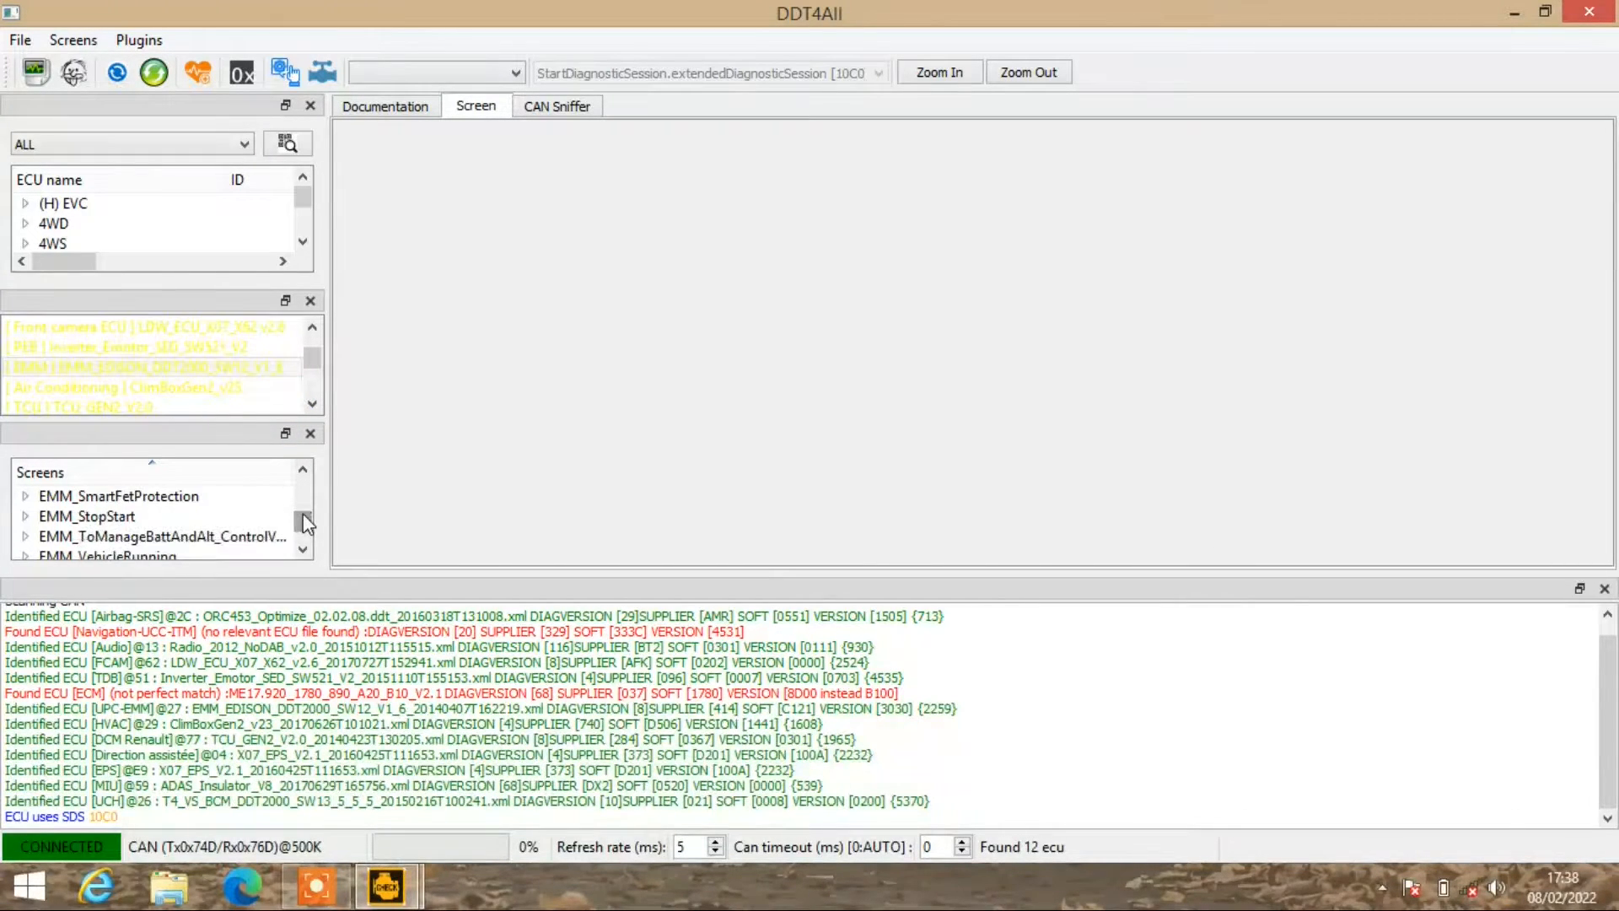
Expand EMM_WipingAndWashing in the Screens list and select its Calibration then Configuration entries.
scroll(down, 3)
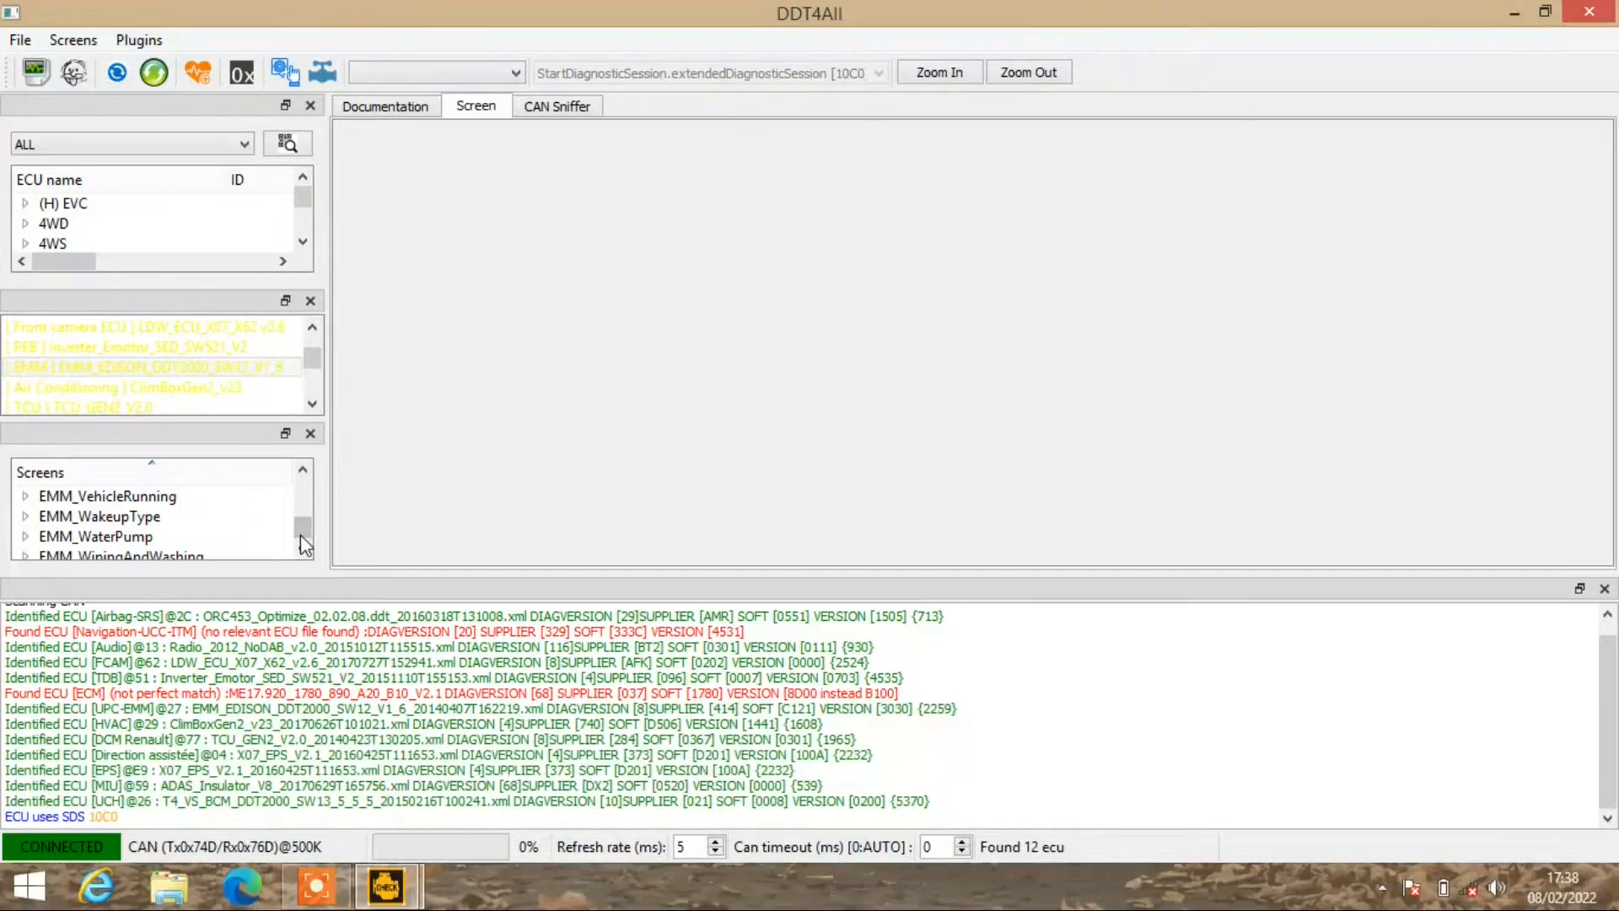
scroll(down, 3)
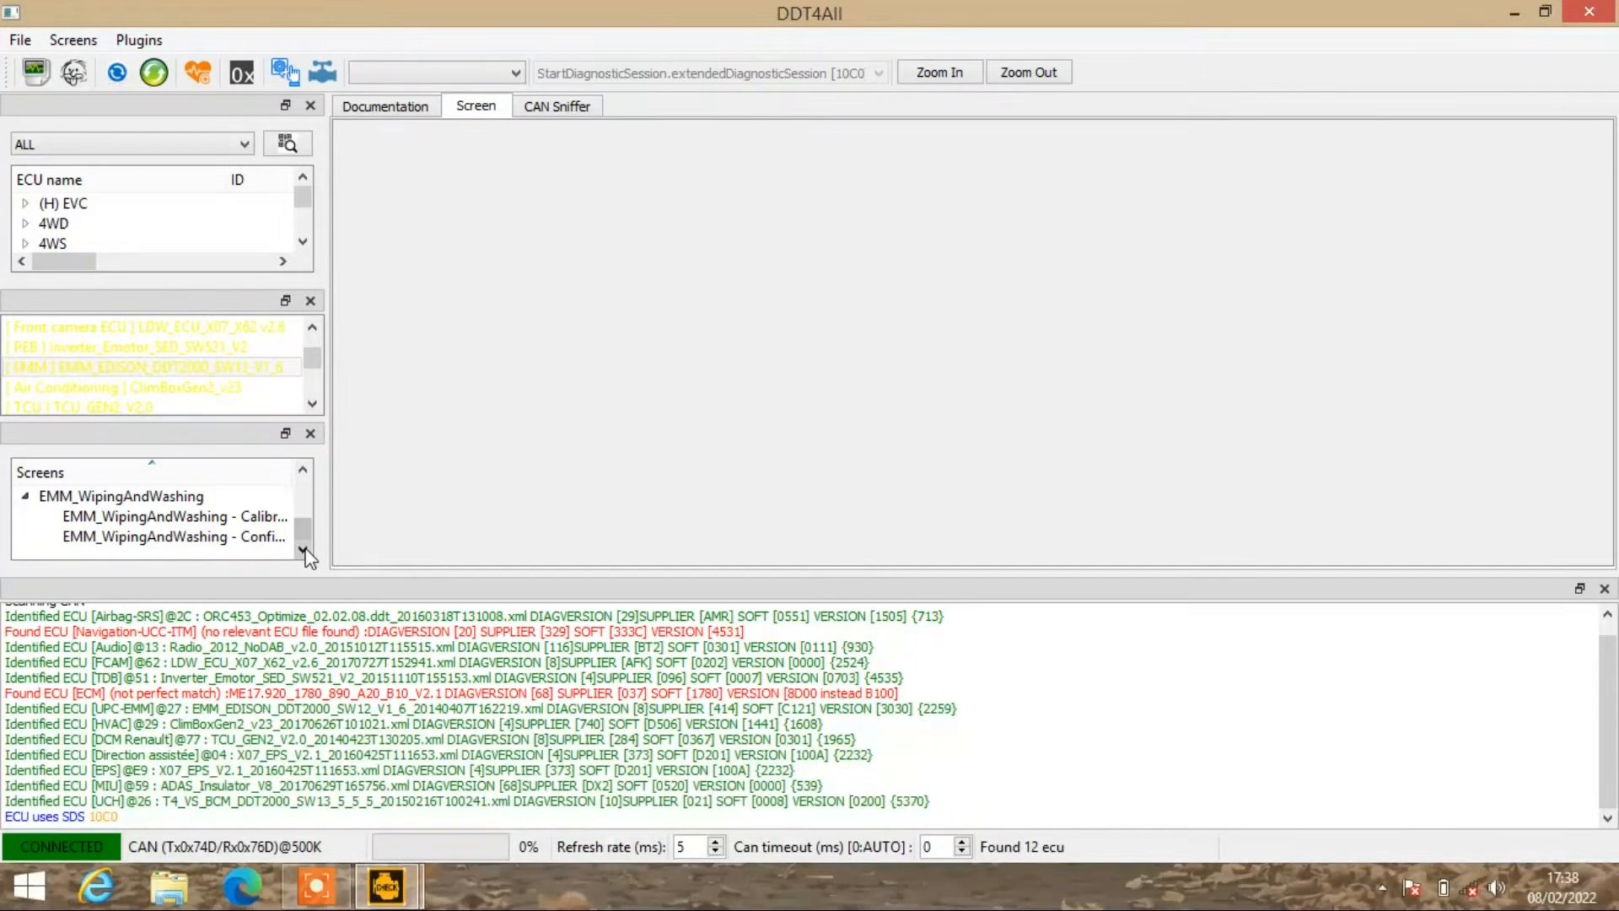
click(175, 536)
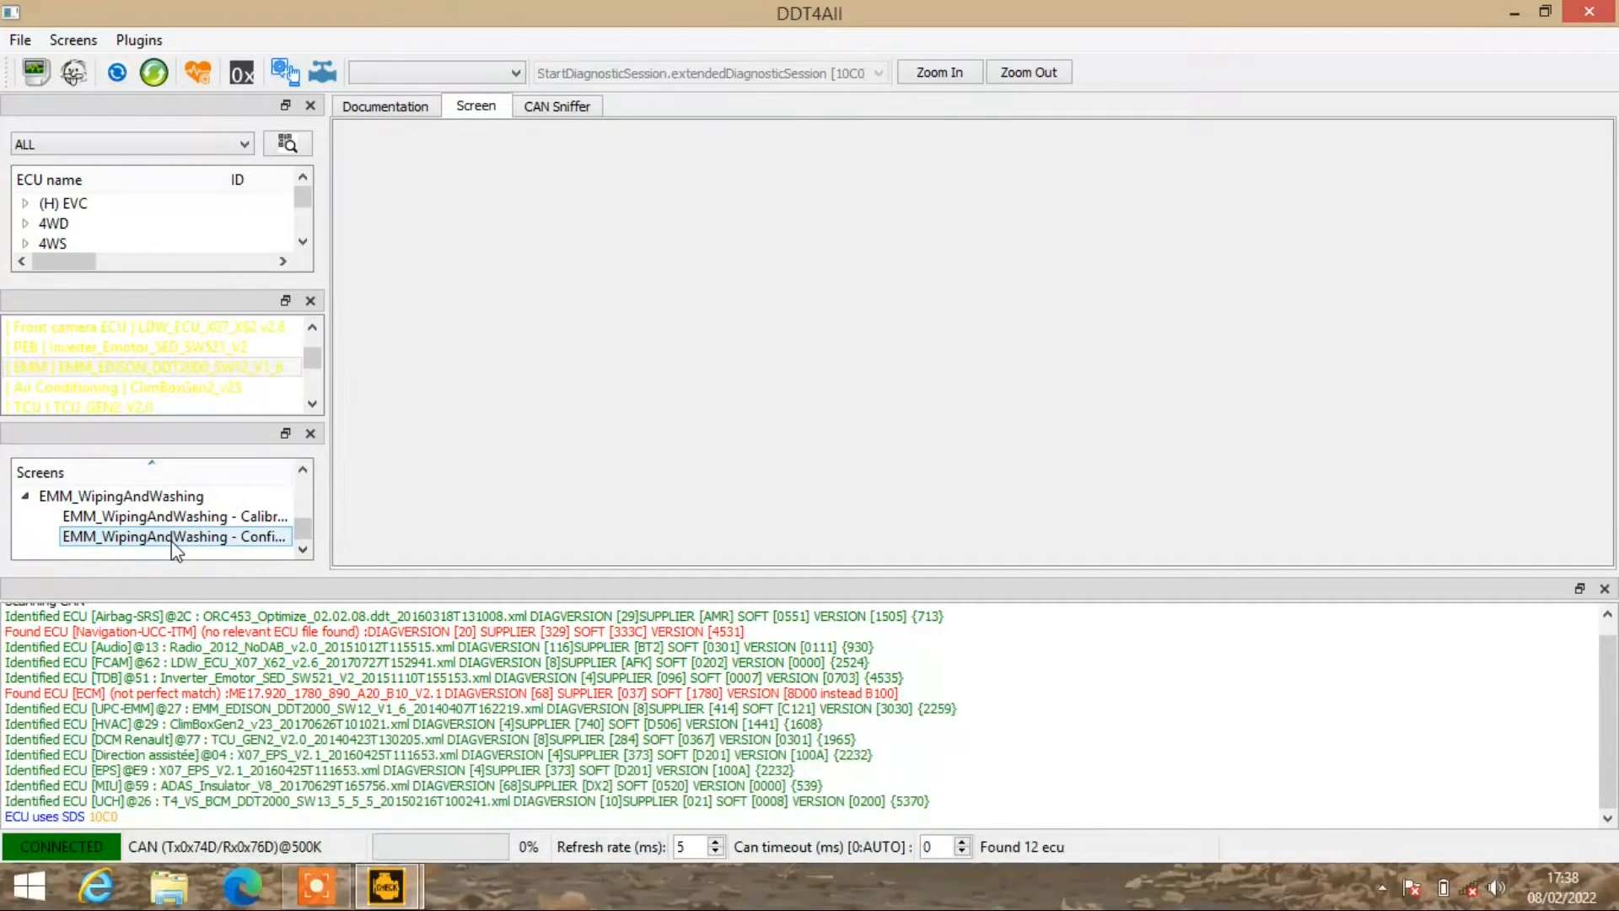
click(62, 203)
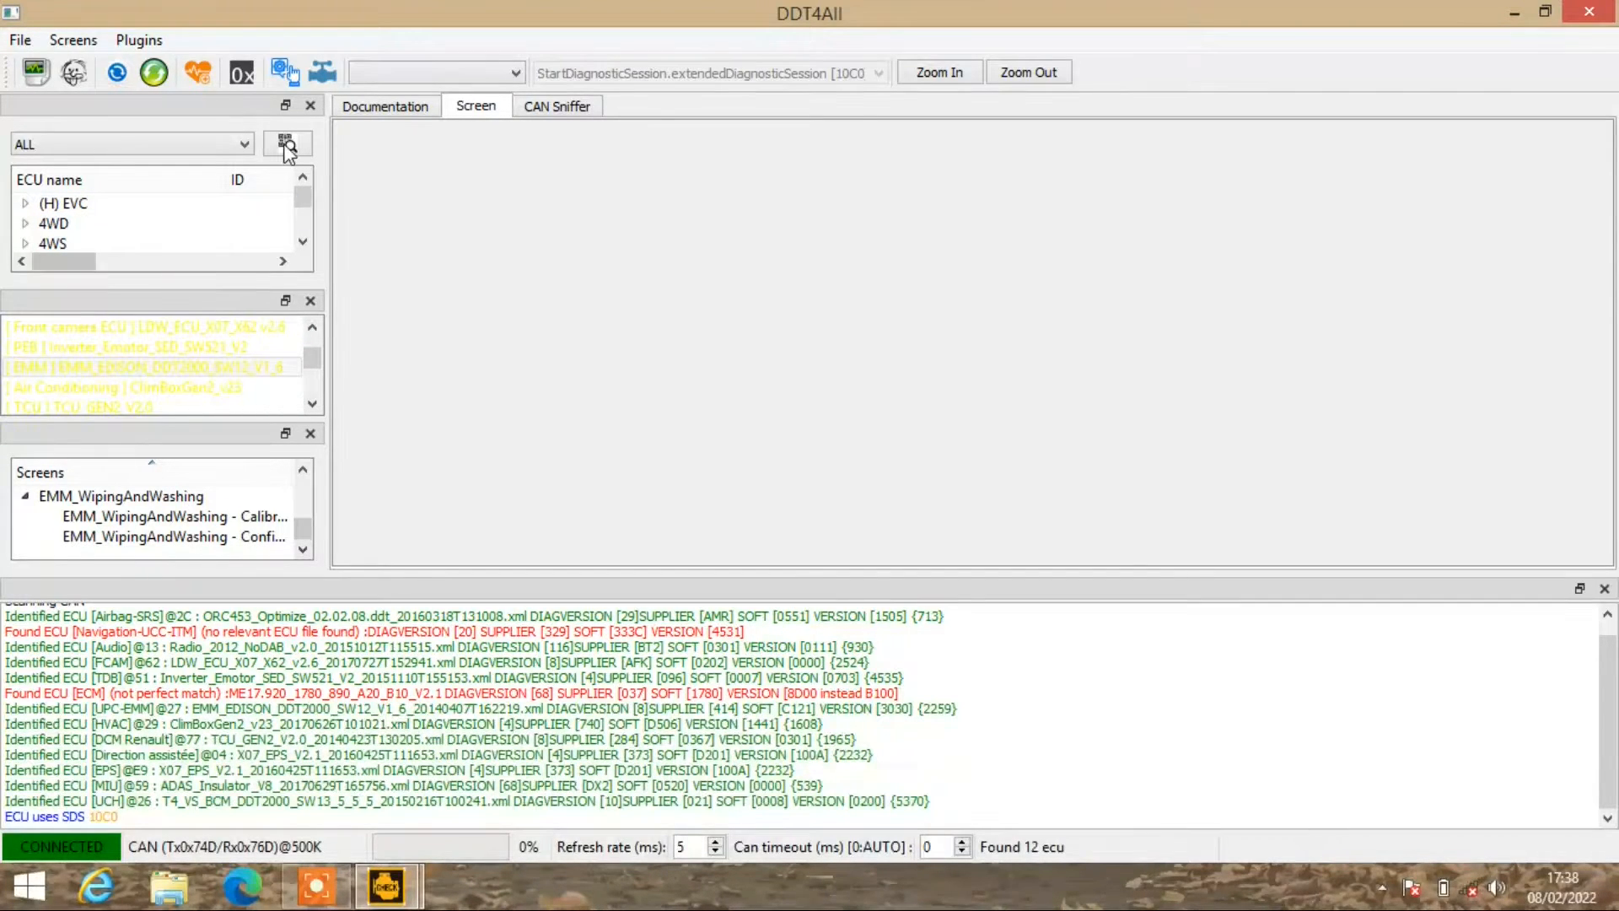
click(124, 406)
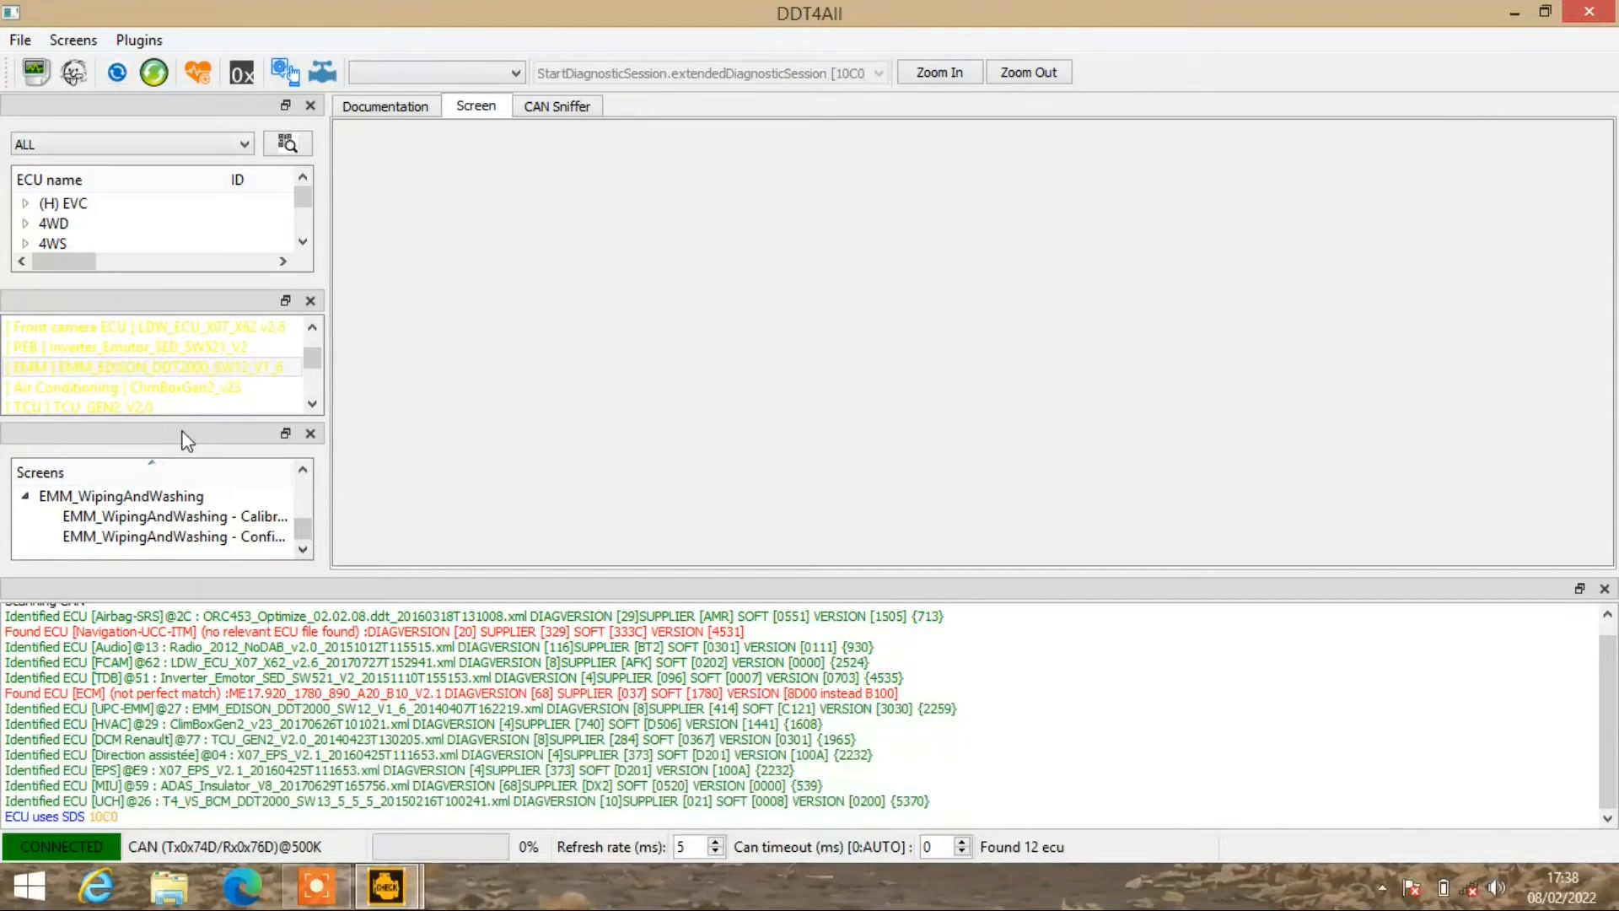
click(174, 515)
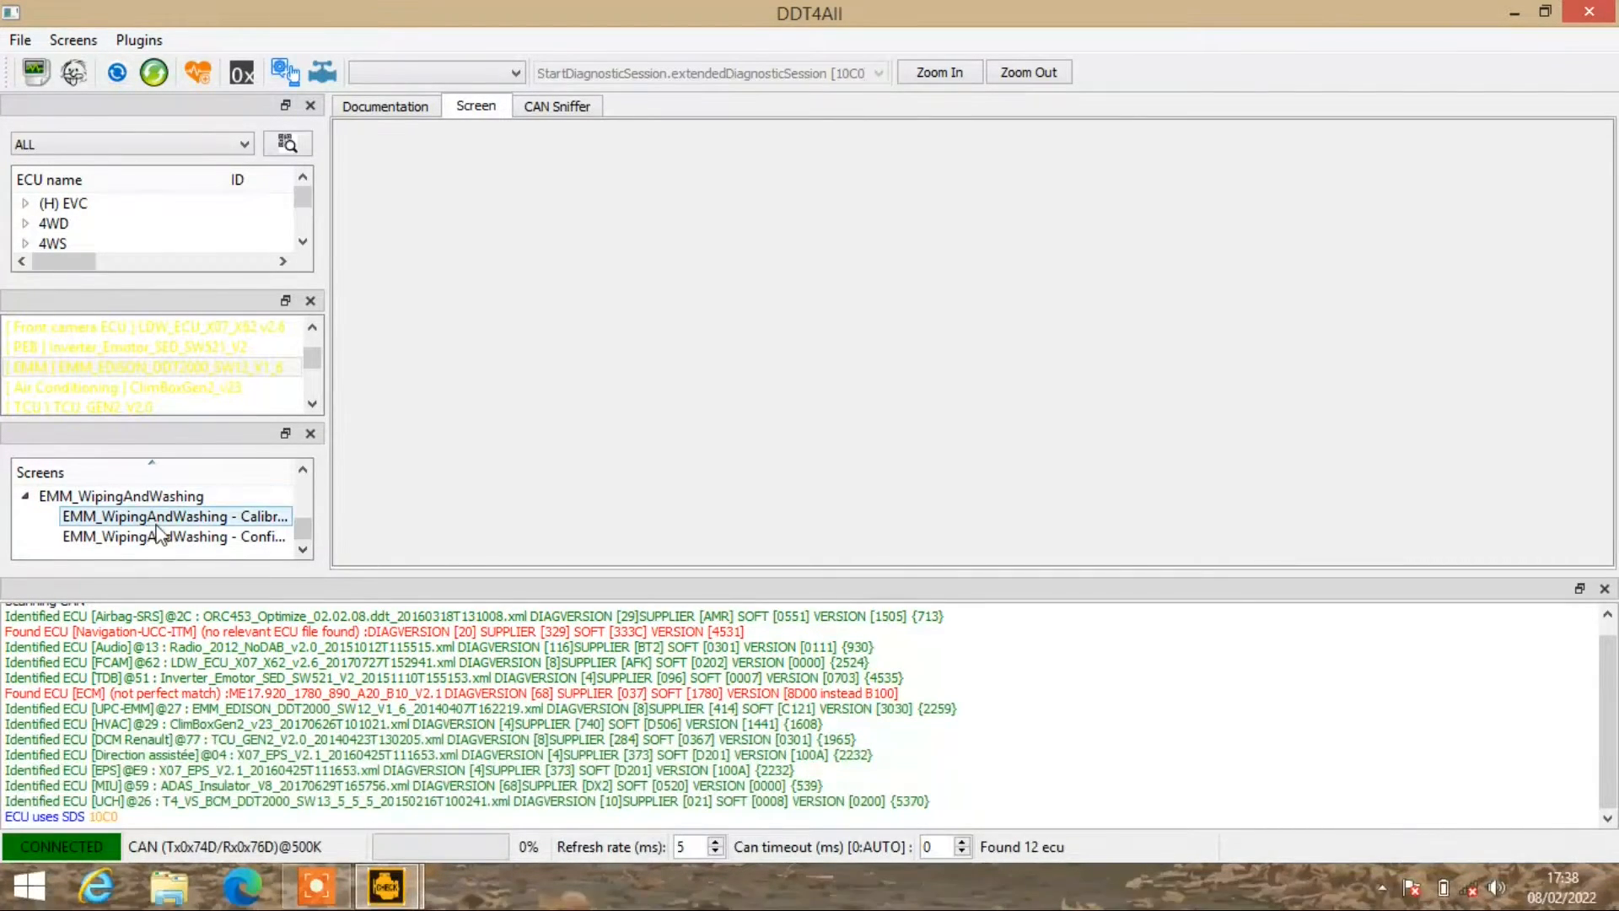
click(173, 536)
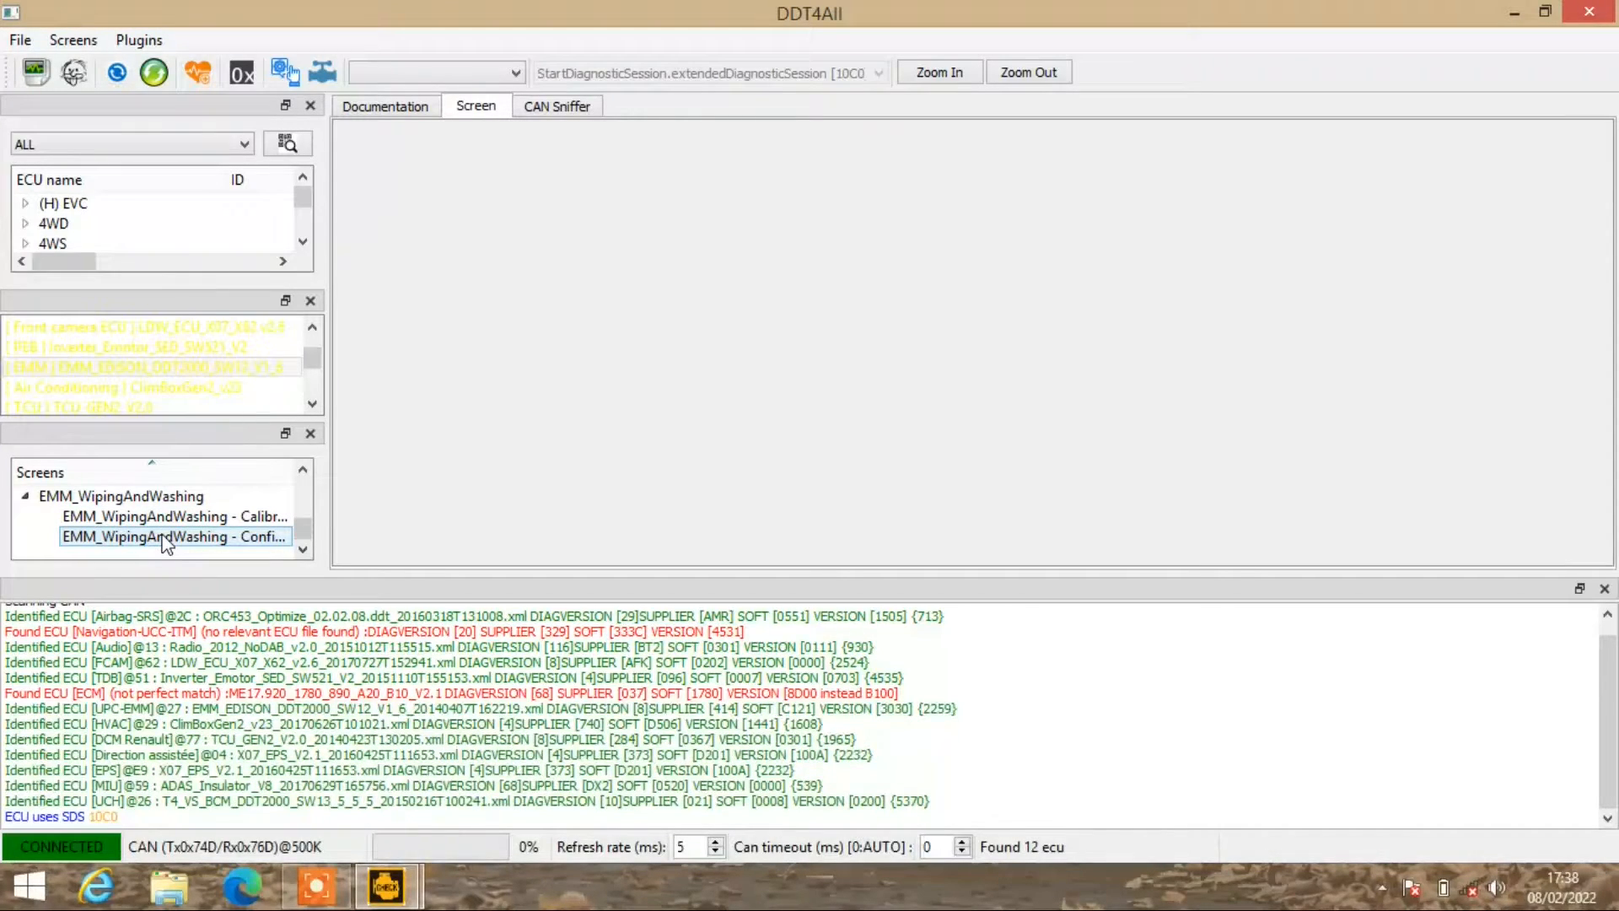
Load the EMM_WipingAndWashing Configuration screen reading Nbx_AUTO_WIPE_CF and Nsx_LIGHT_SENSOR_CF values.
click(174, 536)
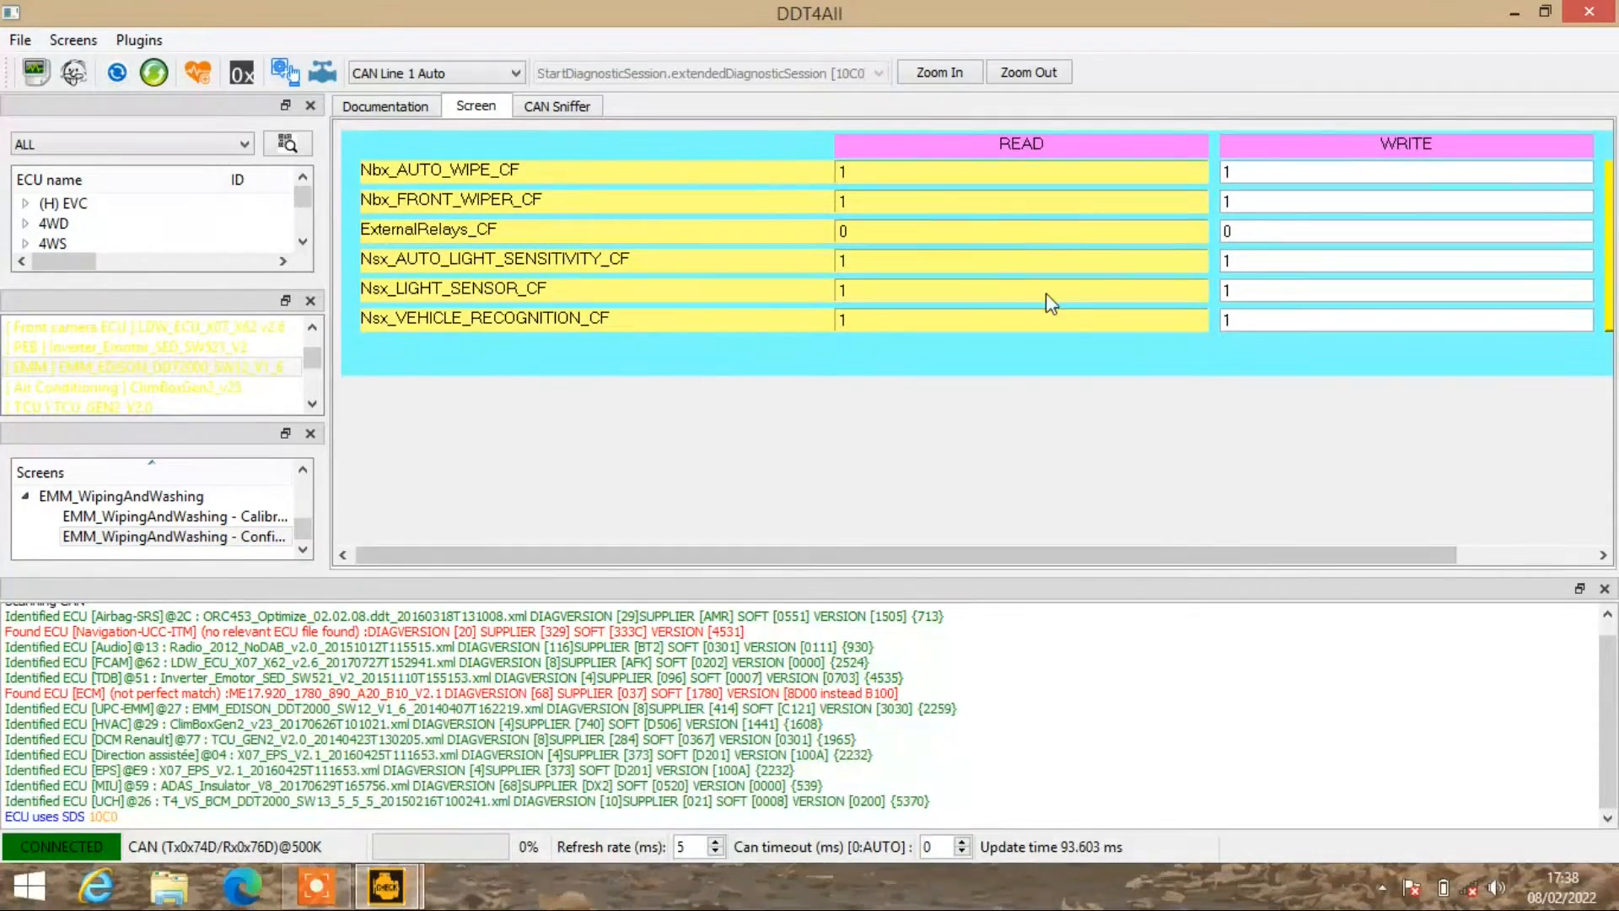
mouse_move(930, 489)
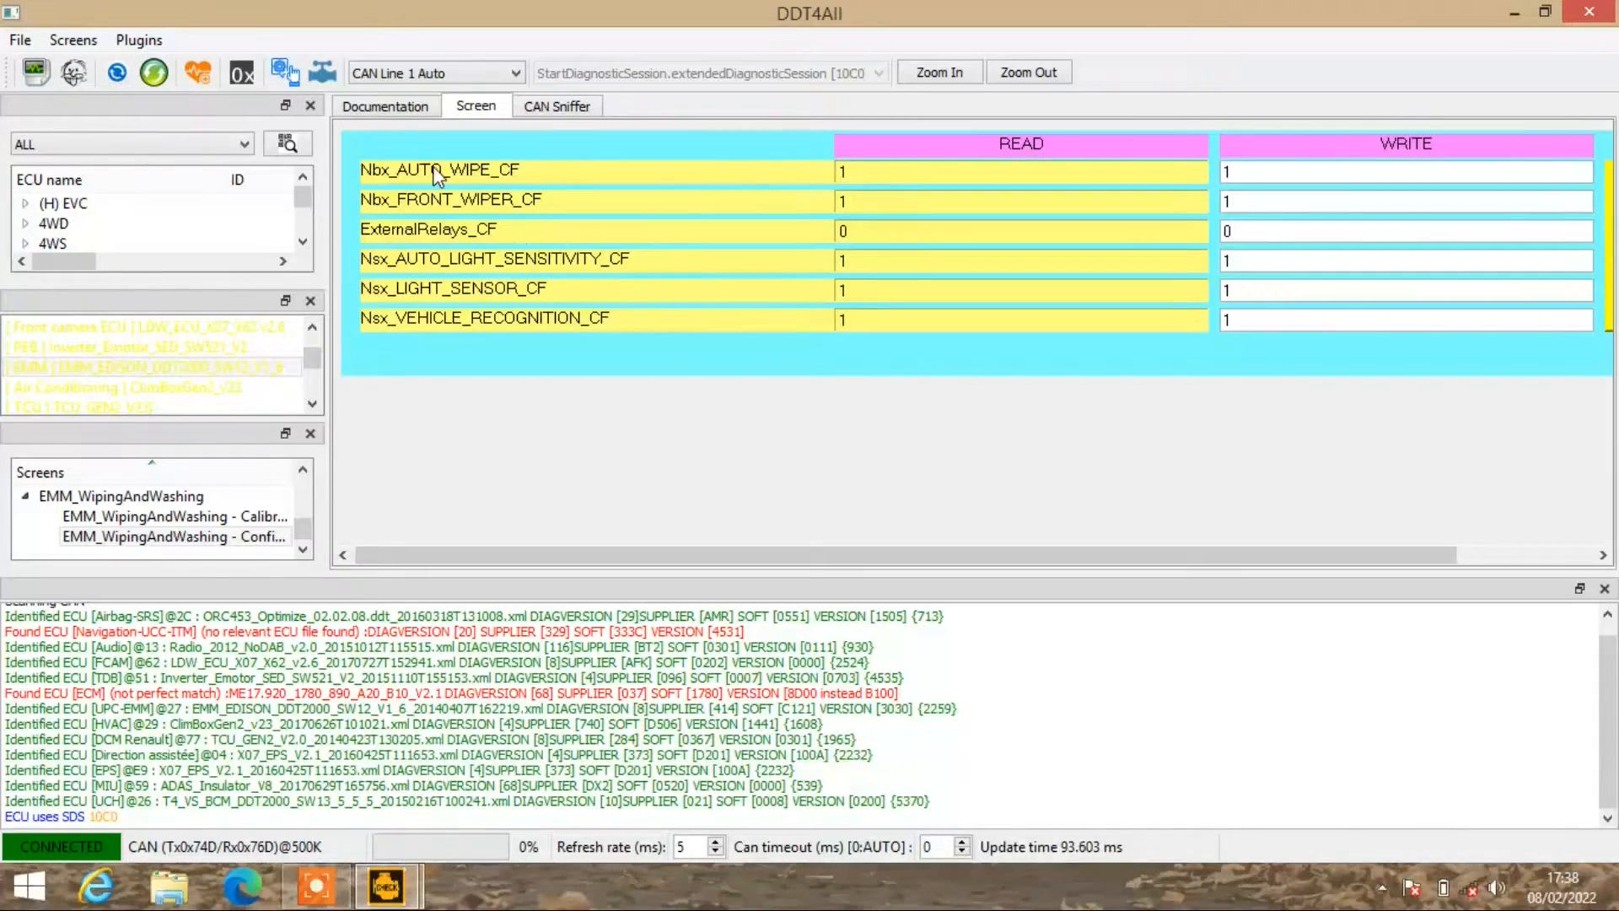
mouse_move(1188, 190)
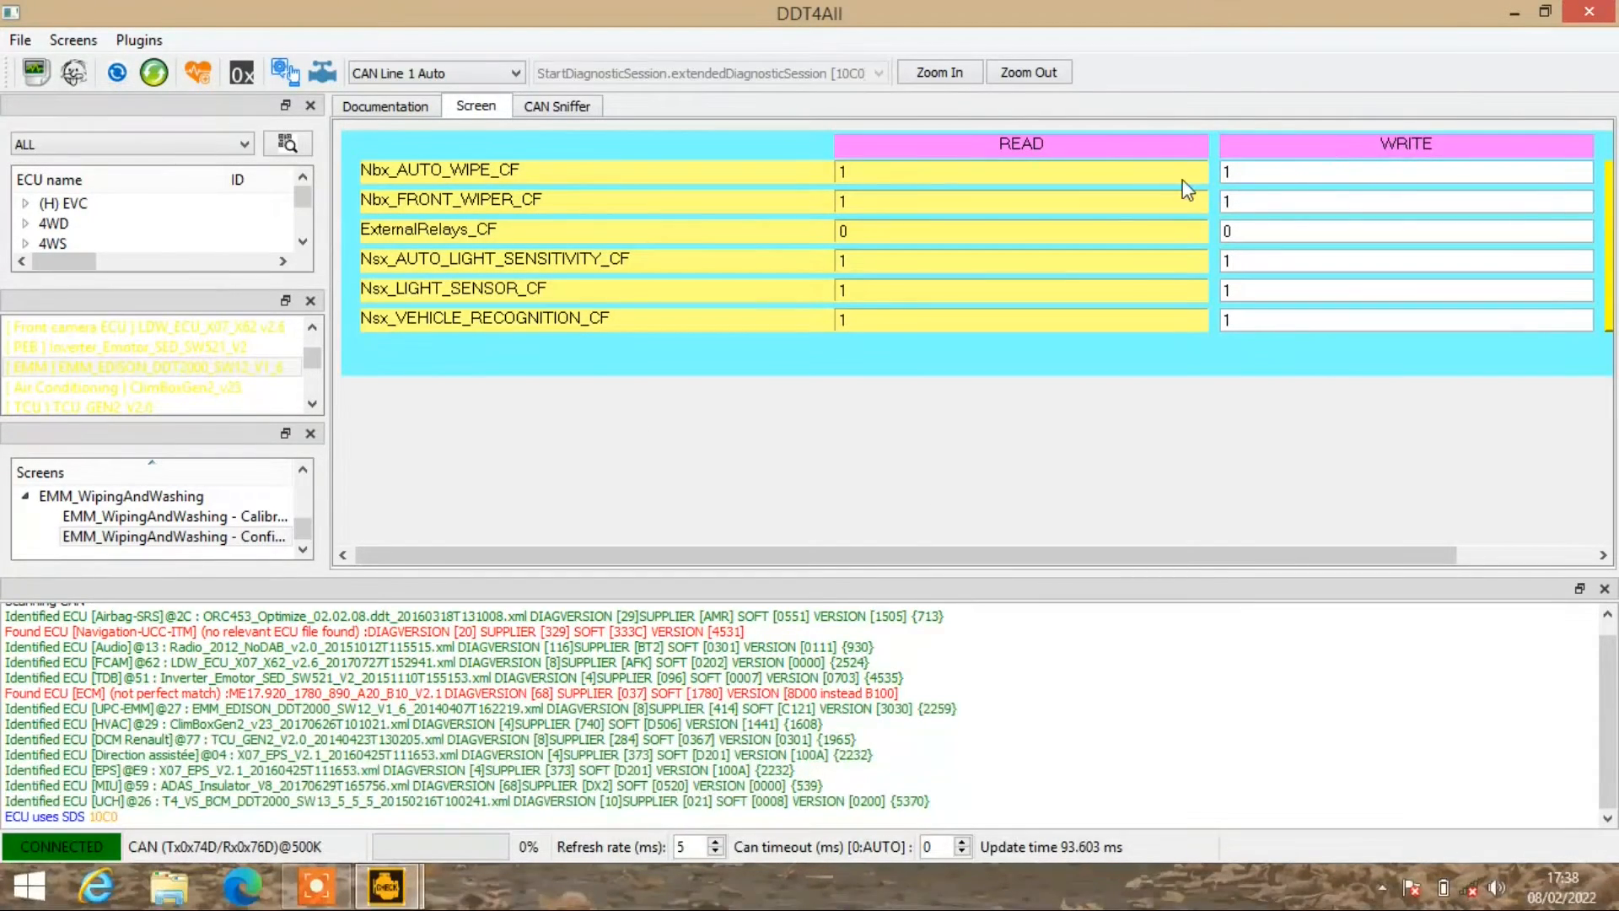
mouse_move(1198, 486)
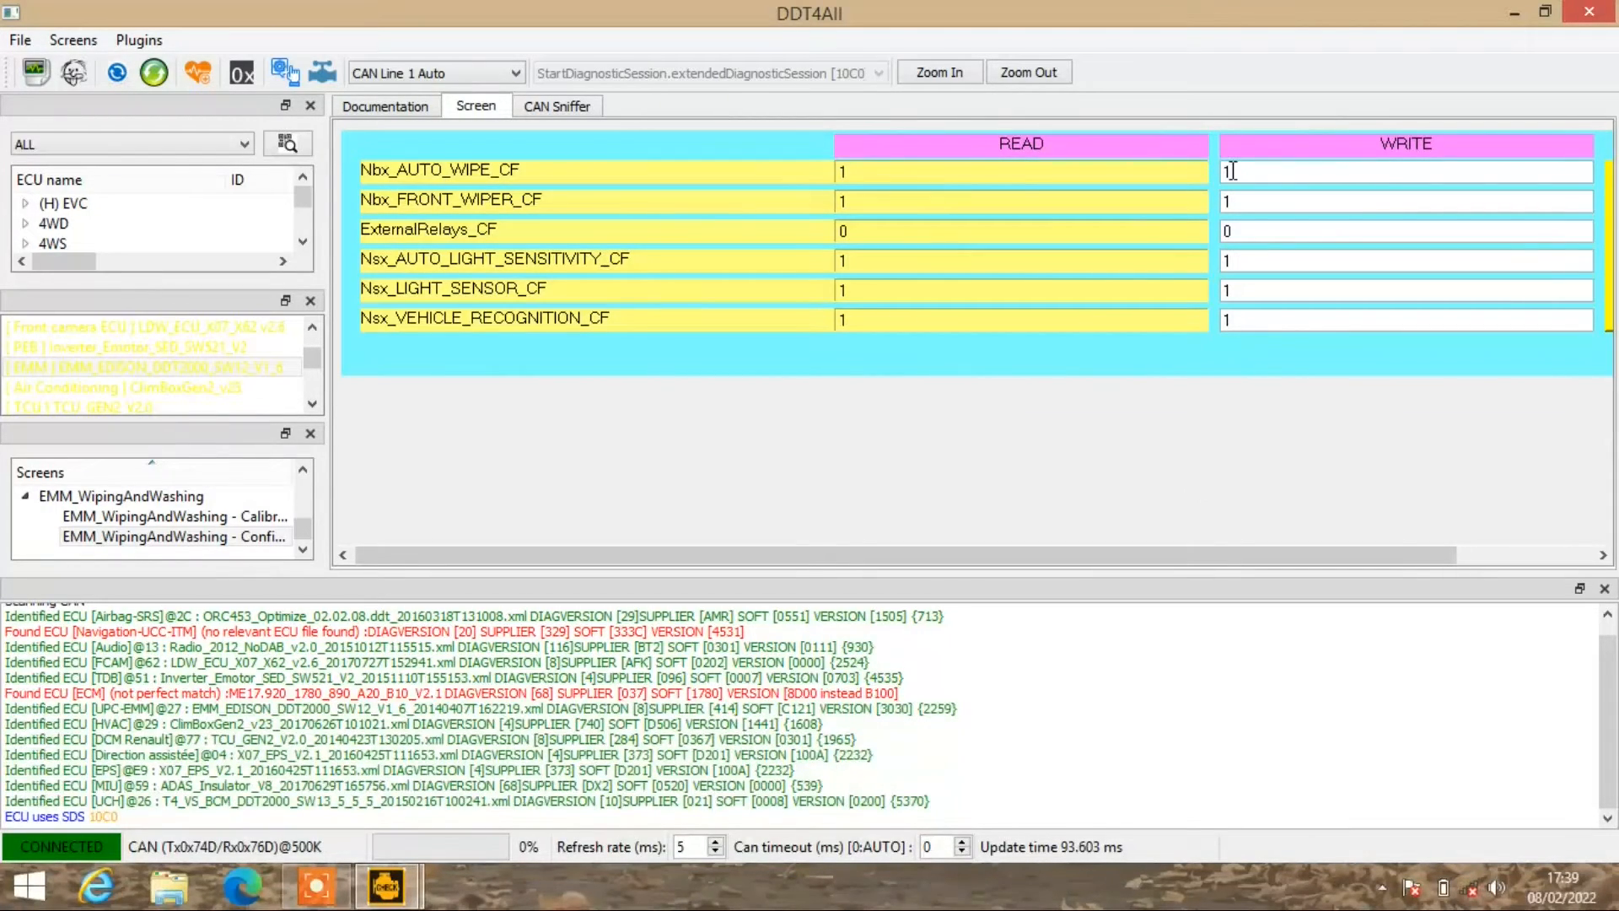
mouse_move(958, 501)
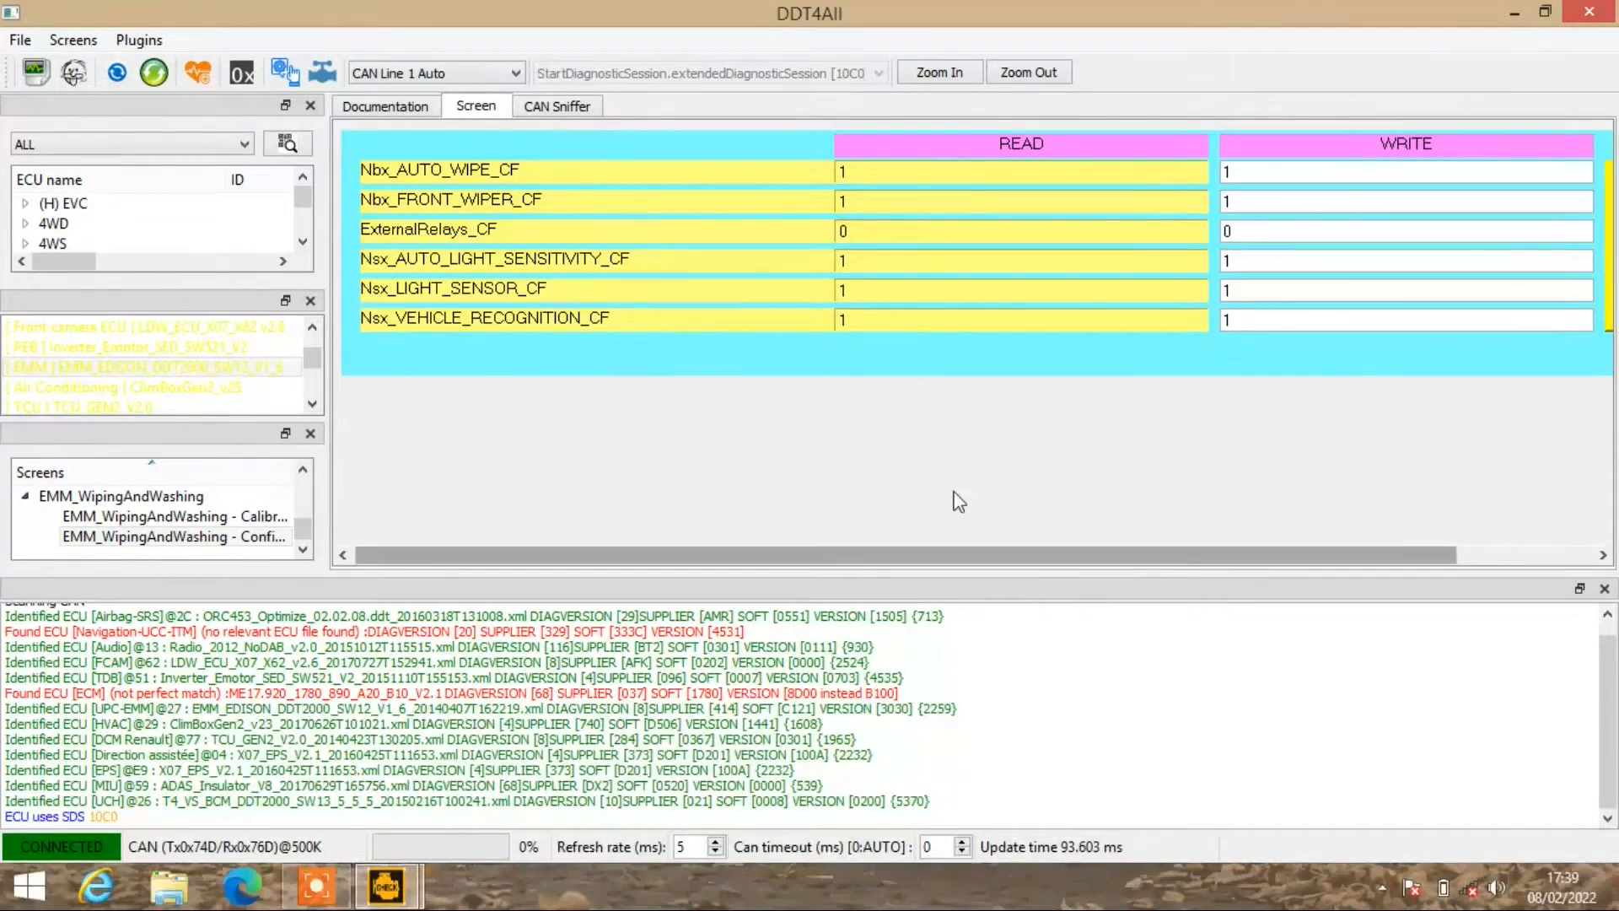
mouse_move(862, 191)
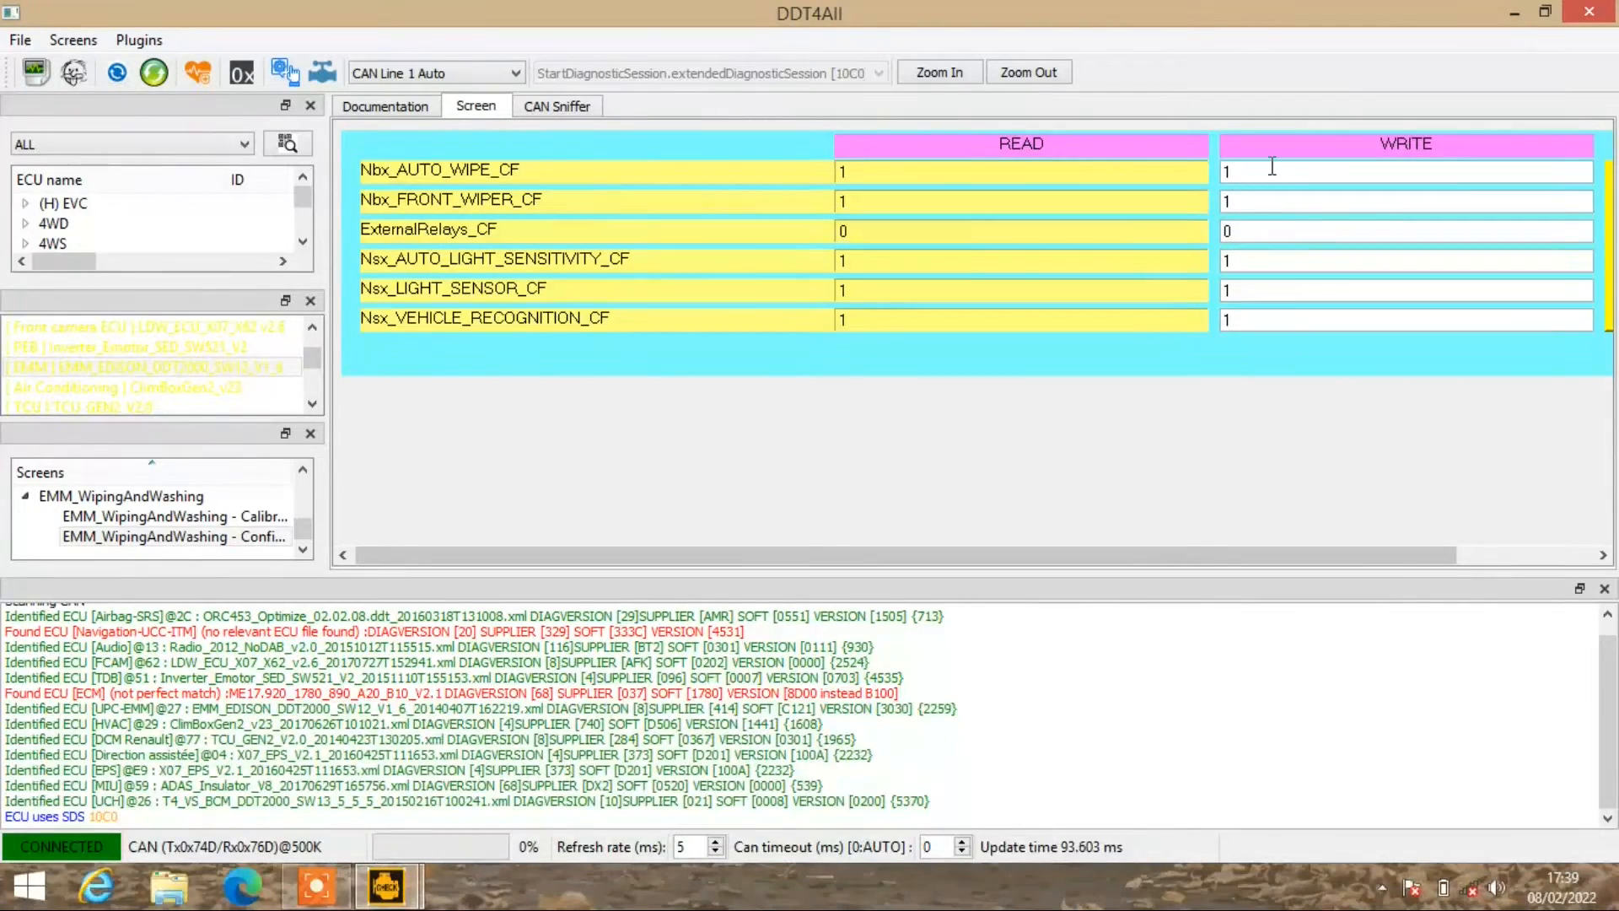
mouse_move(1273, 171)
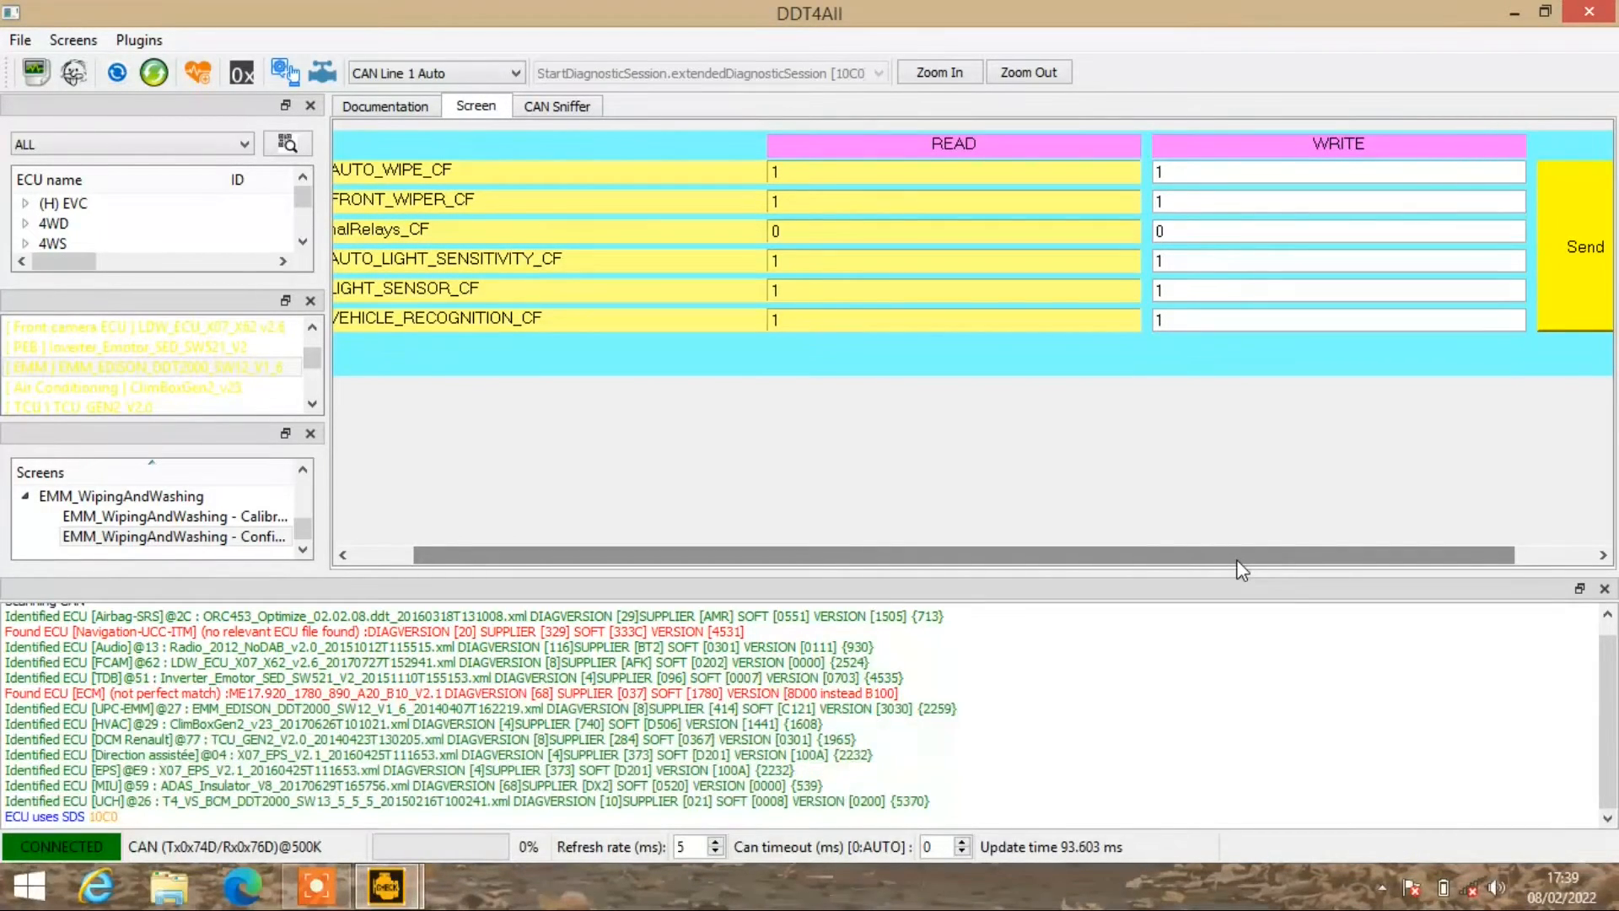
click(54, 223)
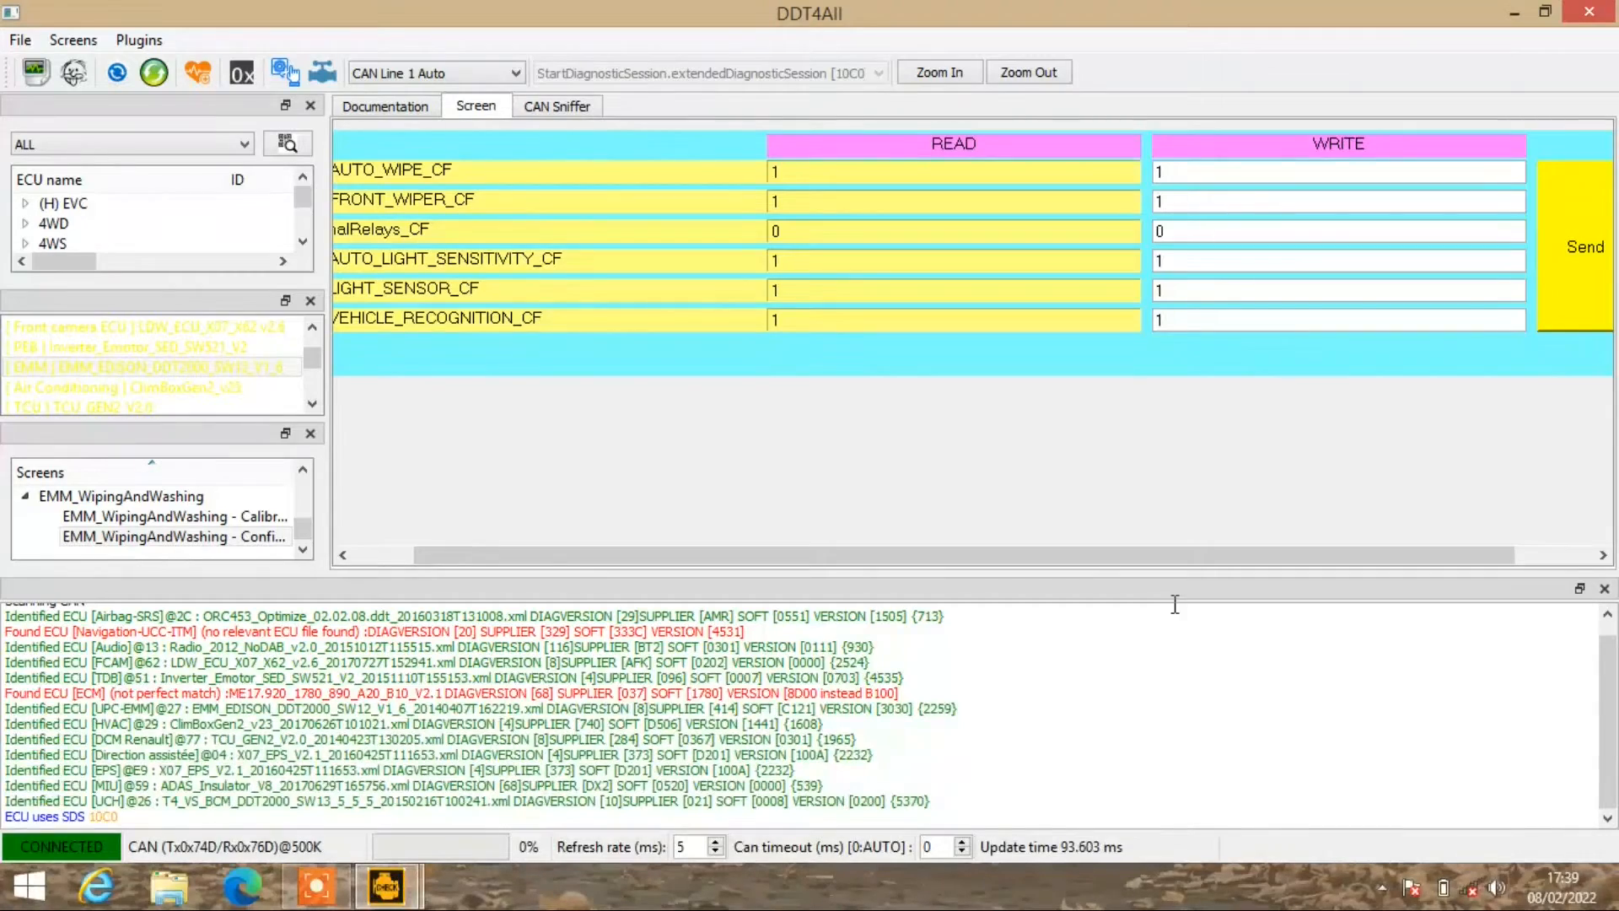
mouse_move(1206, 463)
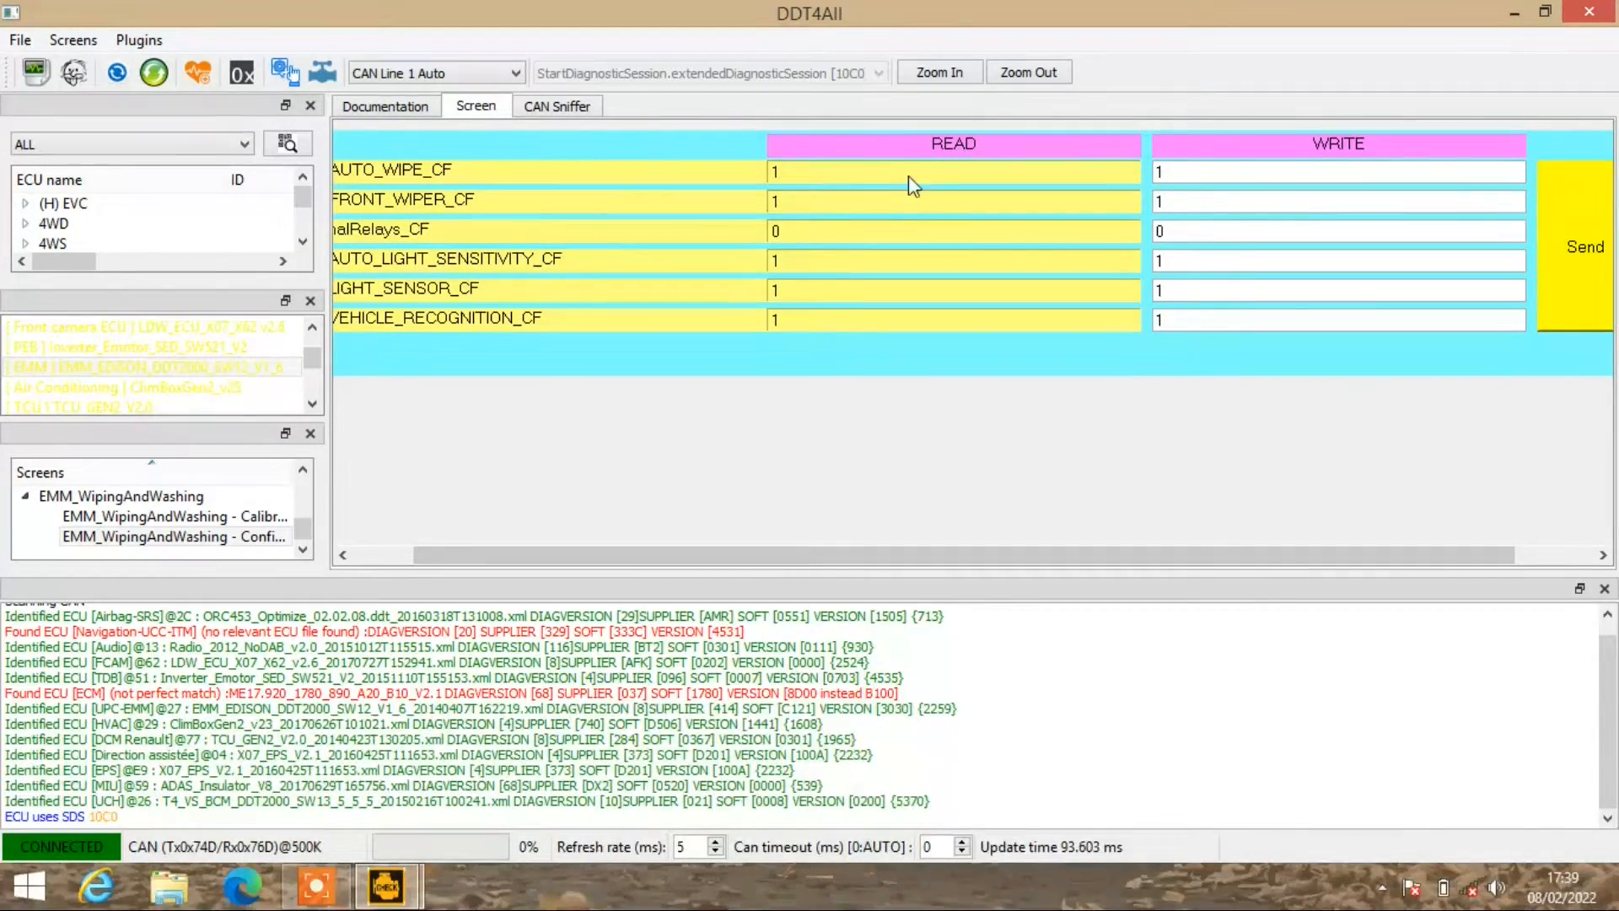
mouse_move(915, 186)
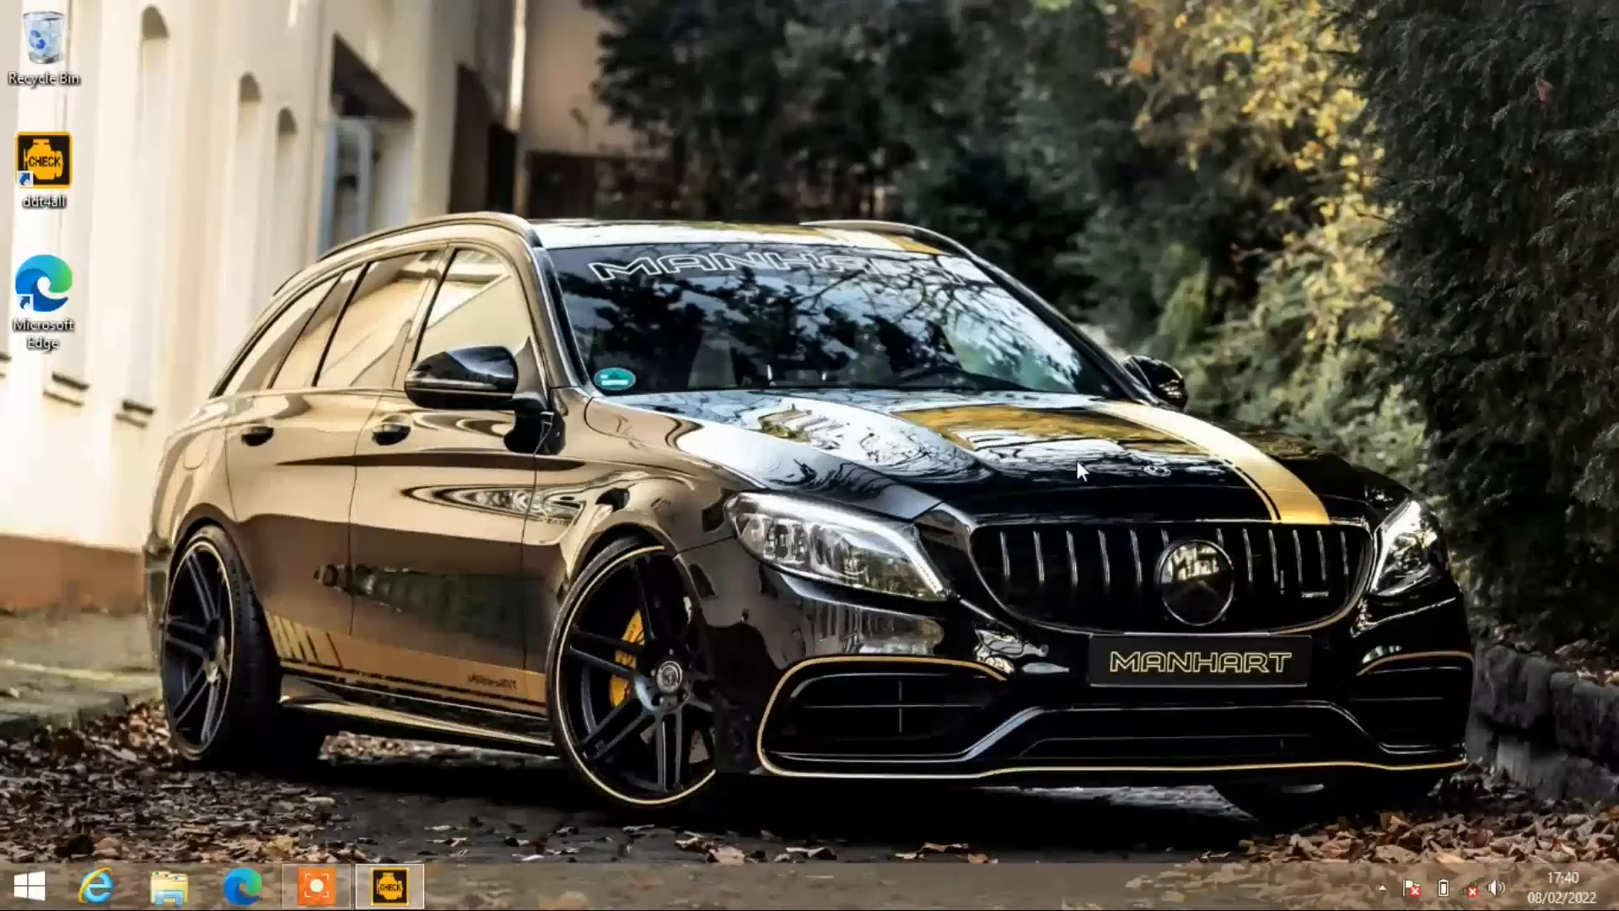
mouse_move(878, 526)
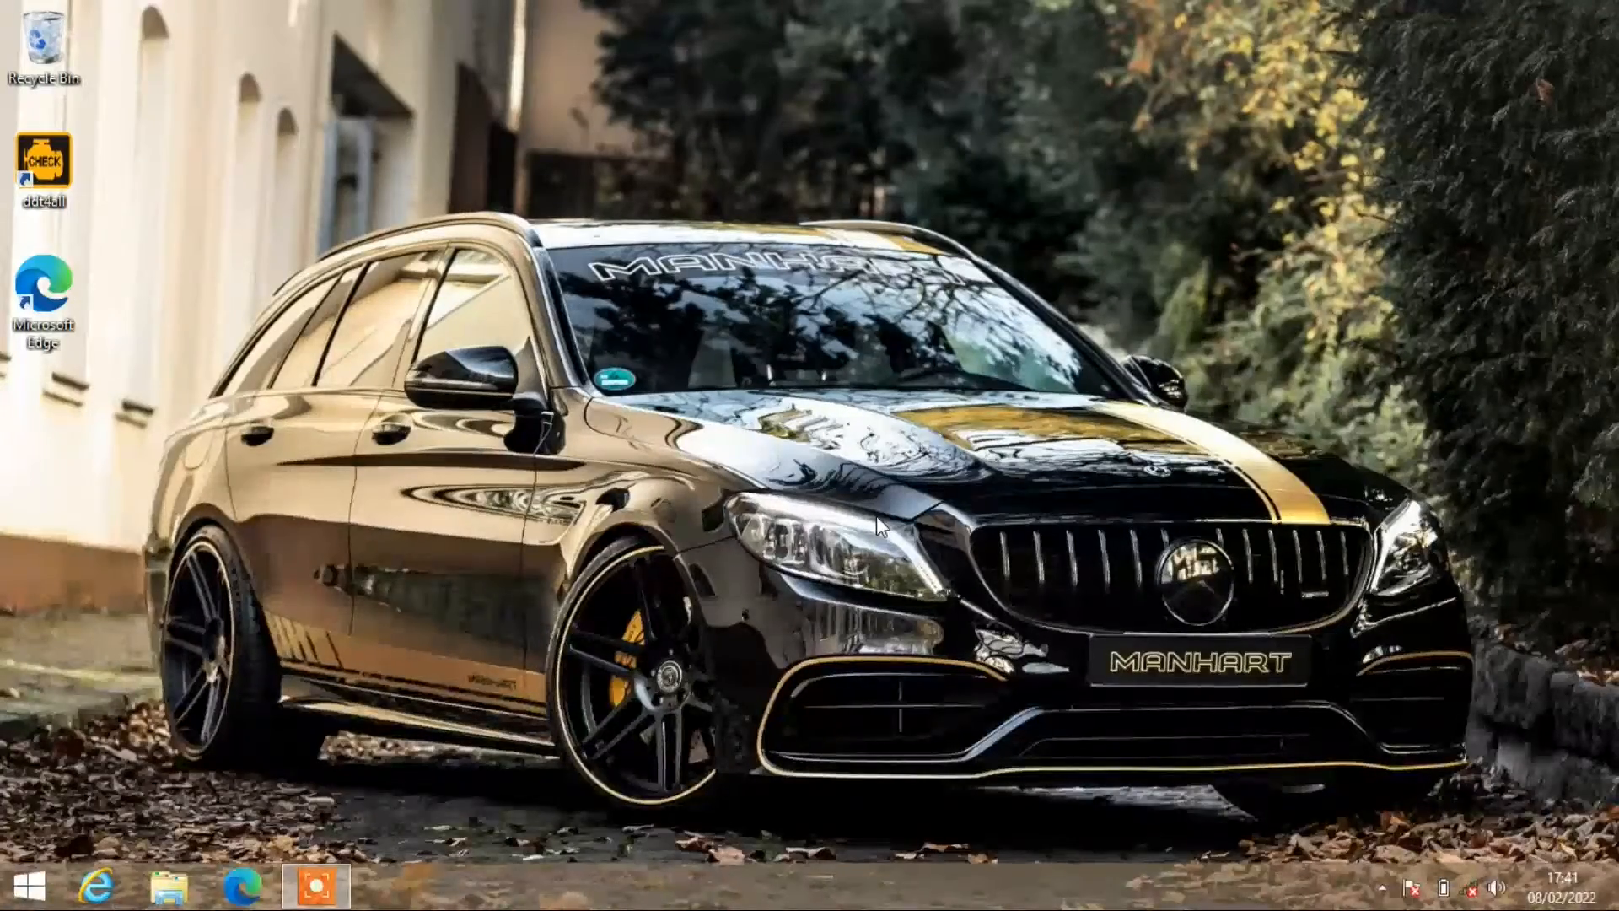
mouse_move(723, 635)
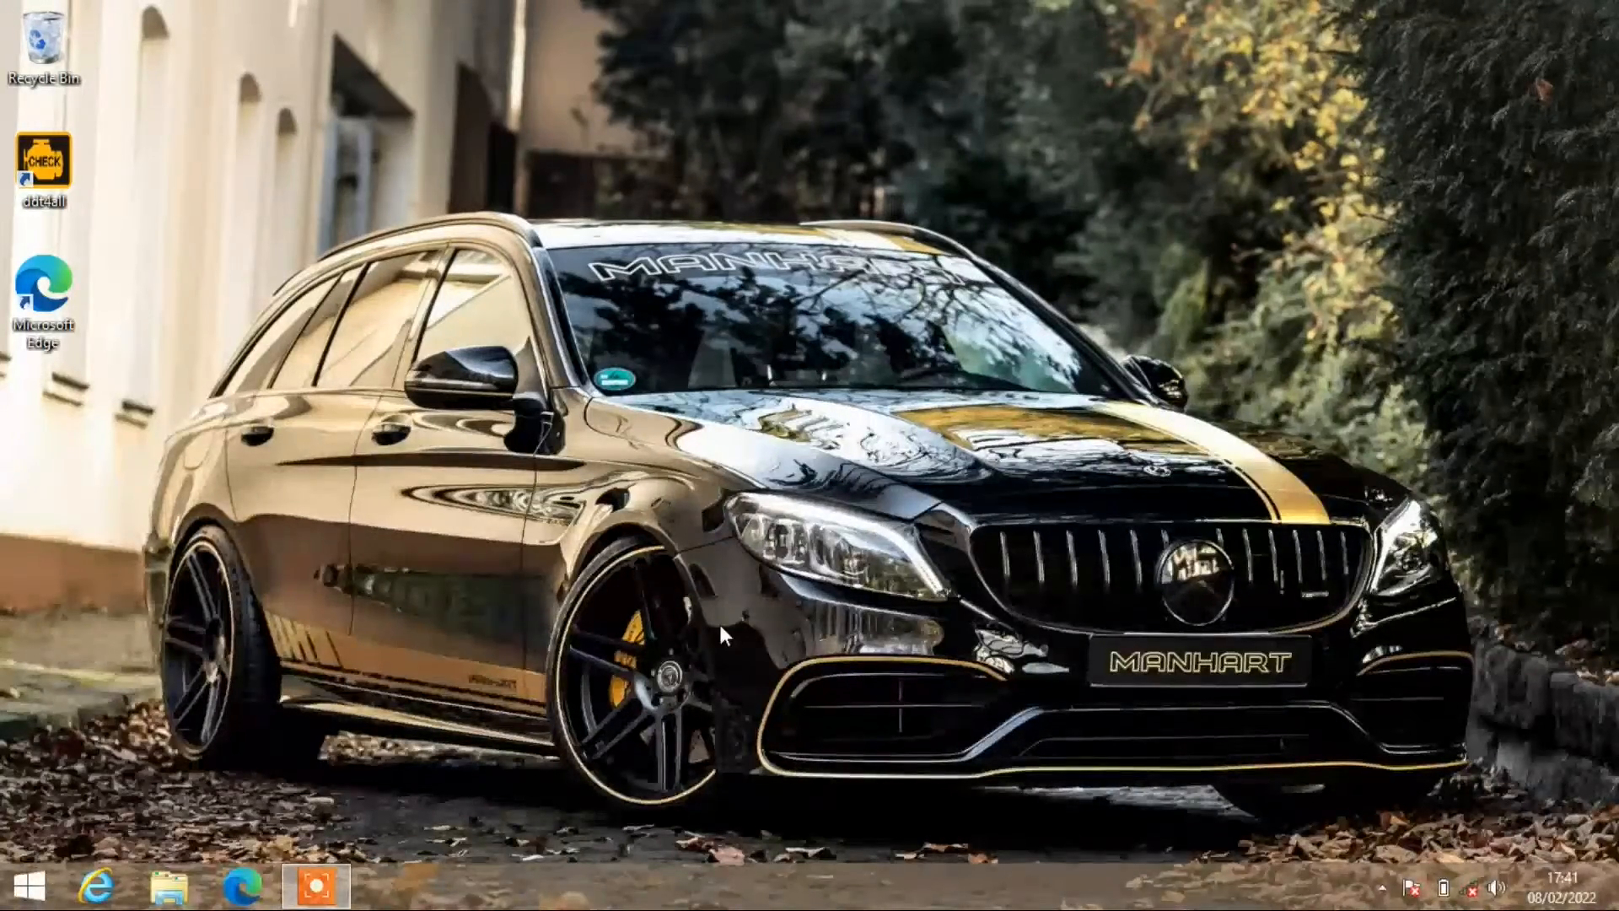